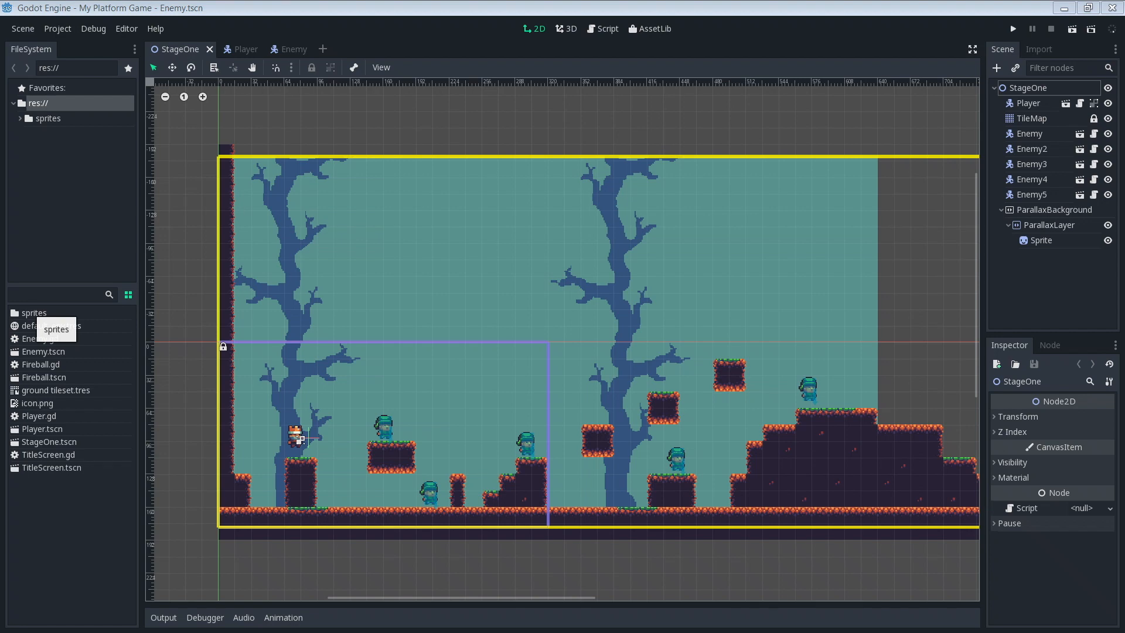
Step: Declare 'var is_dead = false' below is_attacking in Player.gd
left_click(1012, 29)
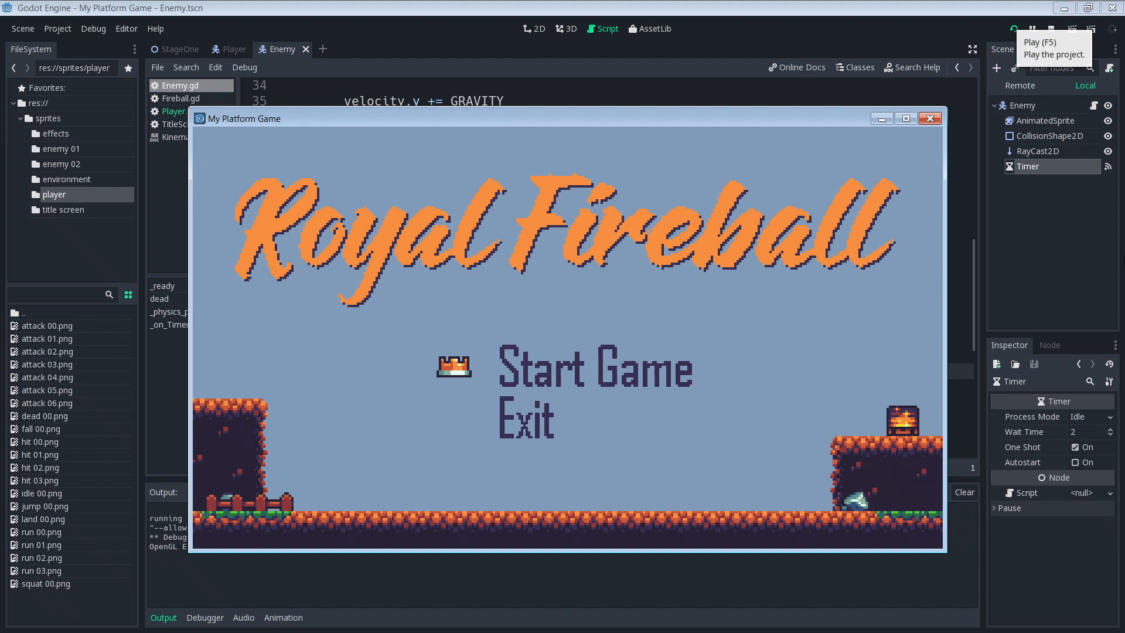
left_click(591, 371)
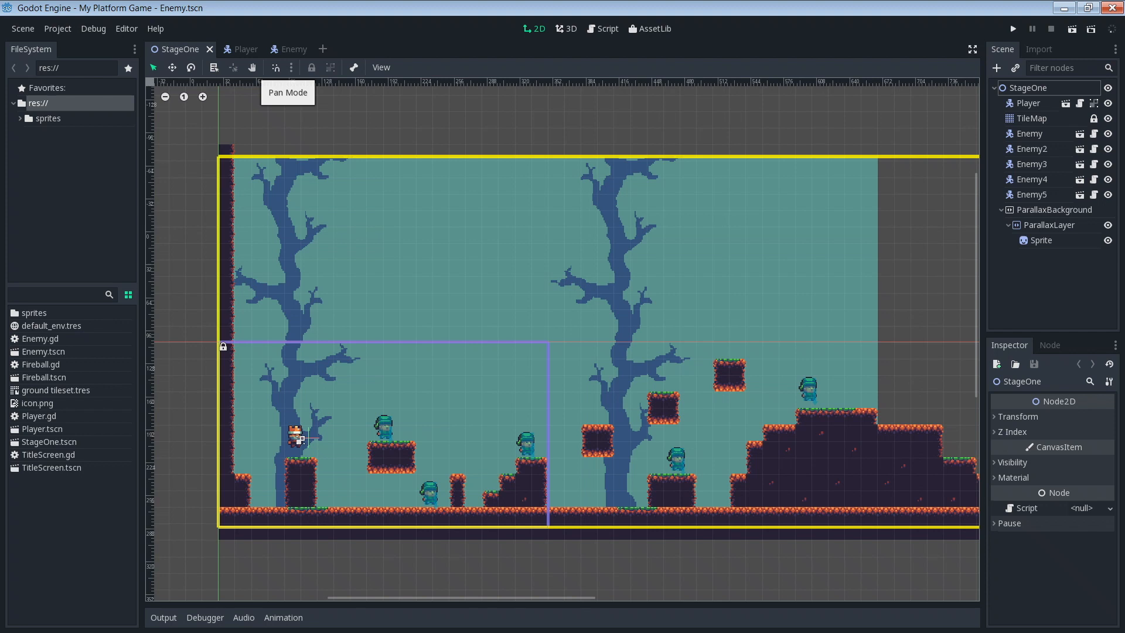
mouse_move(232, 70)
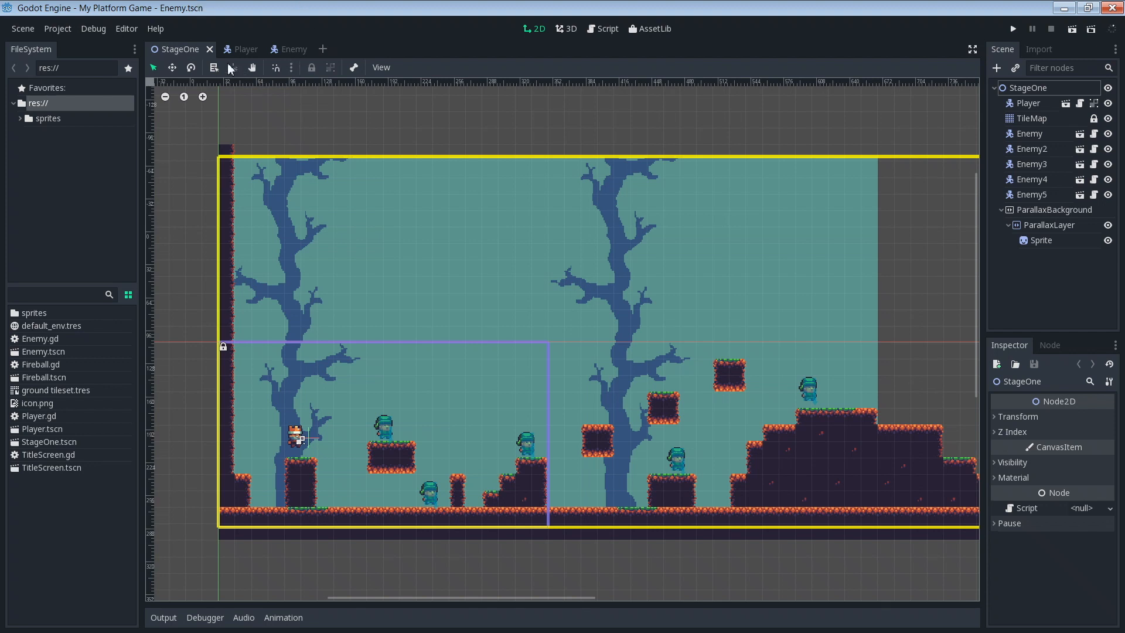
left_click(238, 49)
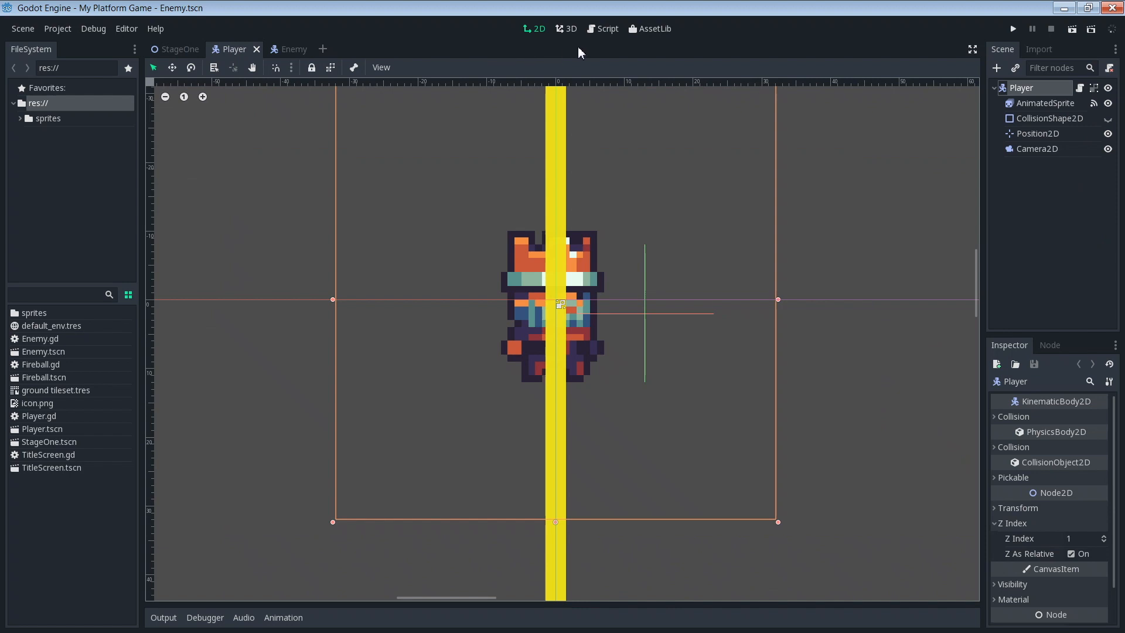
left_click(606, 28)
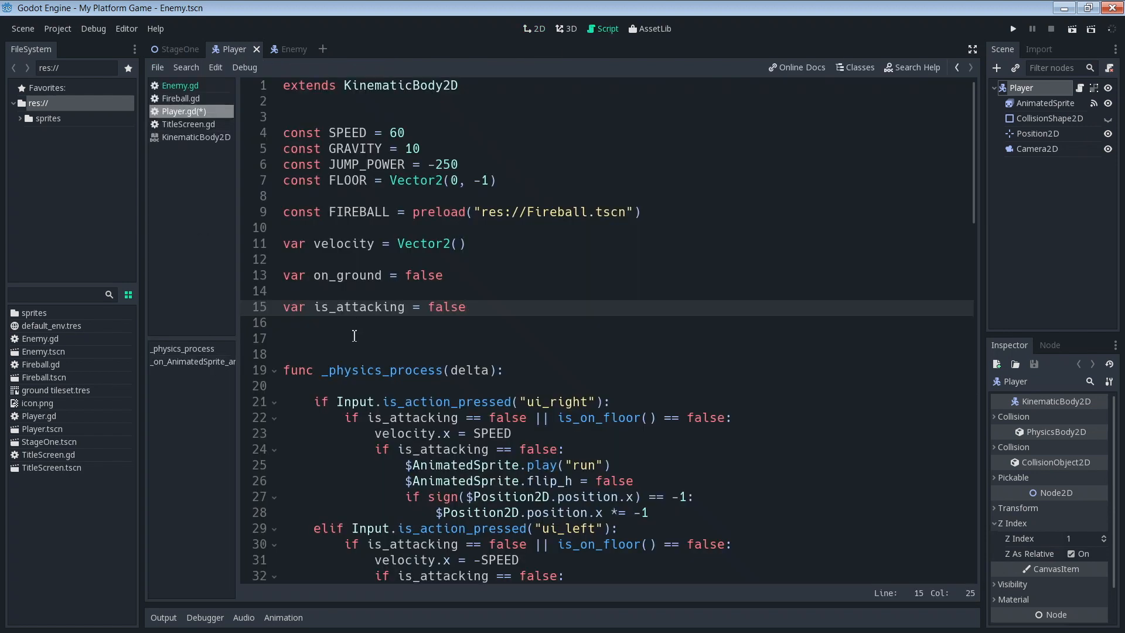
left_click(455, 338)
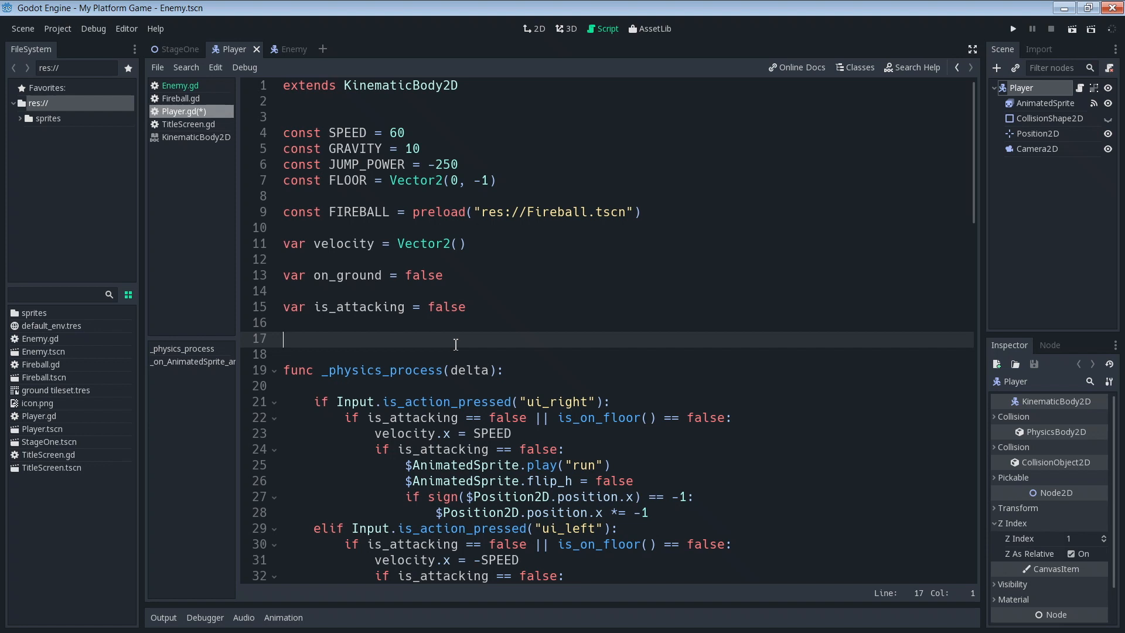
type("var")
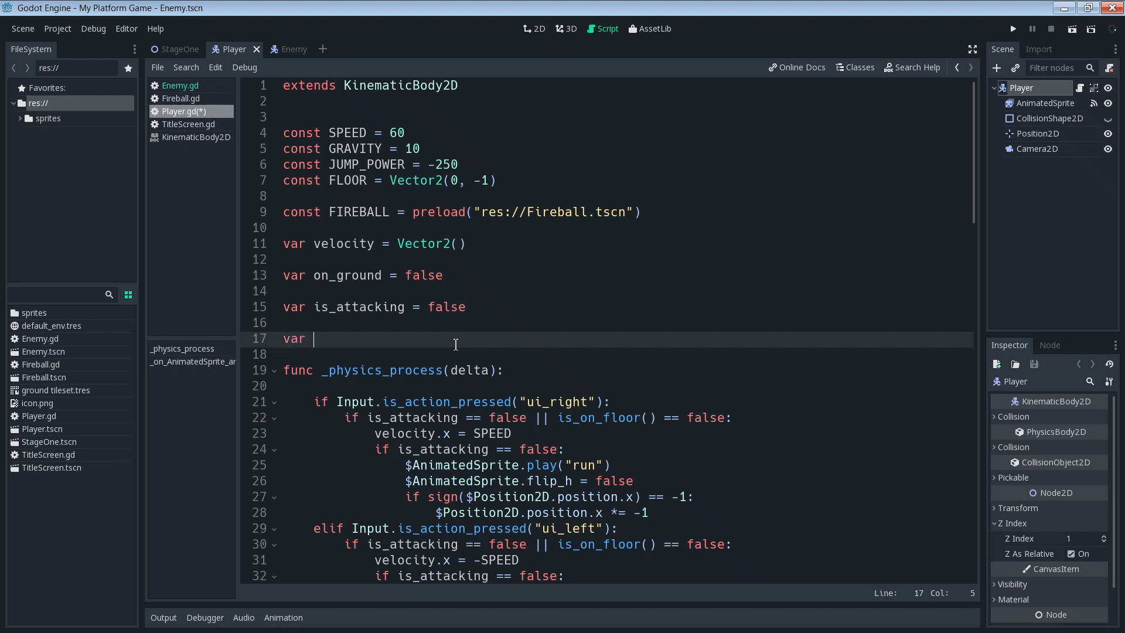
type("is_dead = false")
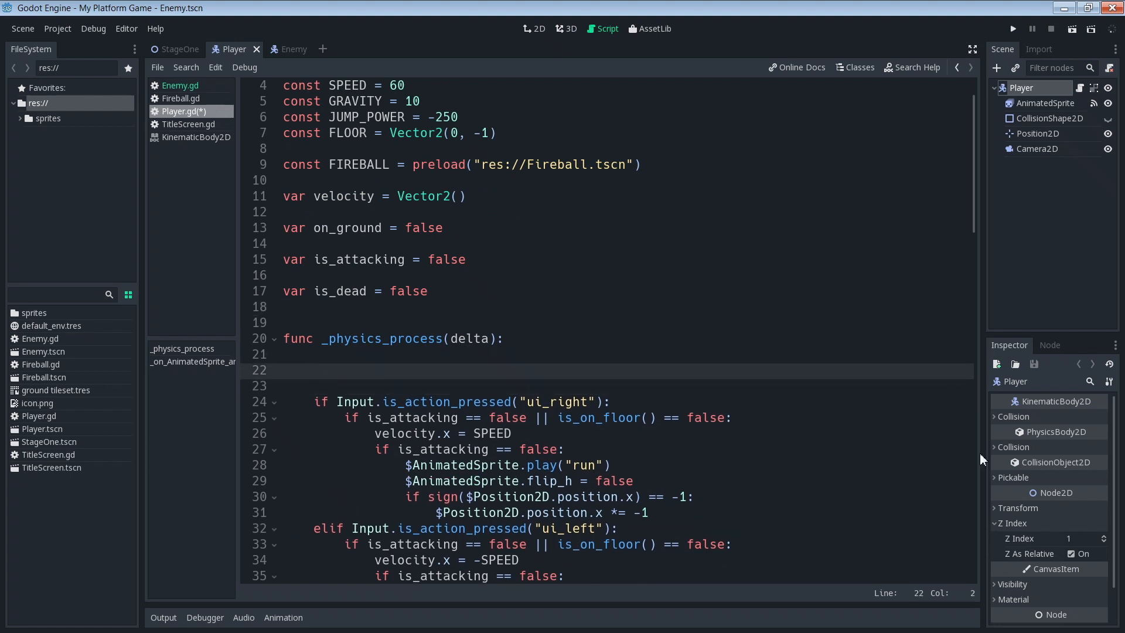
Step: Start an 'if is_dead == false' line at the top of _physics_process
left_click(314, 370)
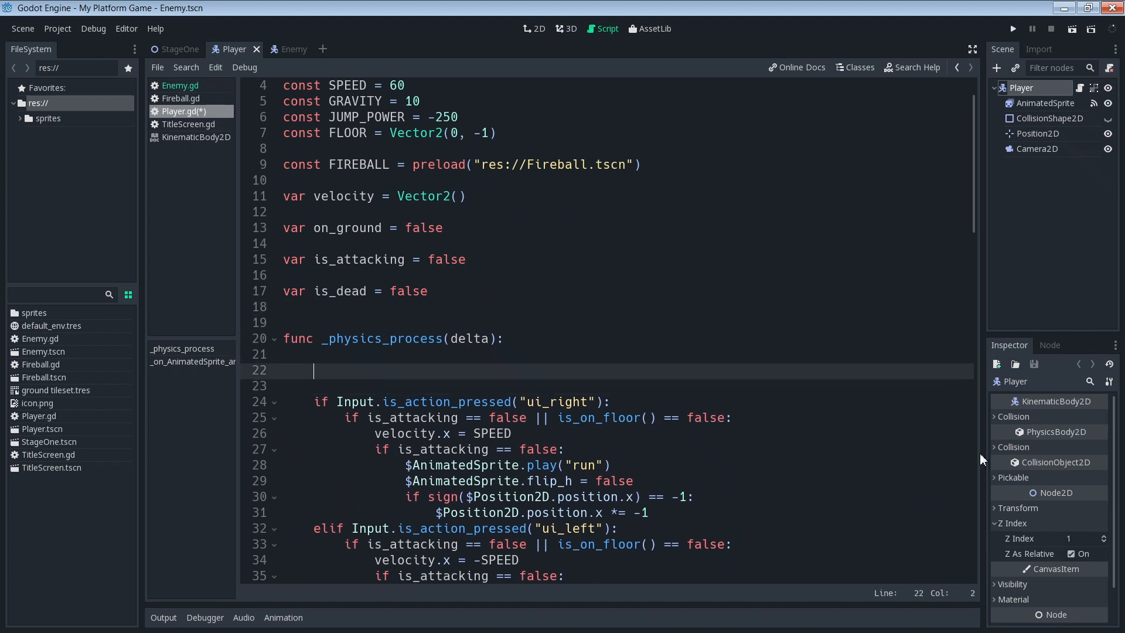
type("if is_d")
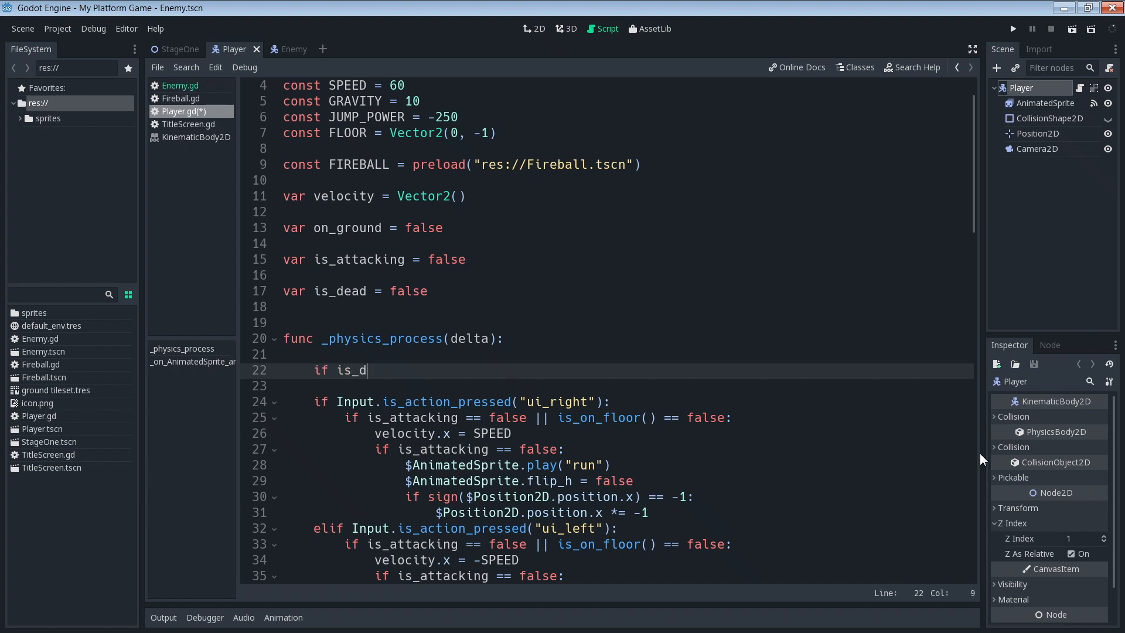
type("ead ==")
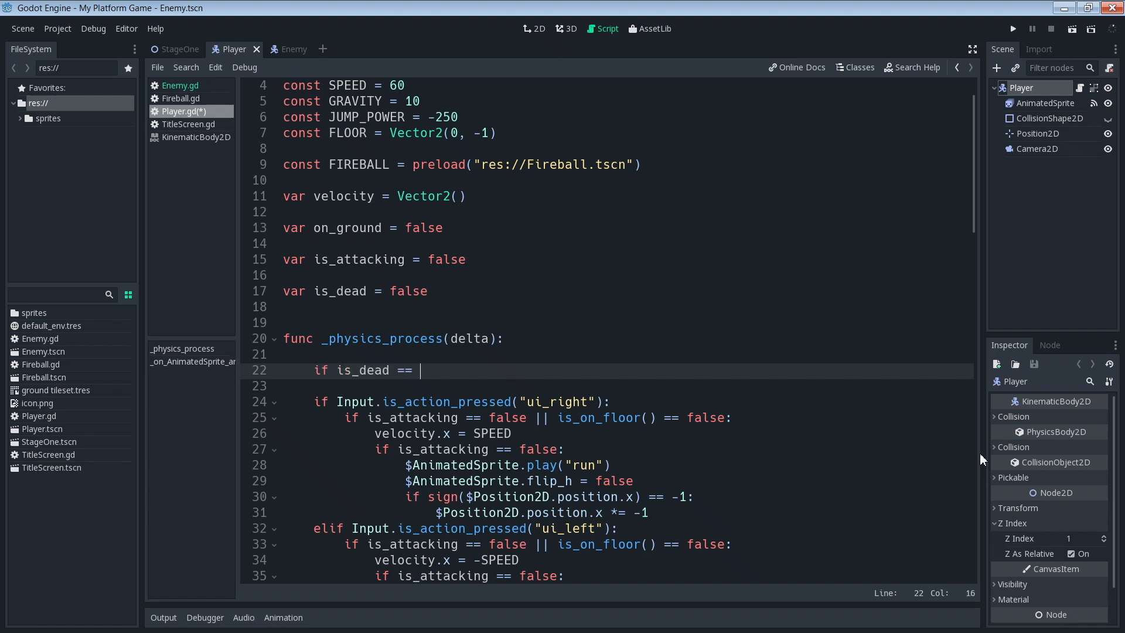
type("false;")
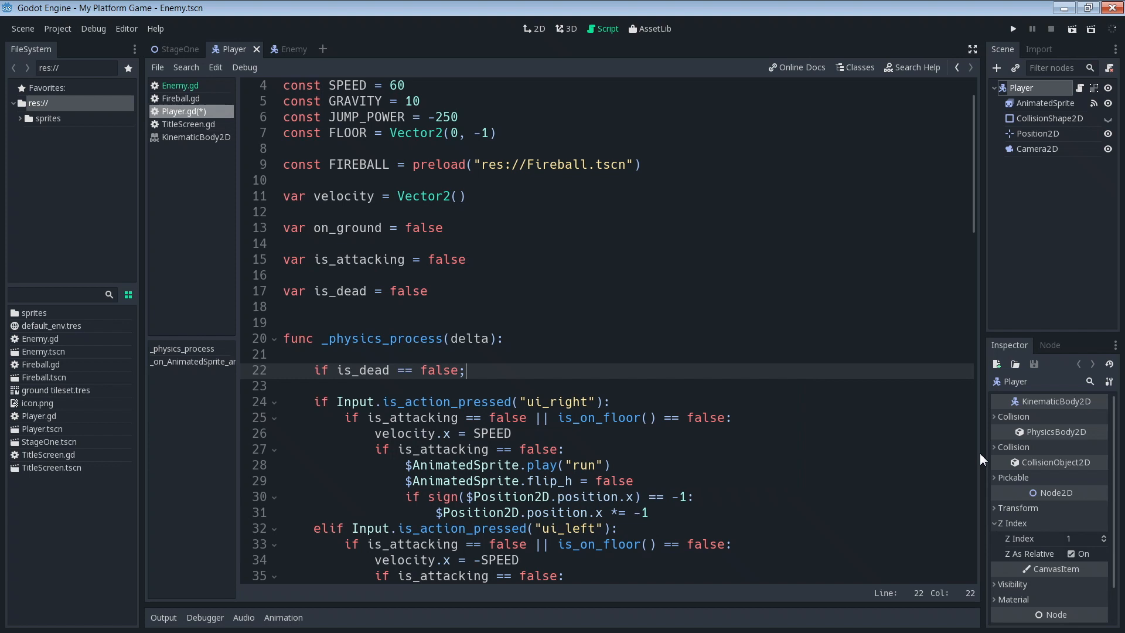
key("BackSpace")
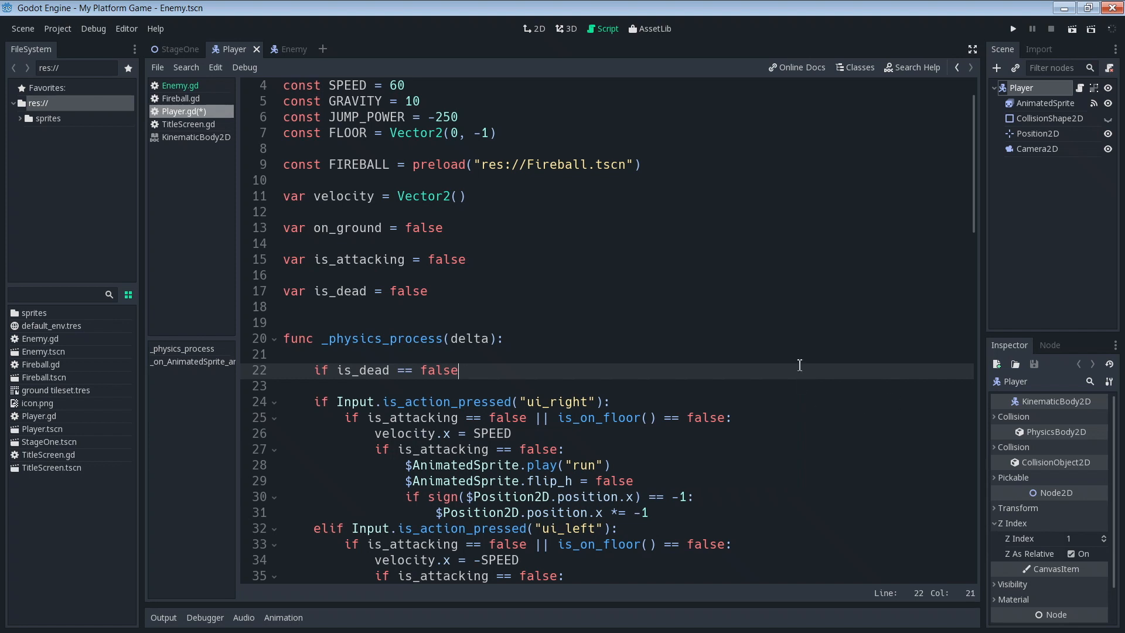
Step: Add the colon, then select lines 24–78 of movement code to indent under the check
type(":")
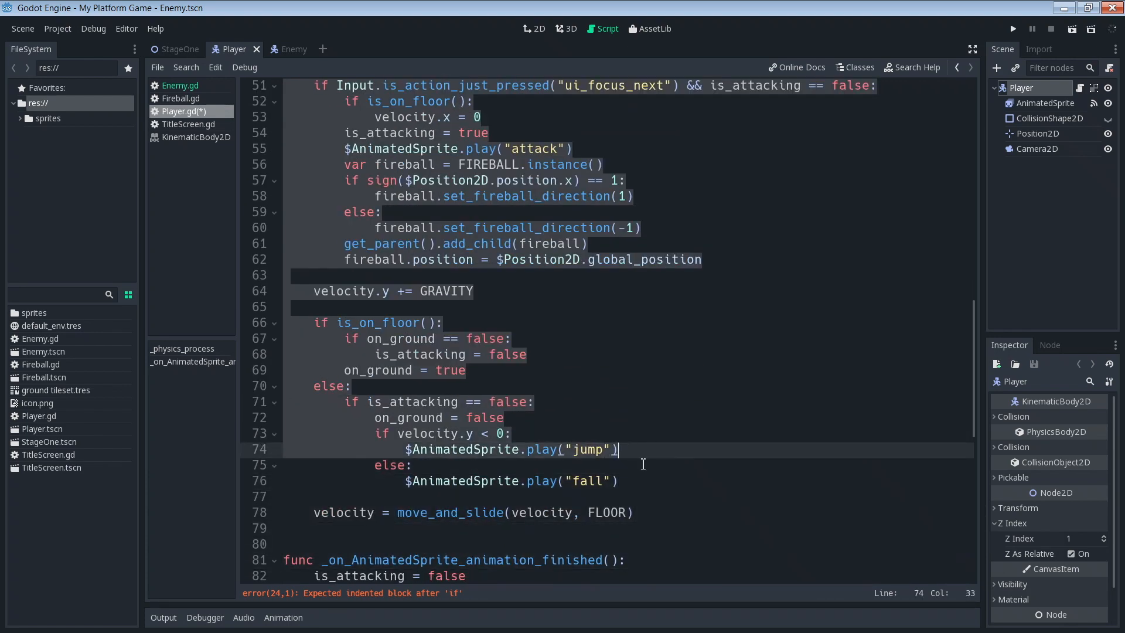
left_click(633, 513)
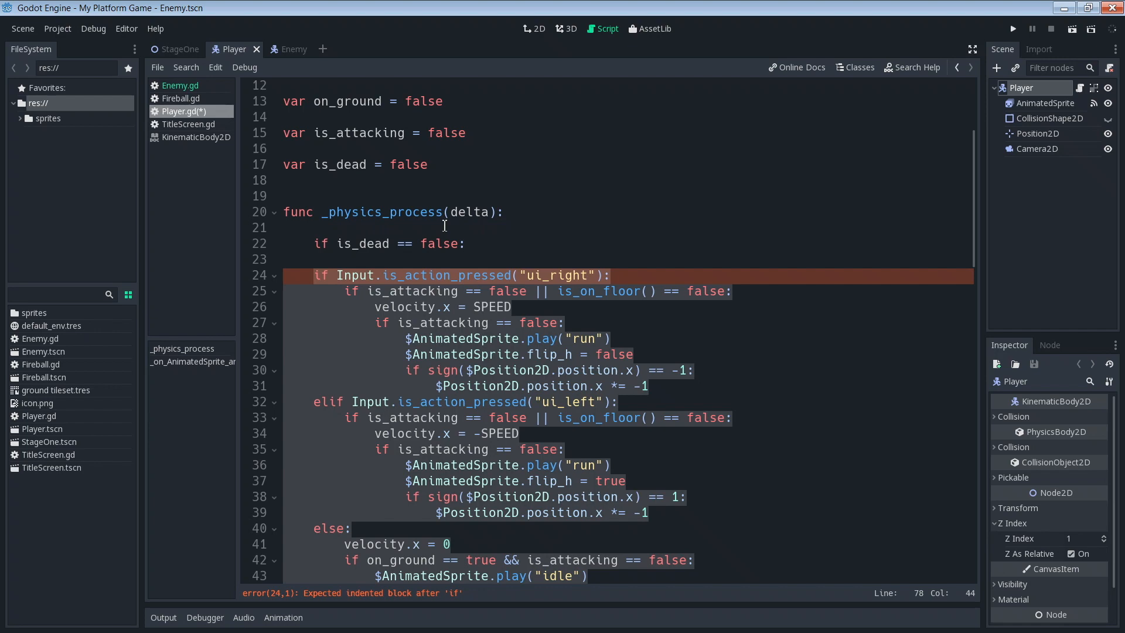
scroll("down", 3)
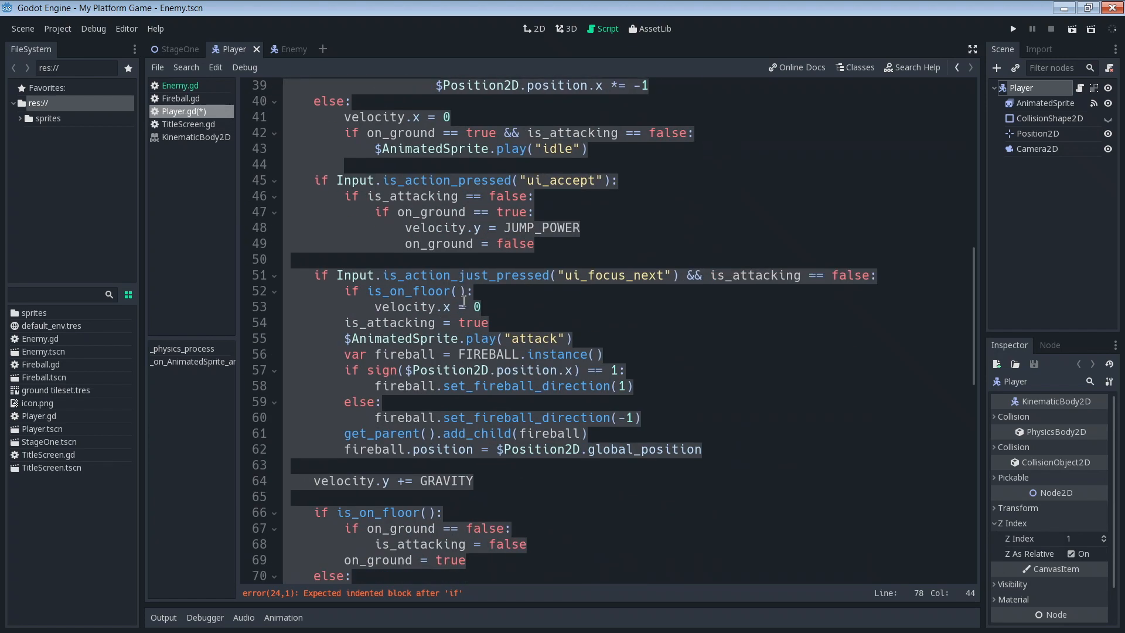
scroll("down", 3)
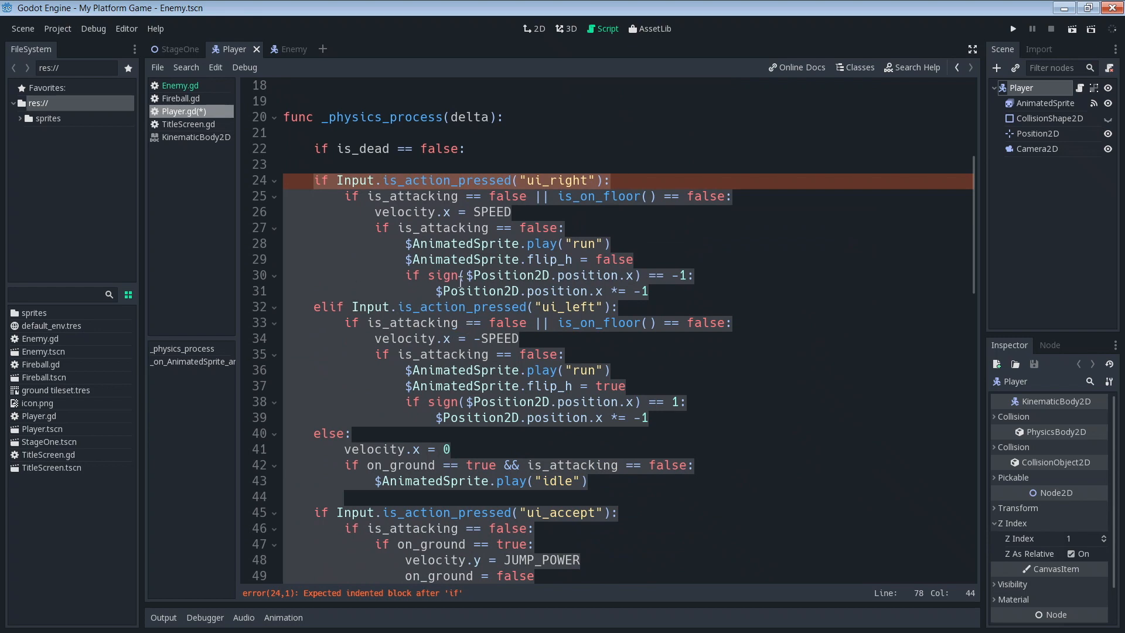
mouse_move(477, 244)
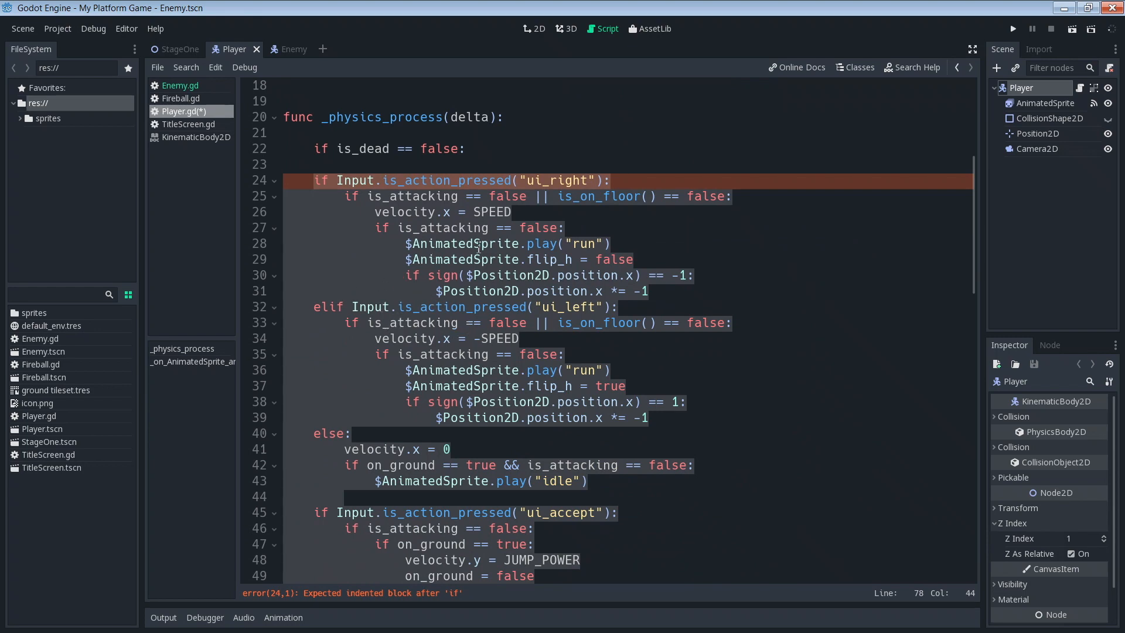
scroll("down", 3)
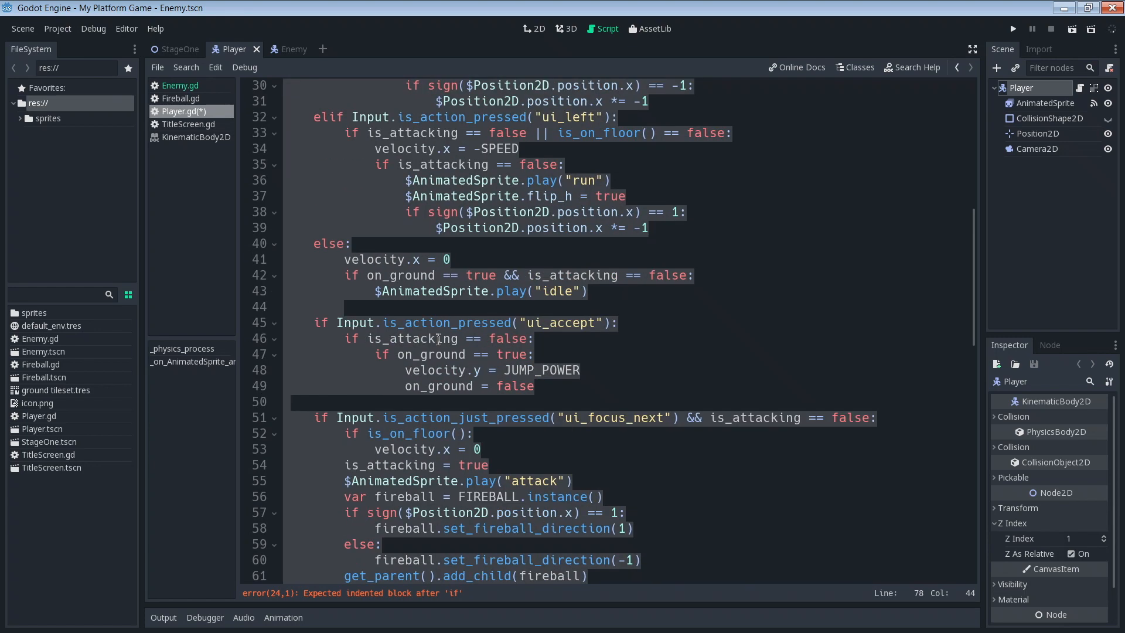
scroll("down", 3)
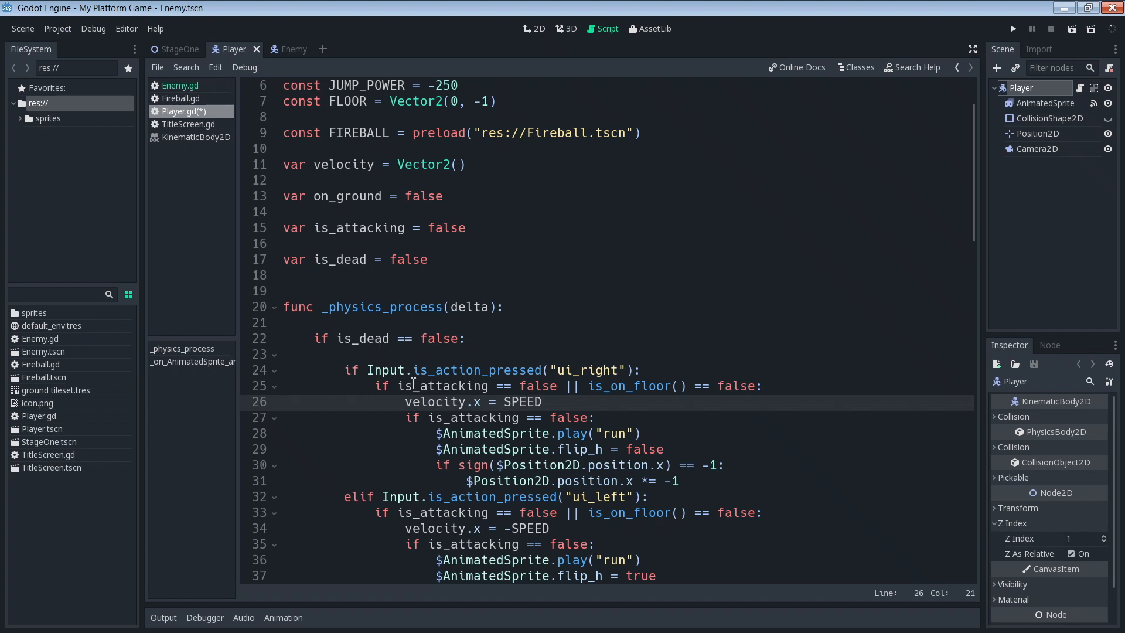
scroll("down", 3)
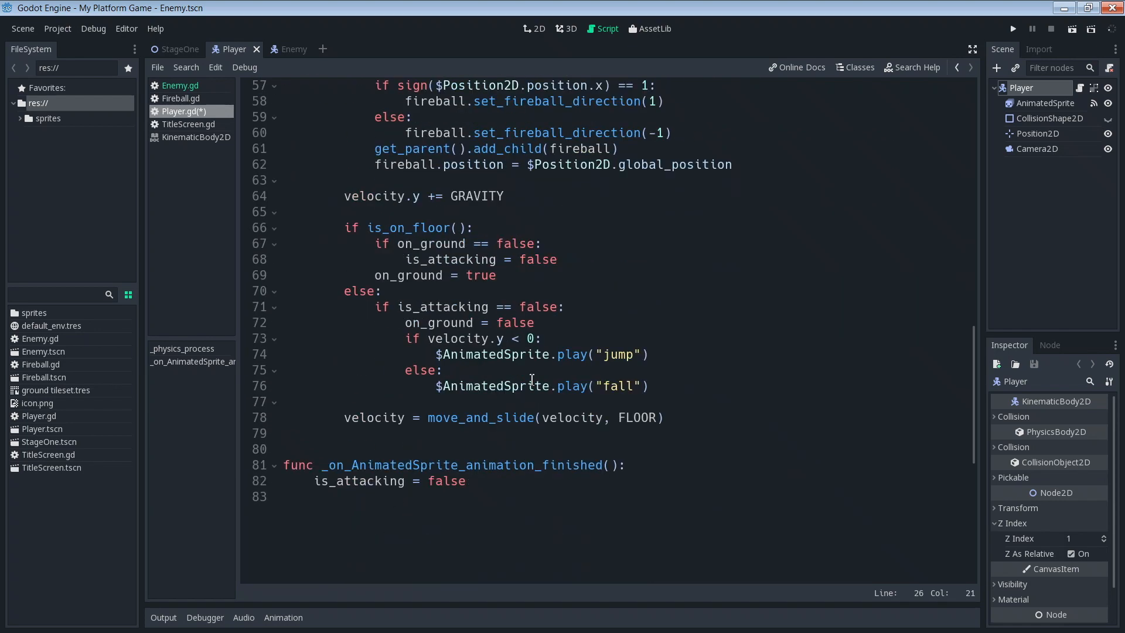
mouse_move(672, 436)
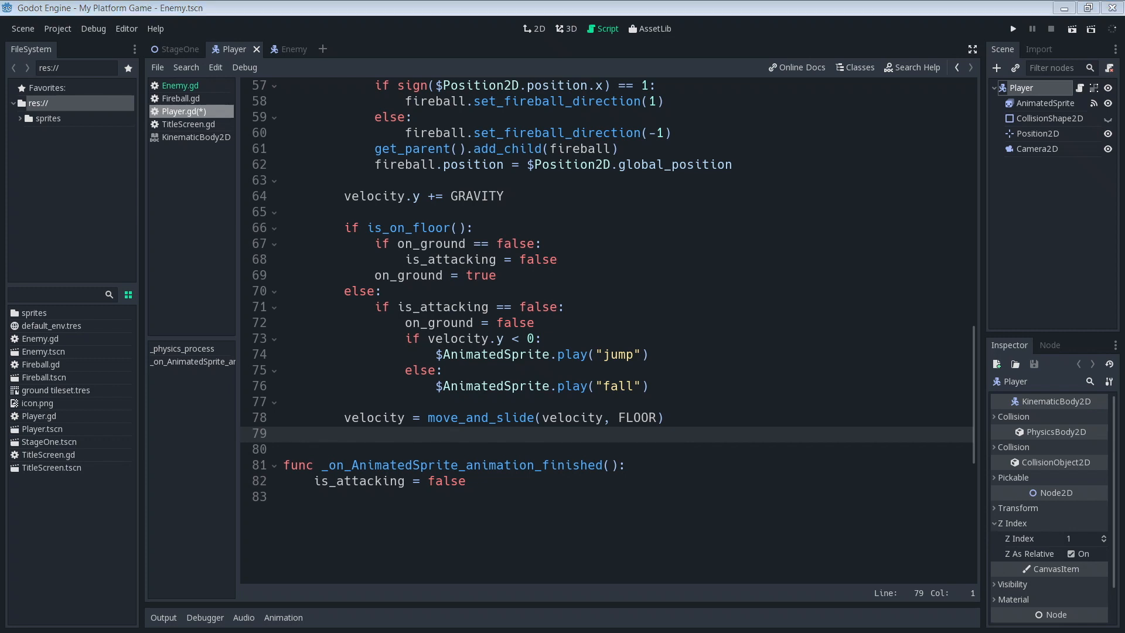
mouse_move(267, 548)
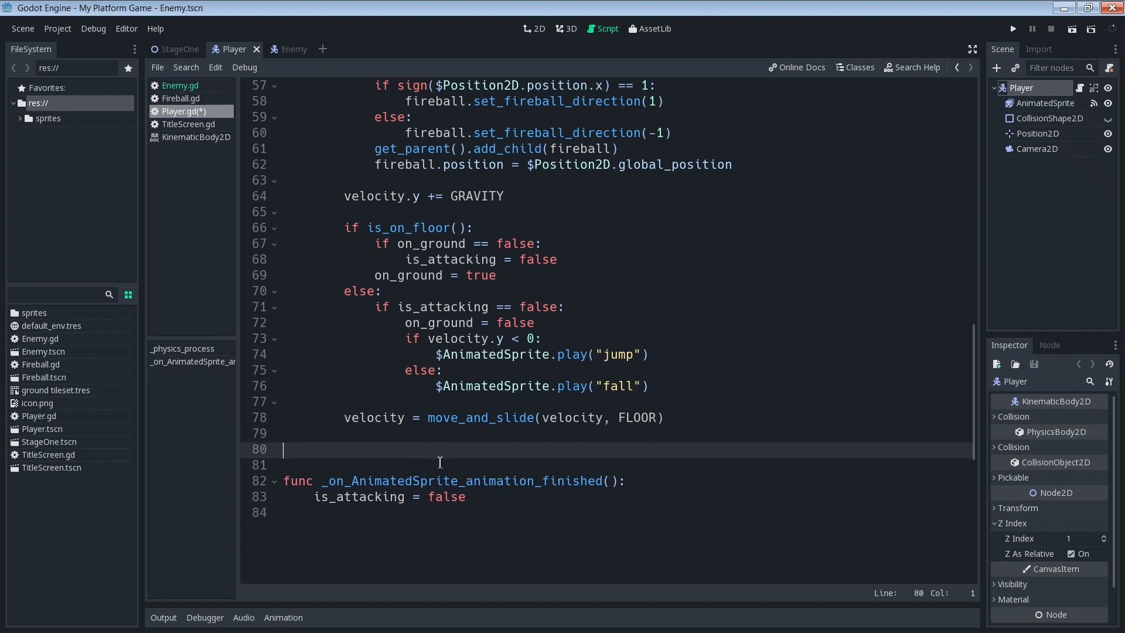
Step: Write a dead() function that sets is_dead and sets velocity to Vector2(0, 0)
type("fu")
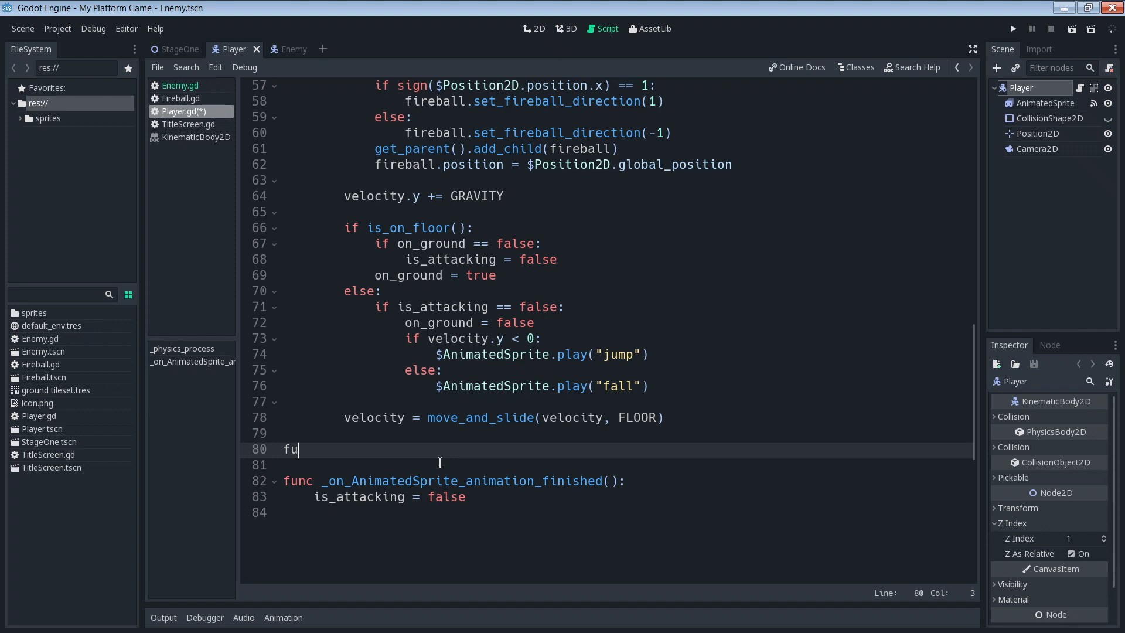
type("nc dead():")
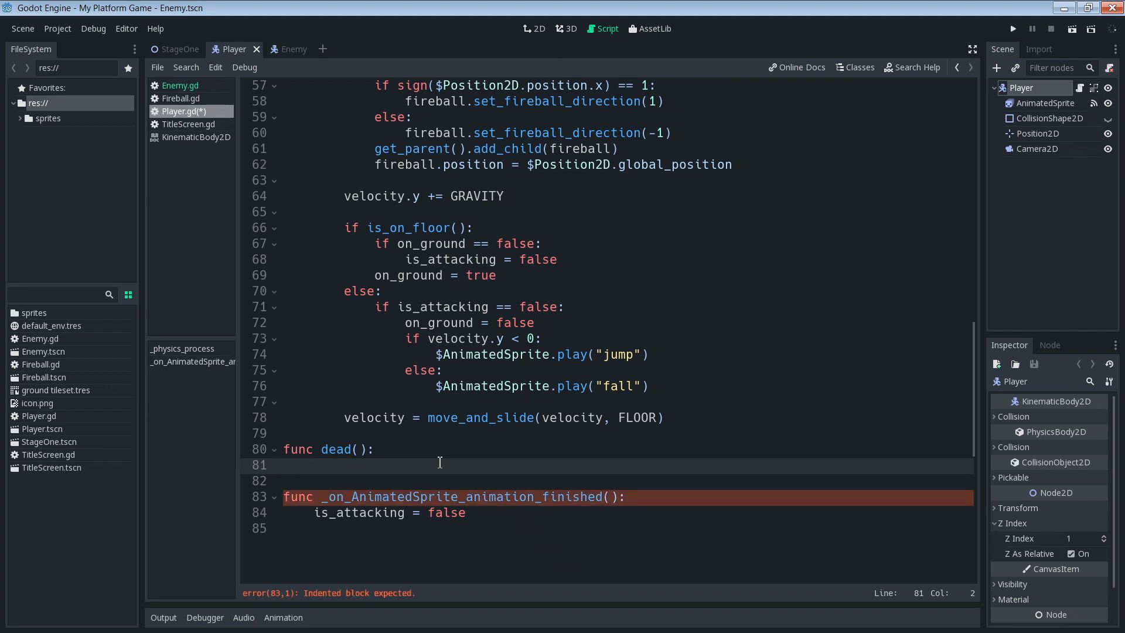
type("is+_")
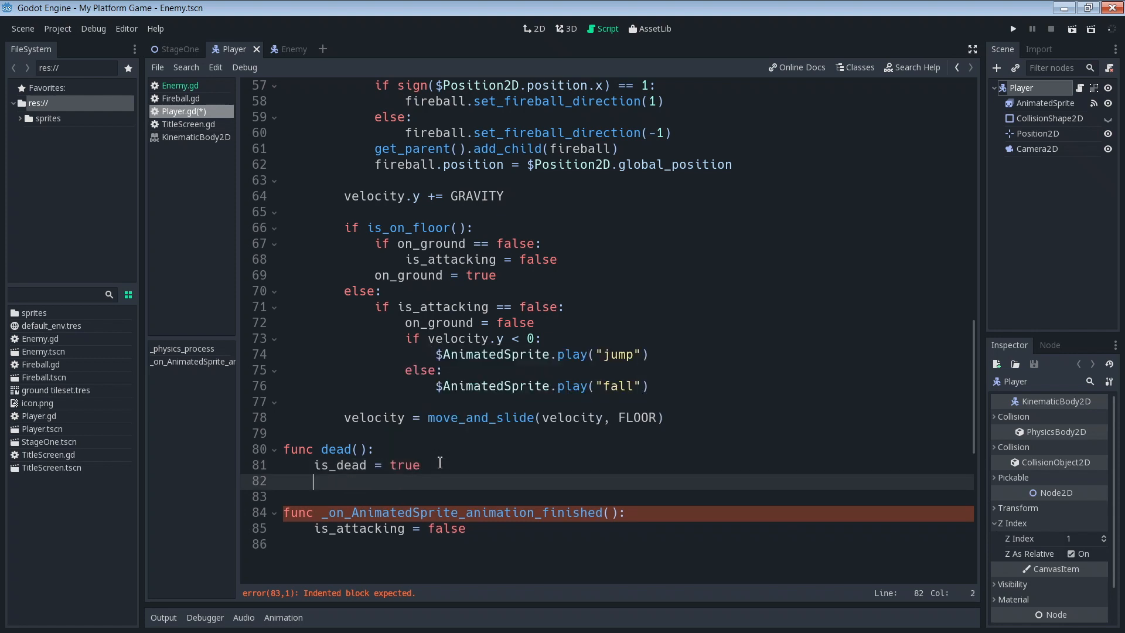
type("vl")
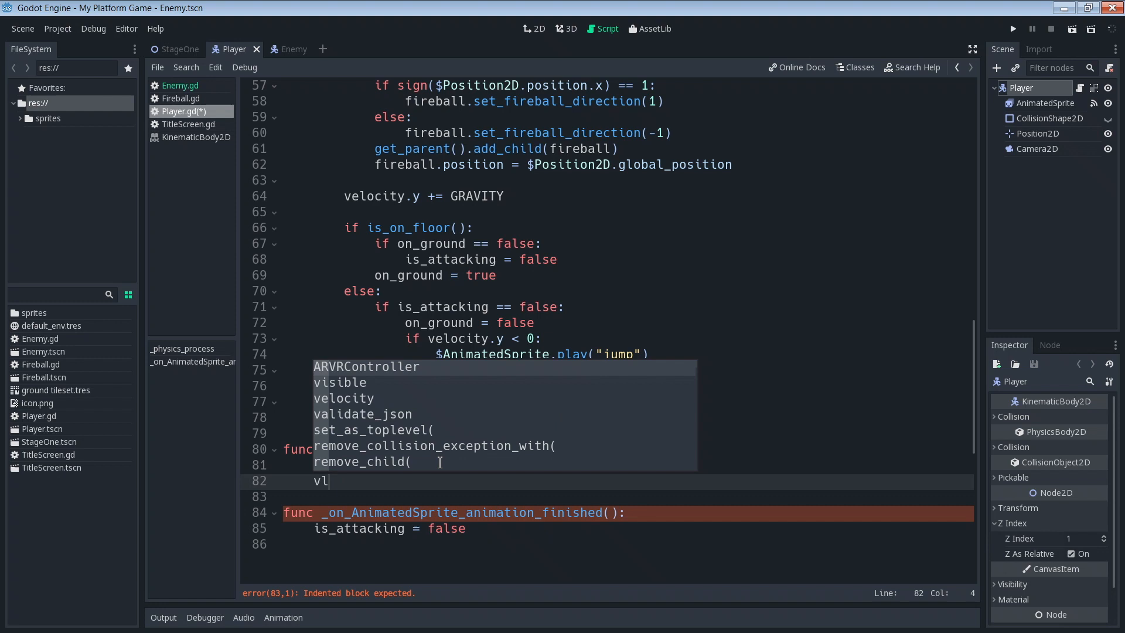
type("eo")
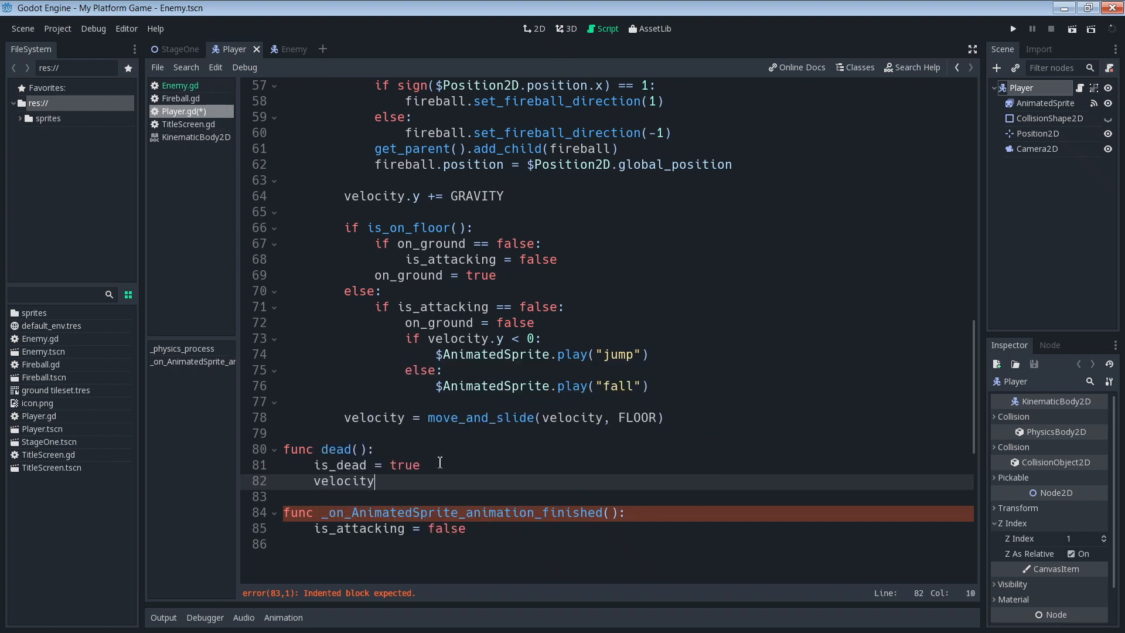
type("= Vect")
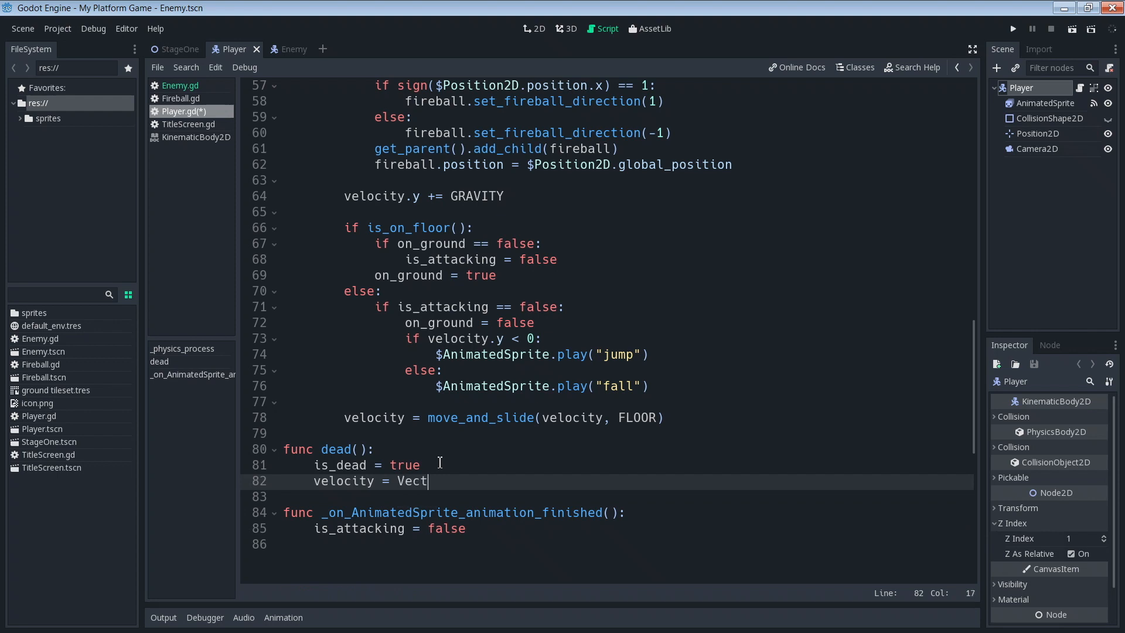
type("or2(0,")
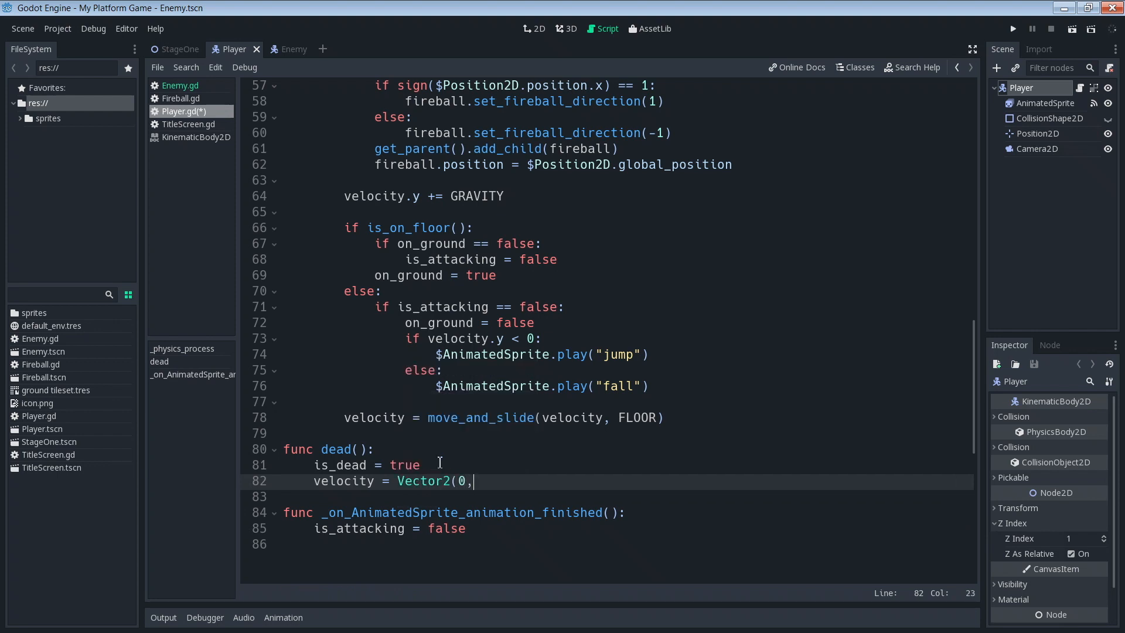
type("0)")
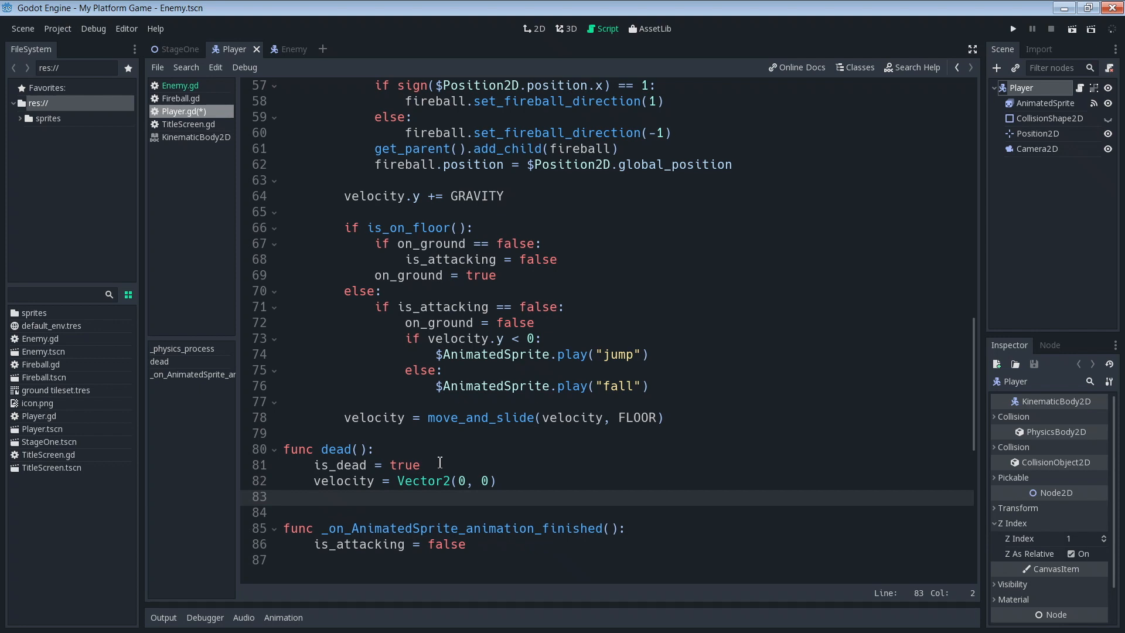
Step: In dead(), play the 'dead' animation, disable $CollisionShape2D and call $Timer.start()
type("$Ani")
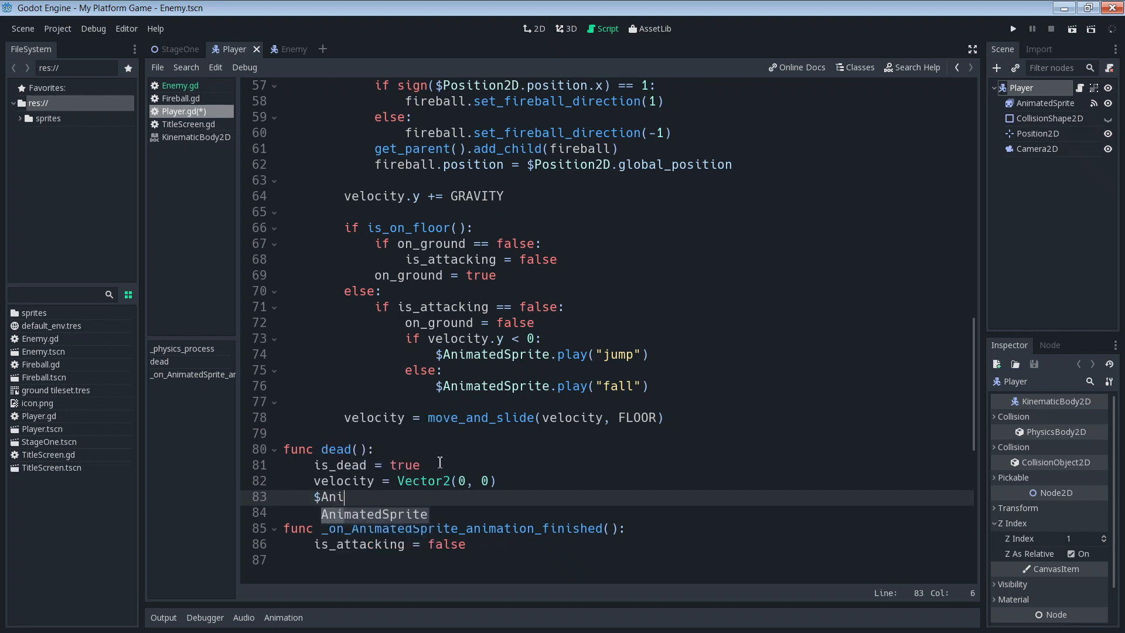
type("ma")
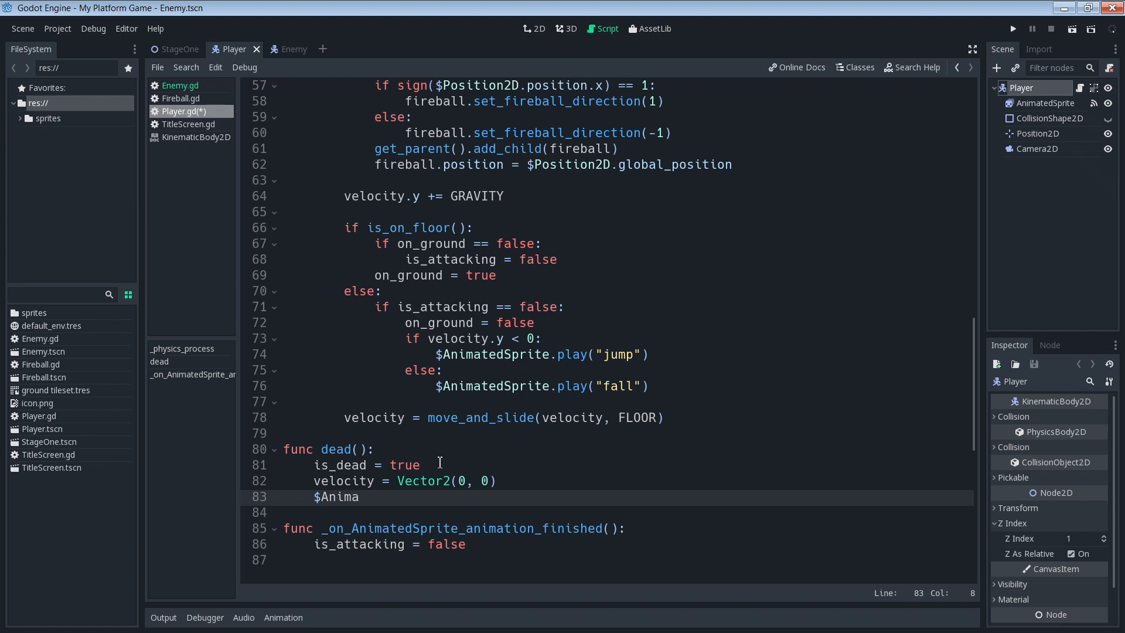
type("tedSprite")
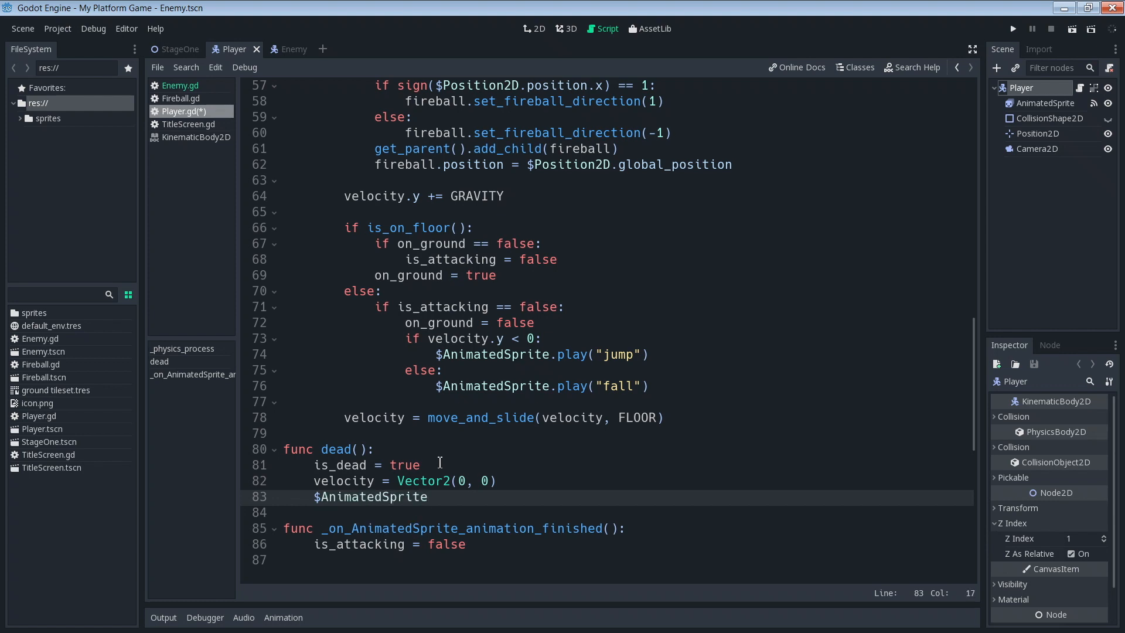
type(".pl")
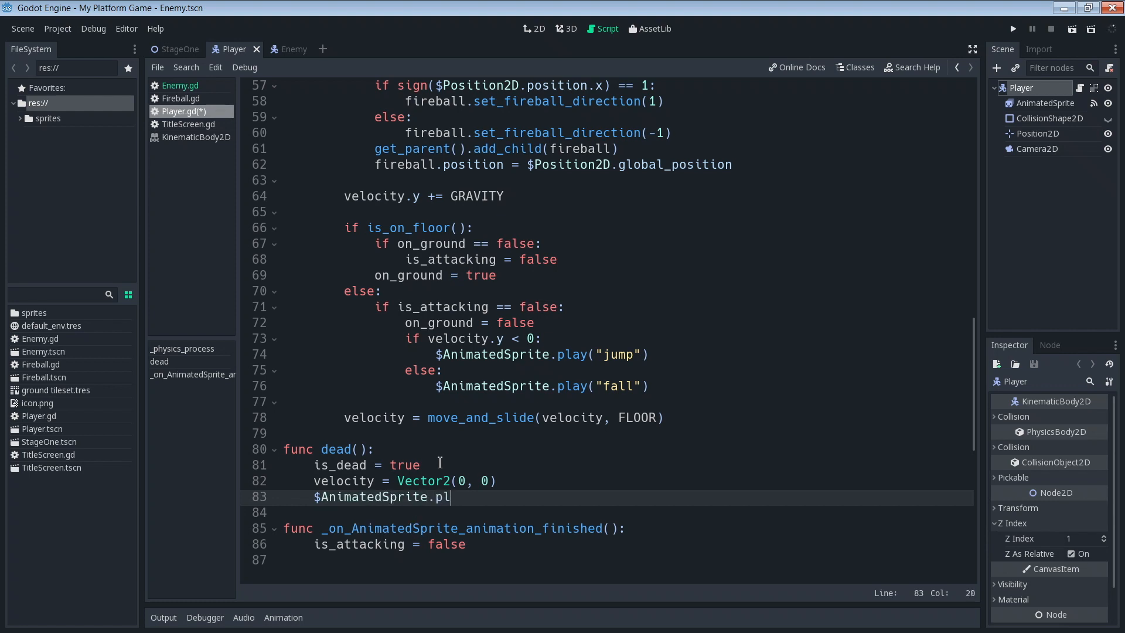
type("ay(")
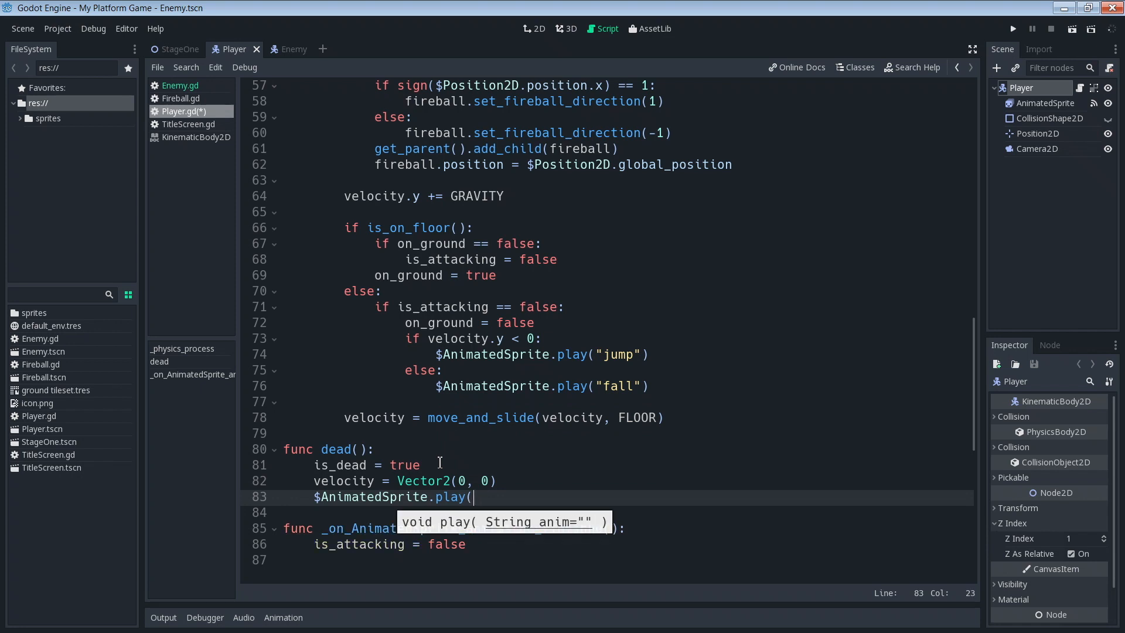
type("\"dead\"")
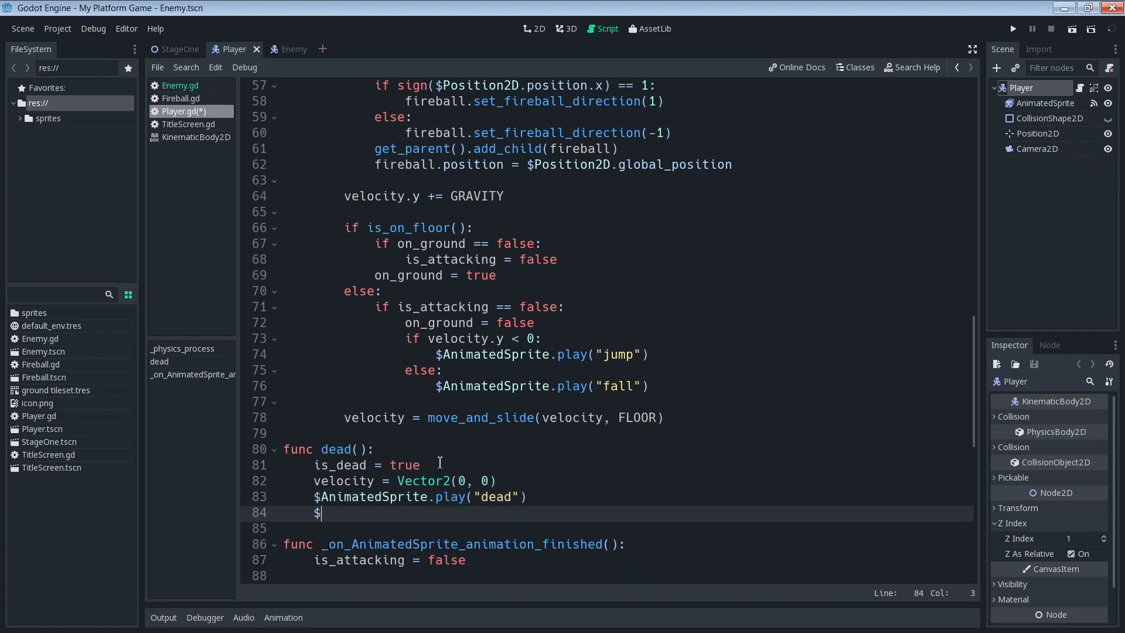
type("$")
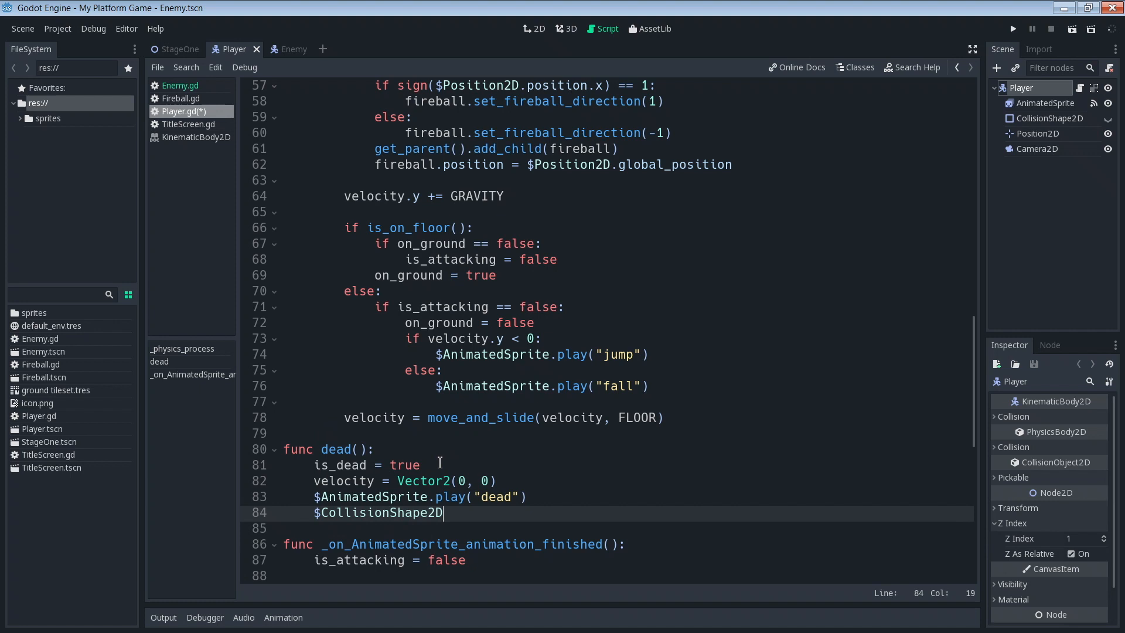
type(".des")
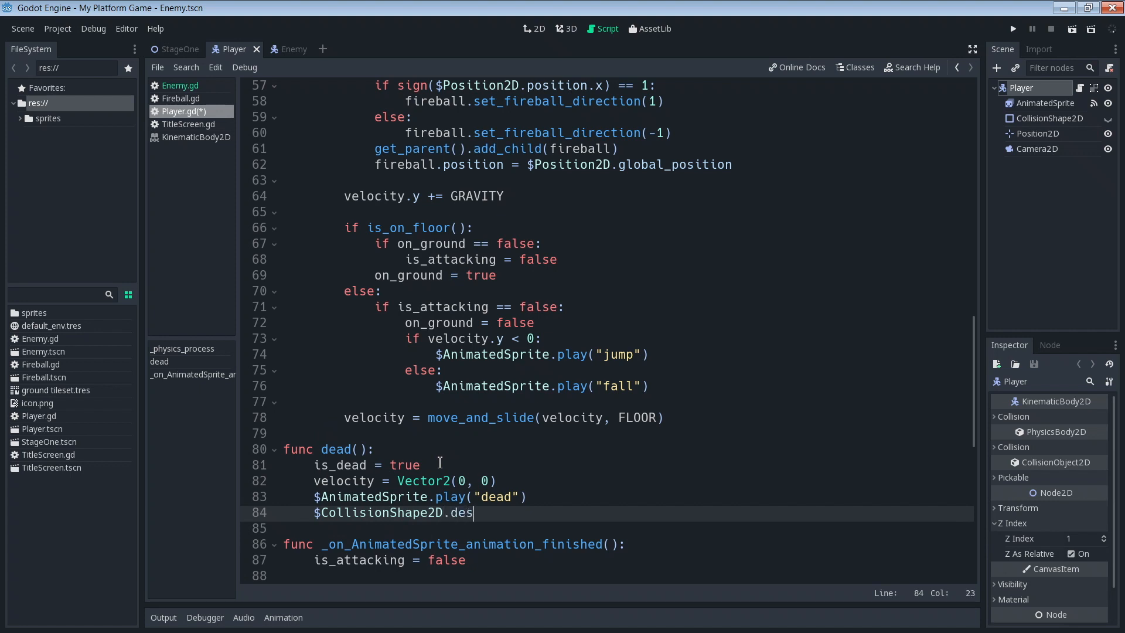
type("abled = true")
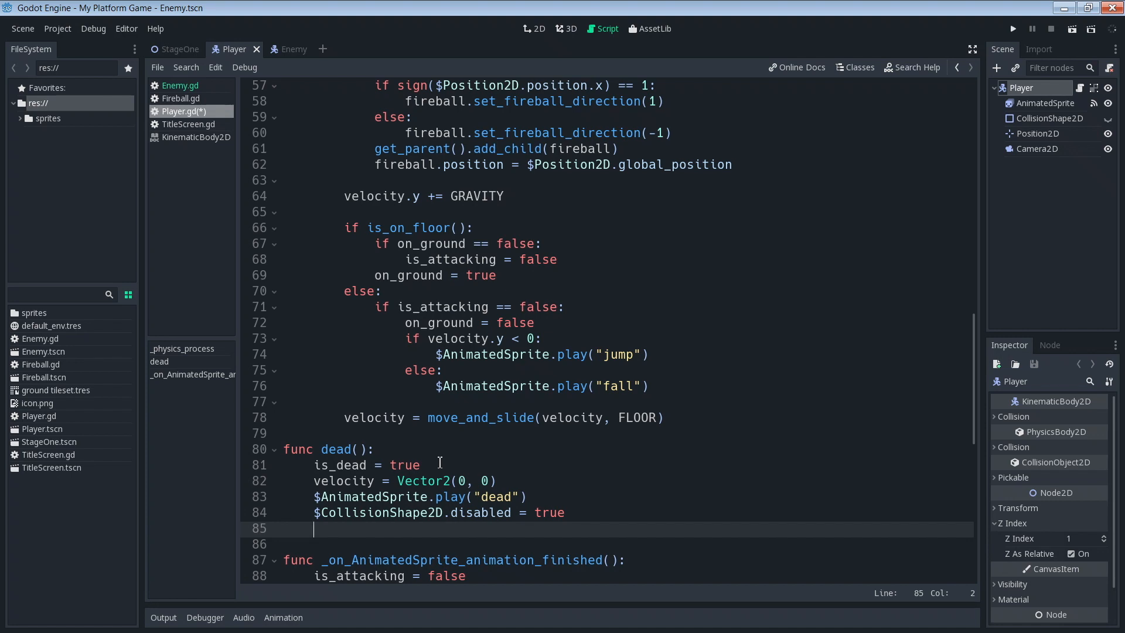
type("$Timer")
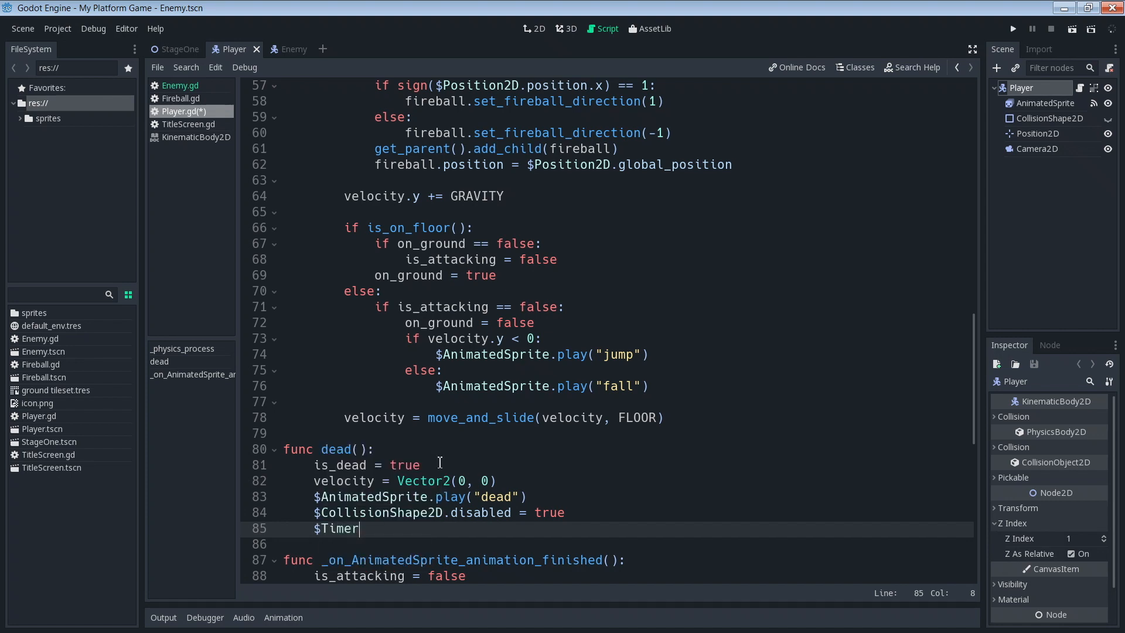
type(".start")
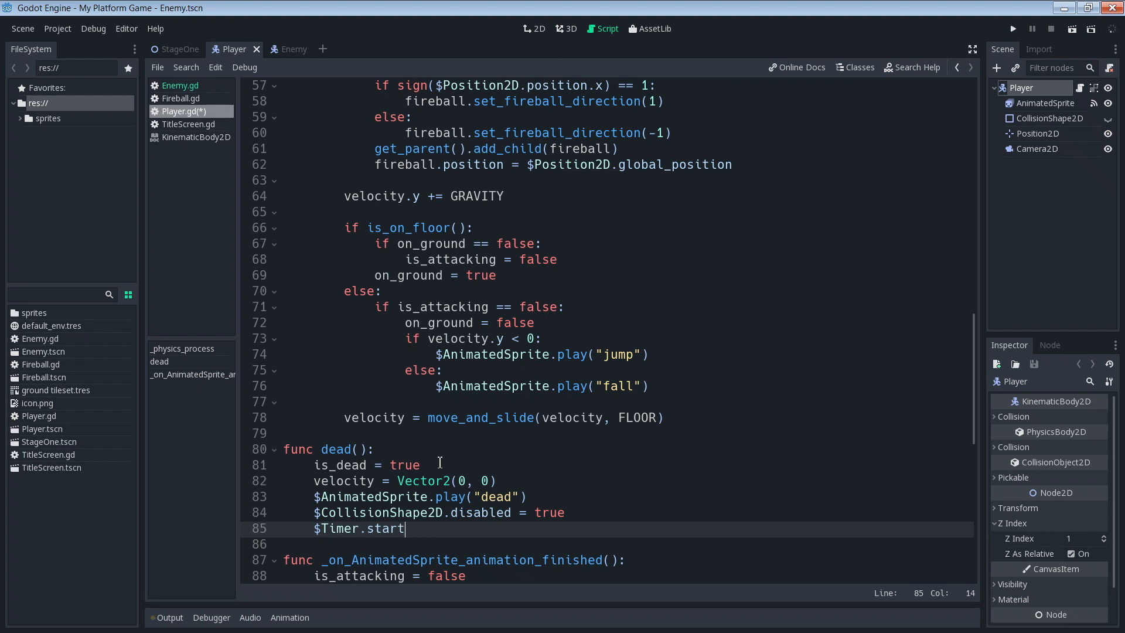
type("()")
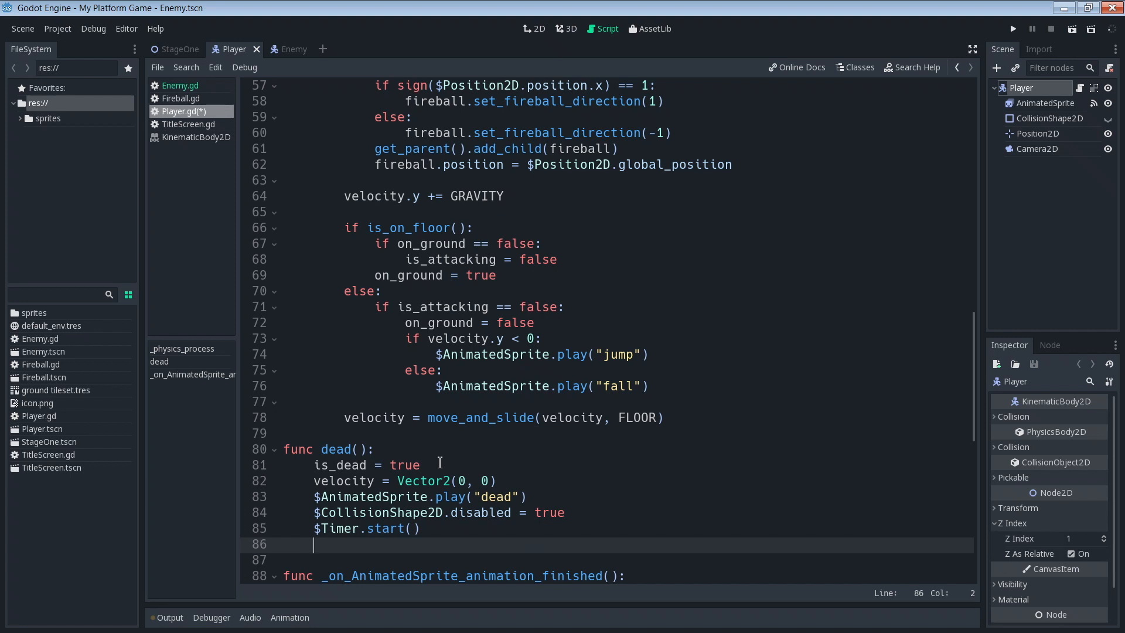
left_click(315, 497)
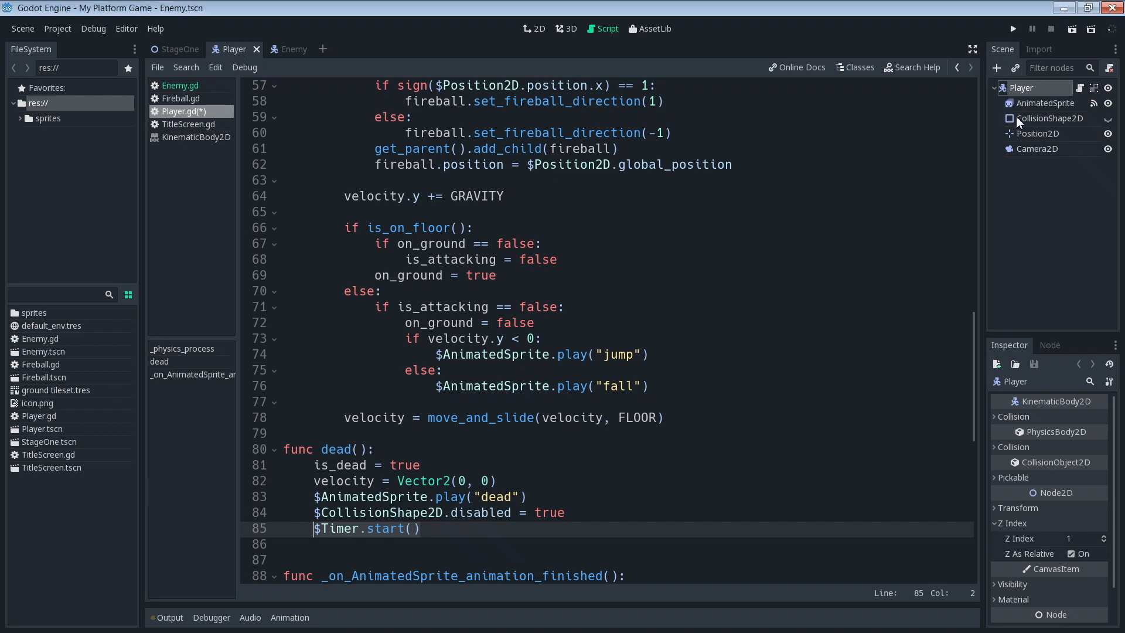
Step: Add a Timer child node to Player and enable its One Shot option
left_click(1001, 68)
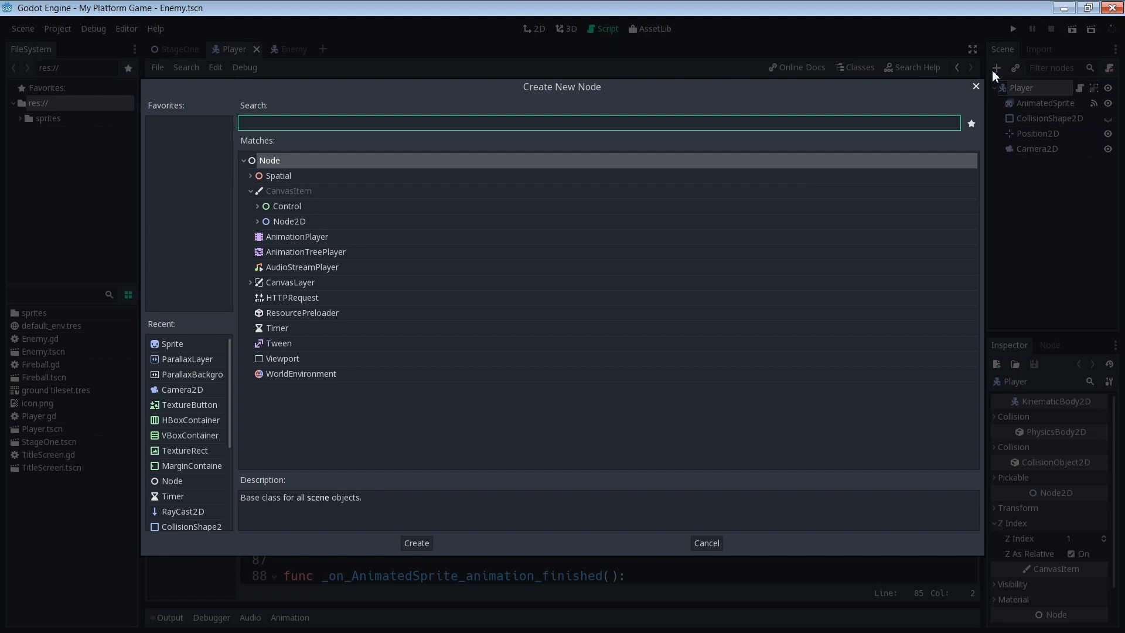
type("timer")
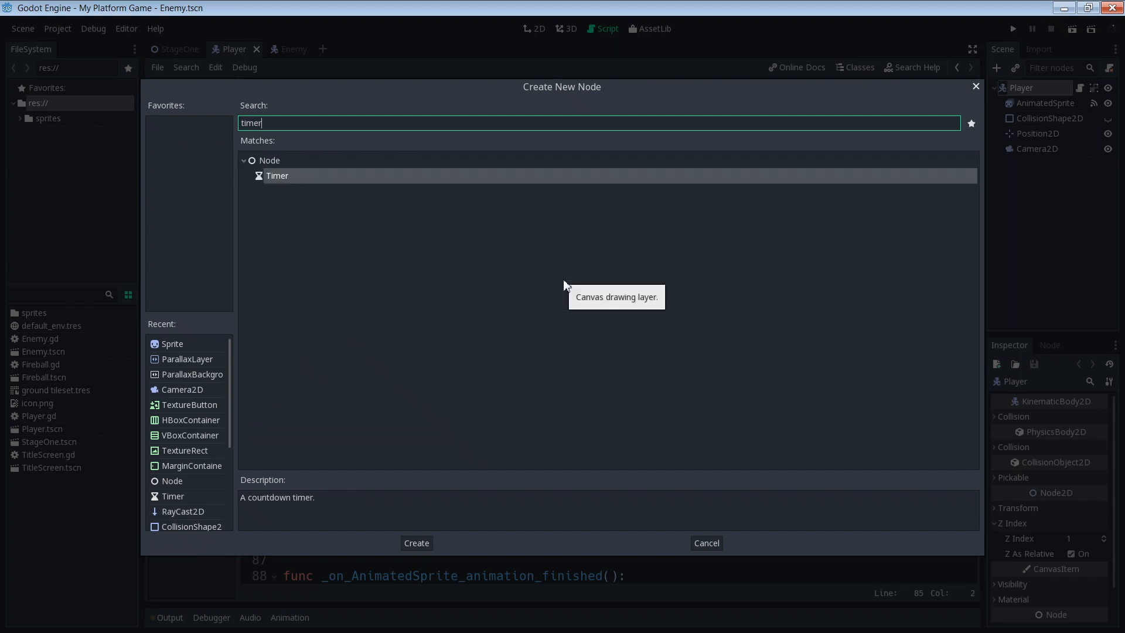
left_click(416, 543)
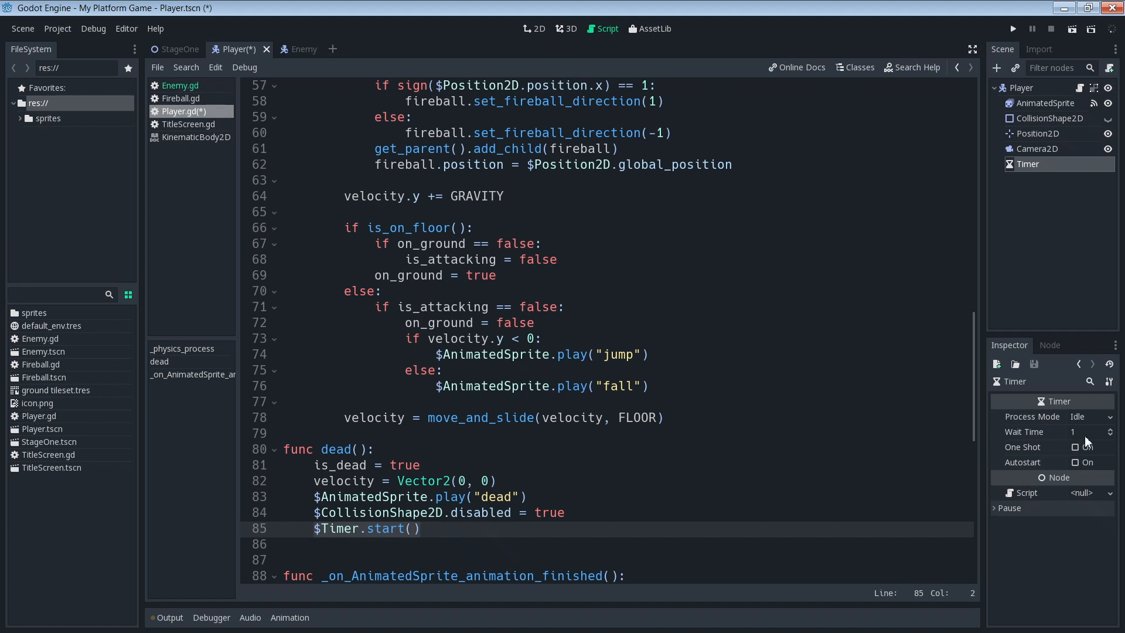
mouse_move(1092, 433)
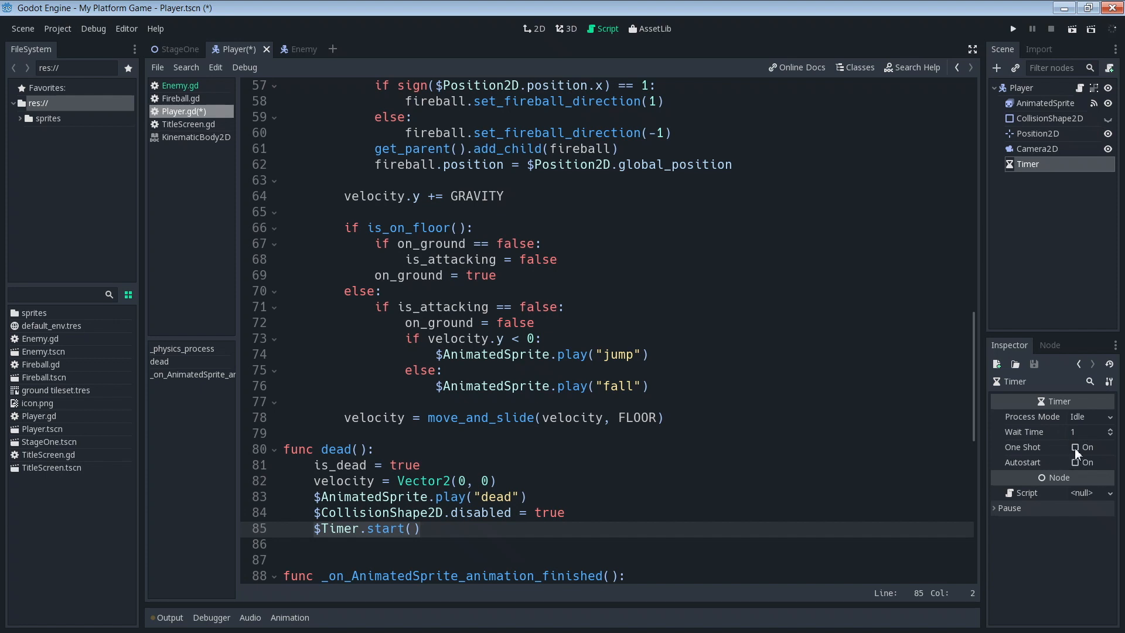
left_click(1075, 447)
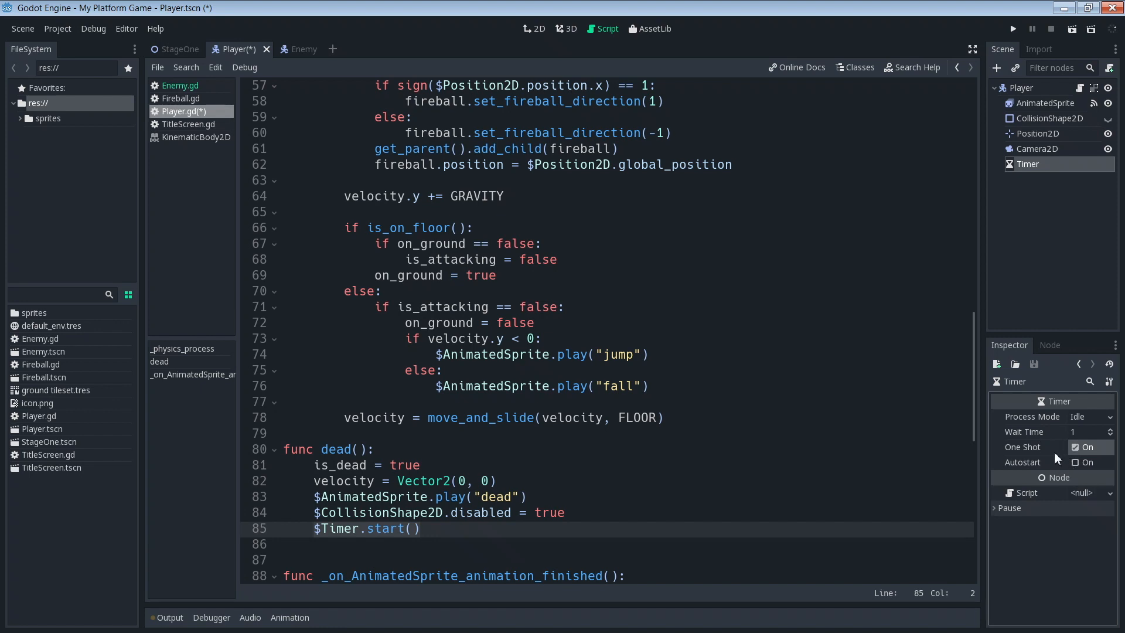
mouse_move(1012, 359)
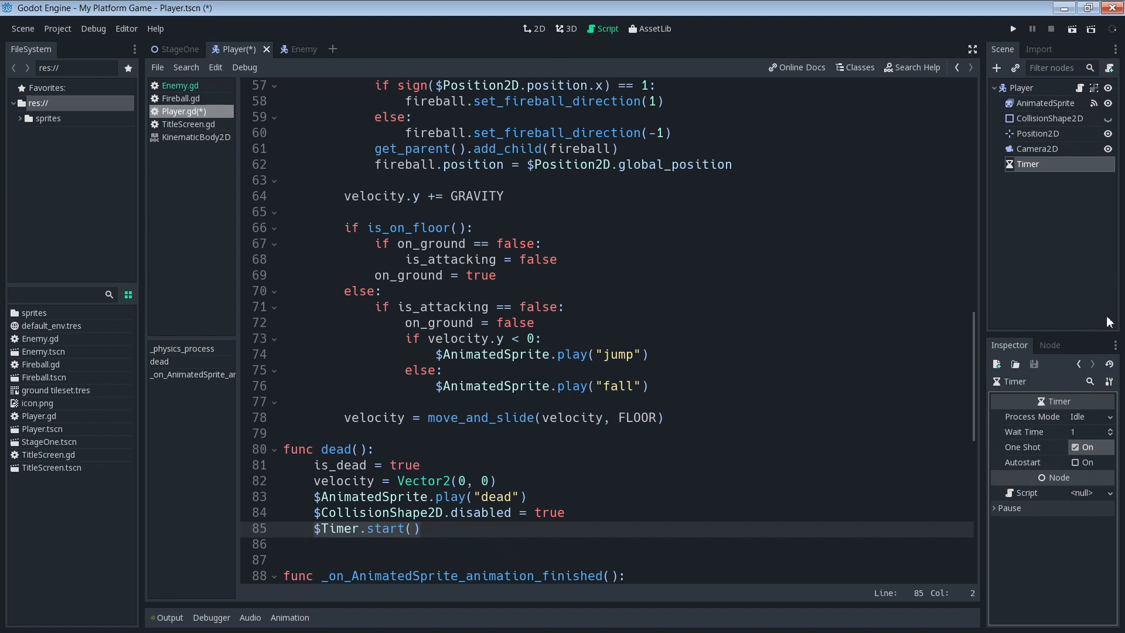
Step: Connect the Timer's timeout() signal to the Player script
left_click(1050, 346)
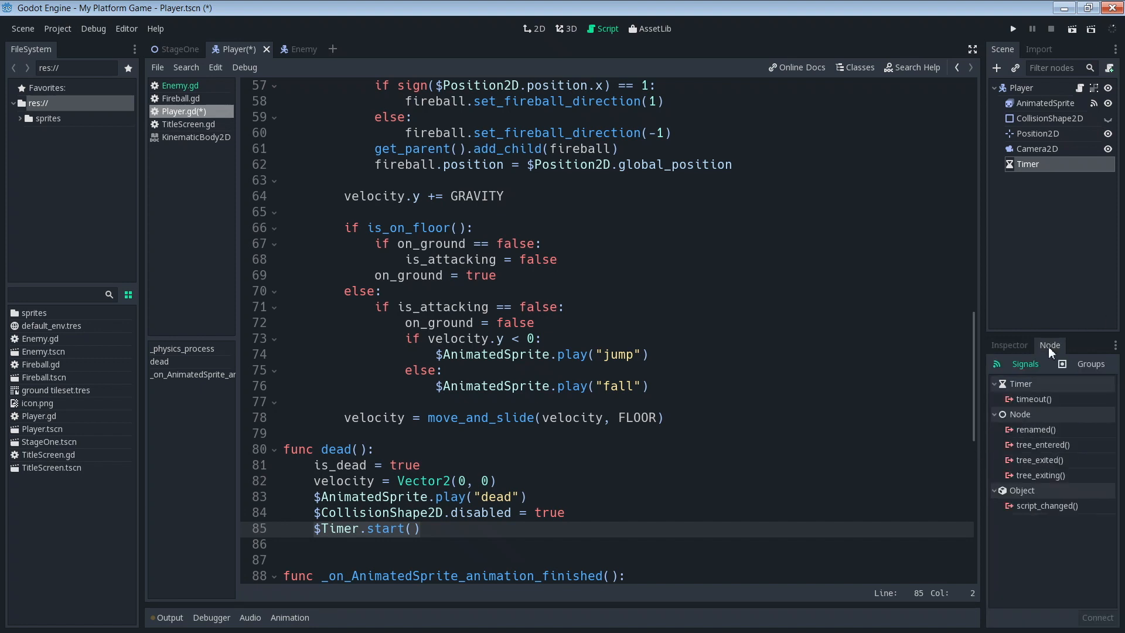
mouse_move(1049, 356)
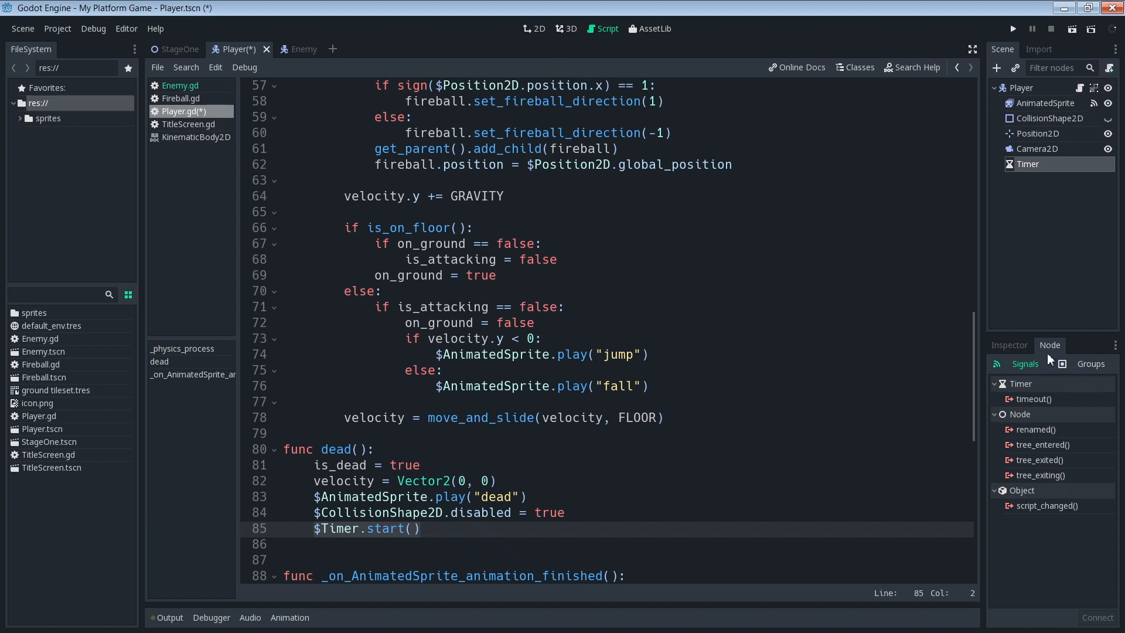
mouse_move(1035, 405)
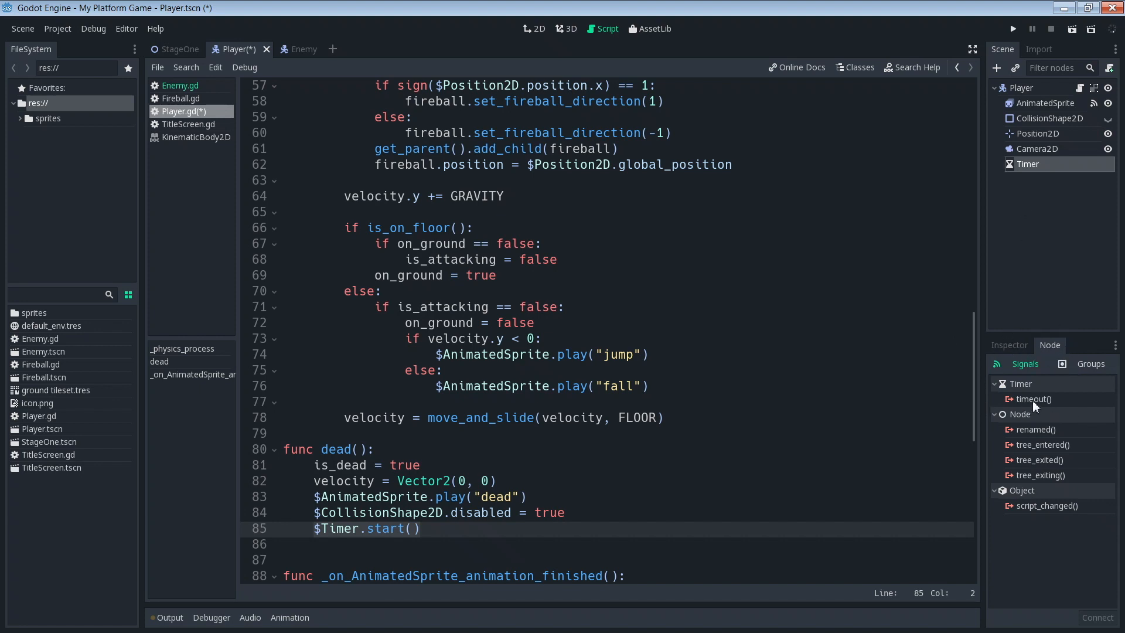
left_click(1033, 399)
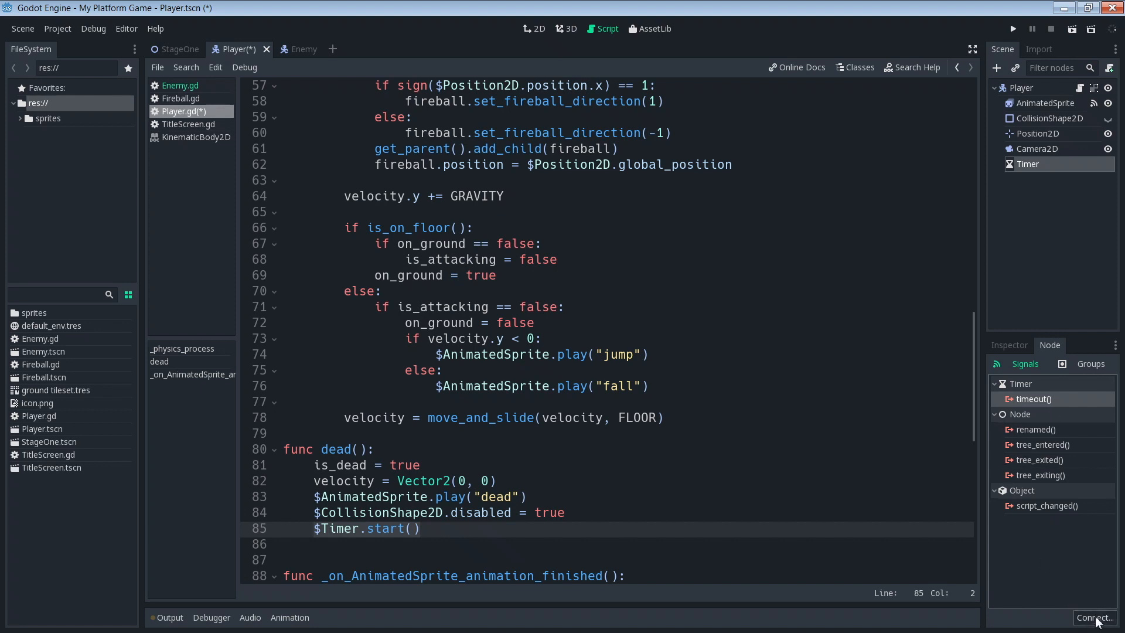
left_click(1095, 618)
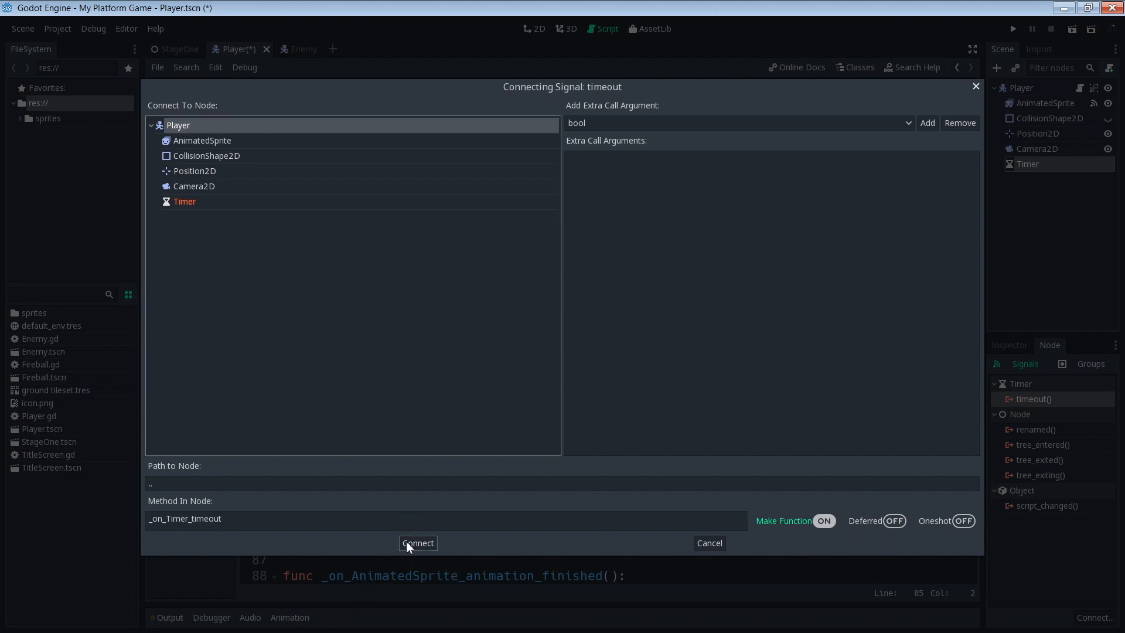
left_click(418, 543)
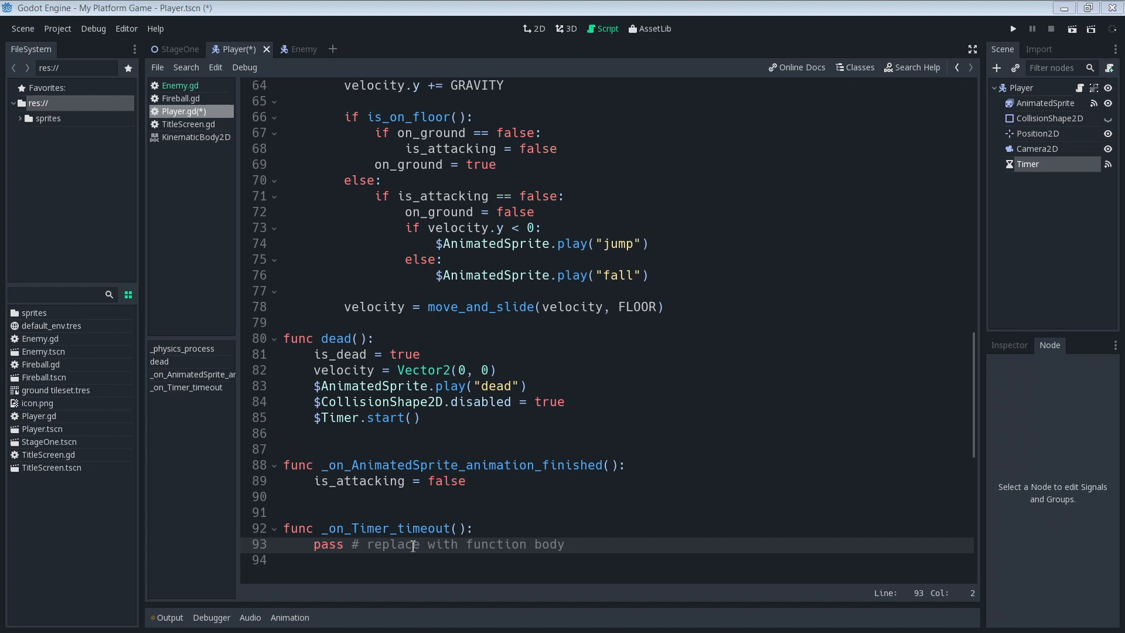
mouse_move(604, 556)
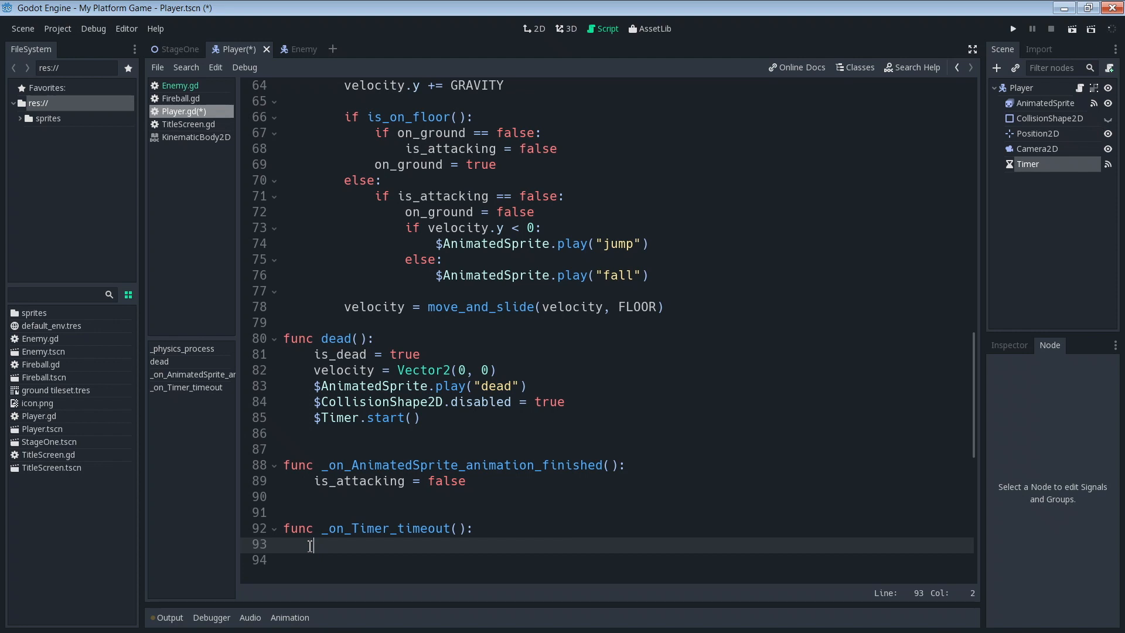
Step: Make _on_Timer_timeout call get_tree().change_scene("TitleScreen.tscn")
type("get_tree(")
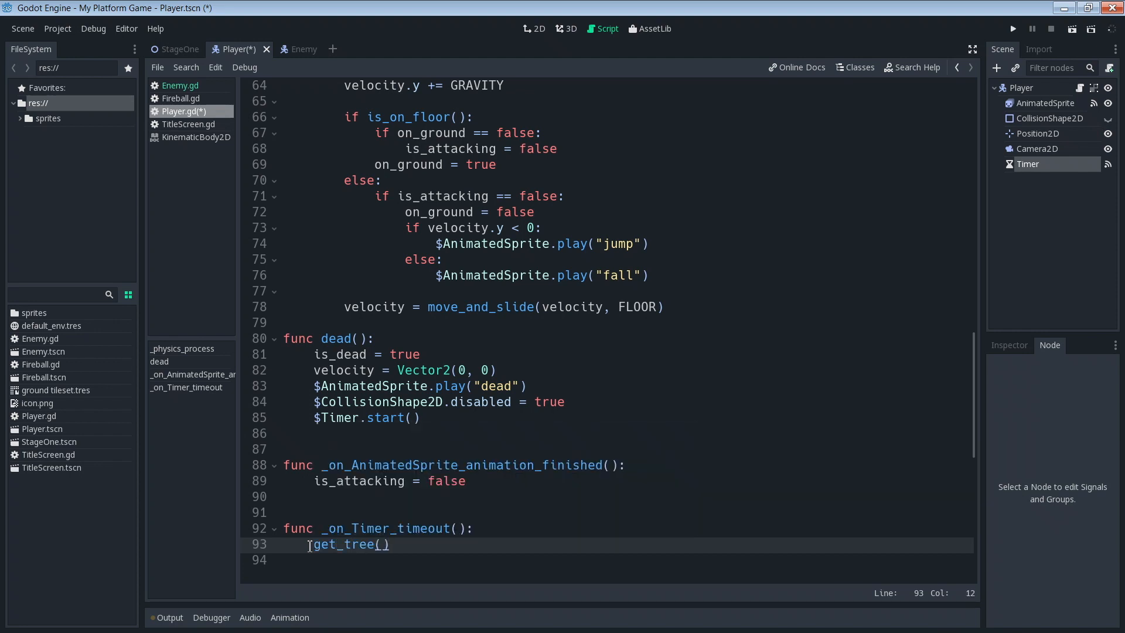
type(".change_scene(")
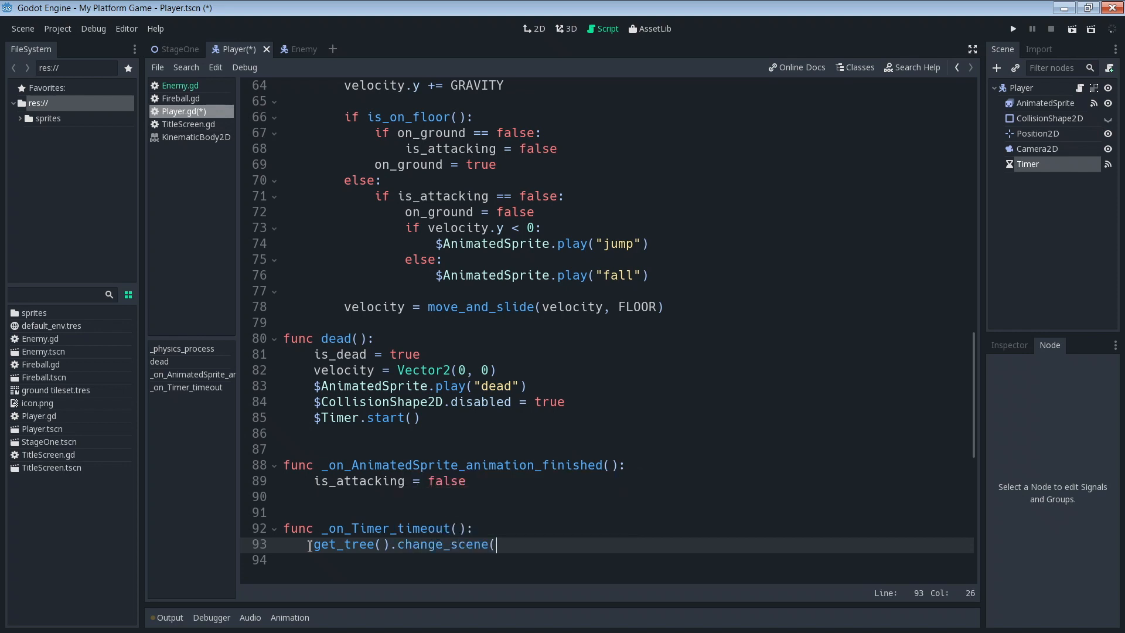
type("\"Title")
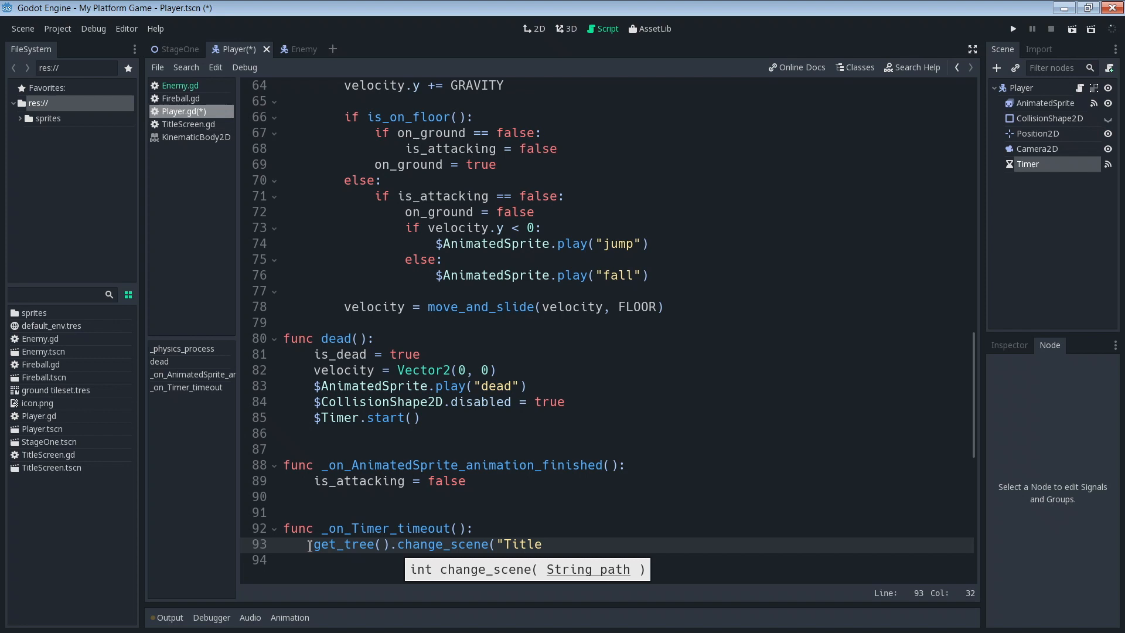
type("Screen.")
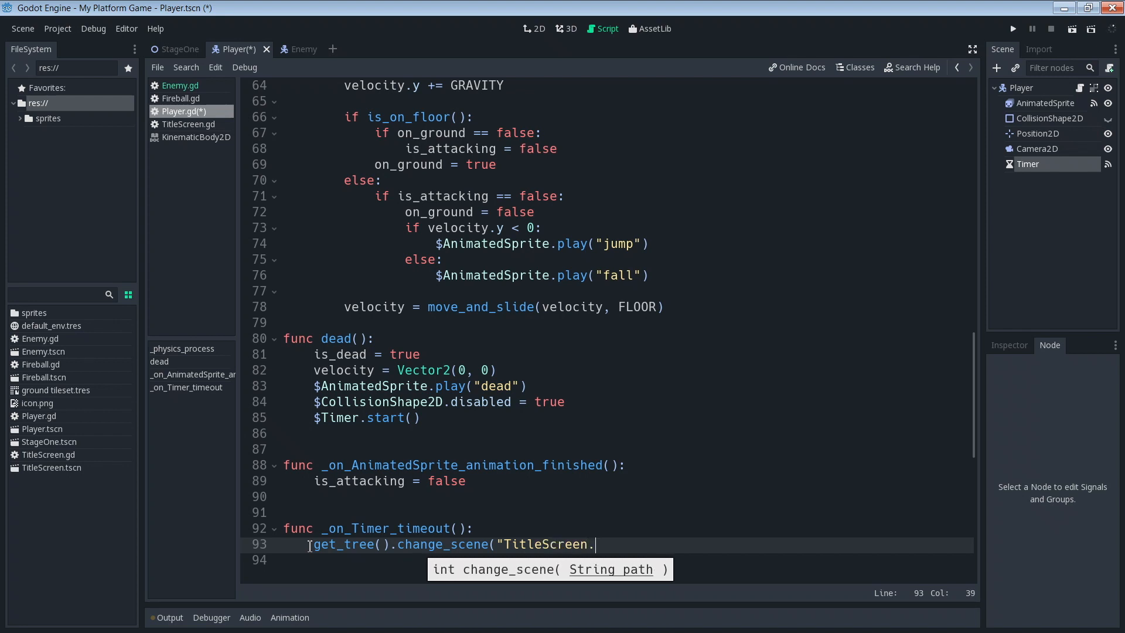
type("ts")
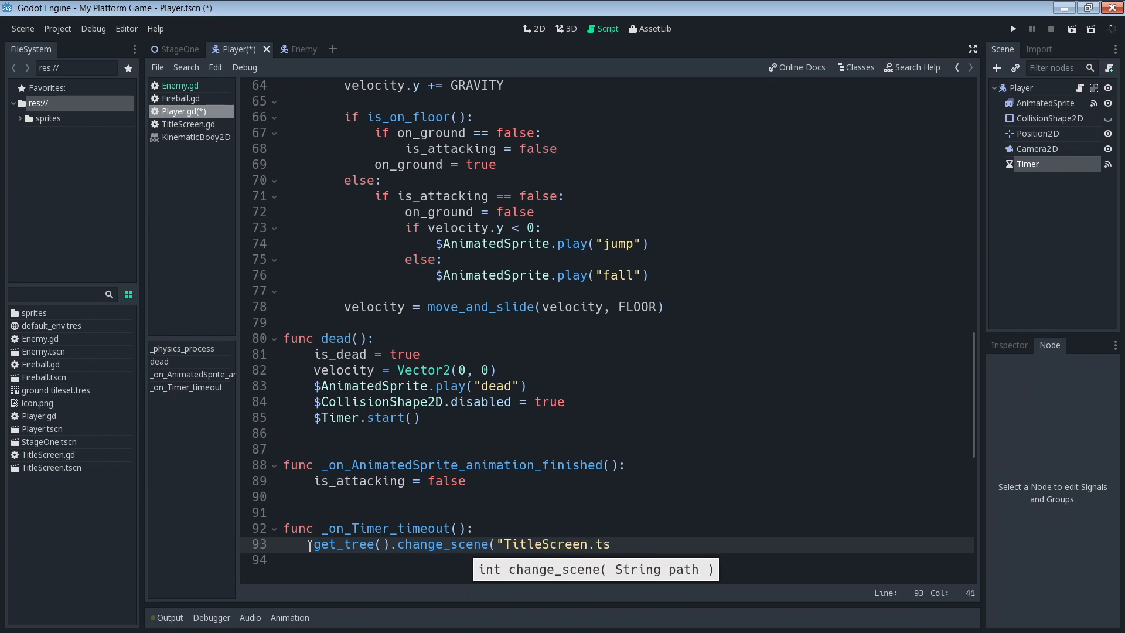
type("cn\"")
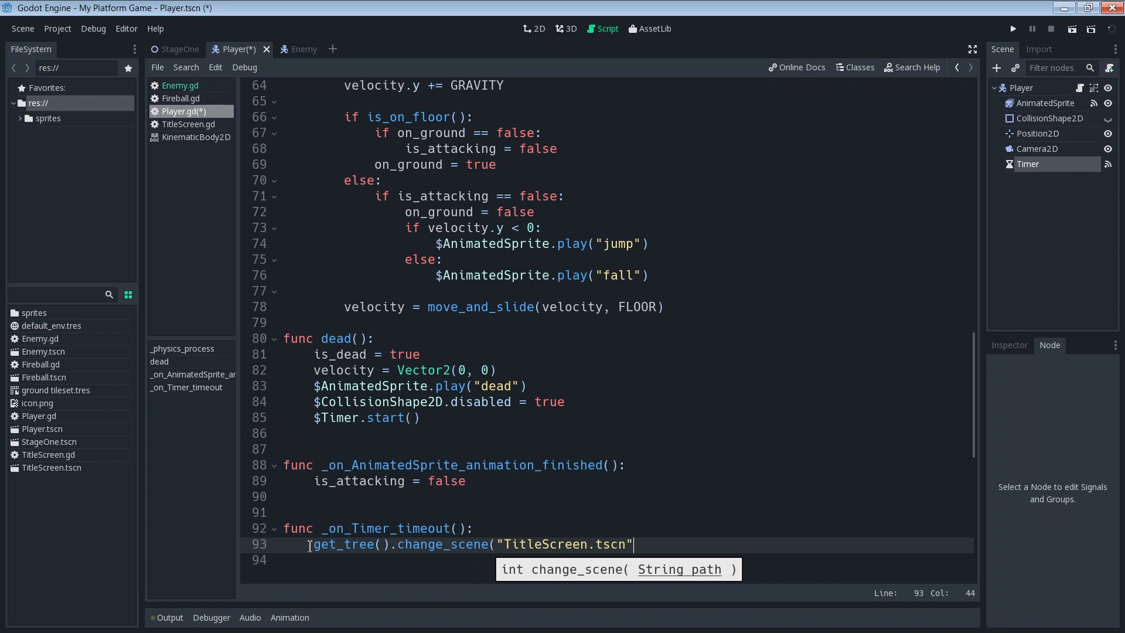
type(")")
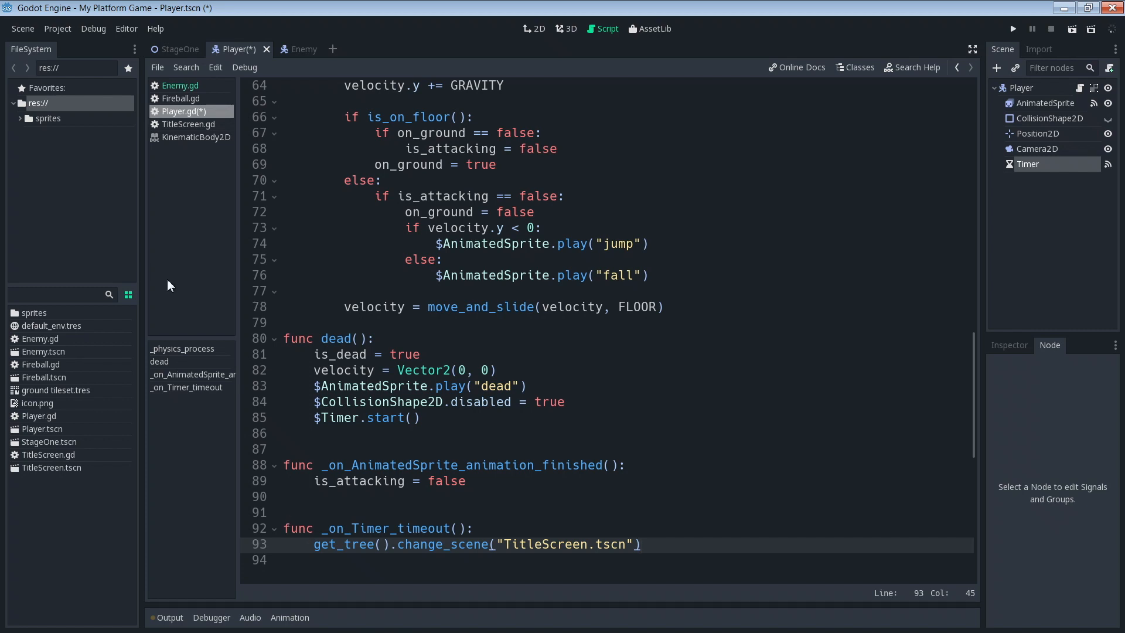
Step: Review the dead function's timer start, then return to the 2D scene view
left_click(363, 354)
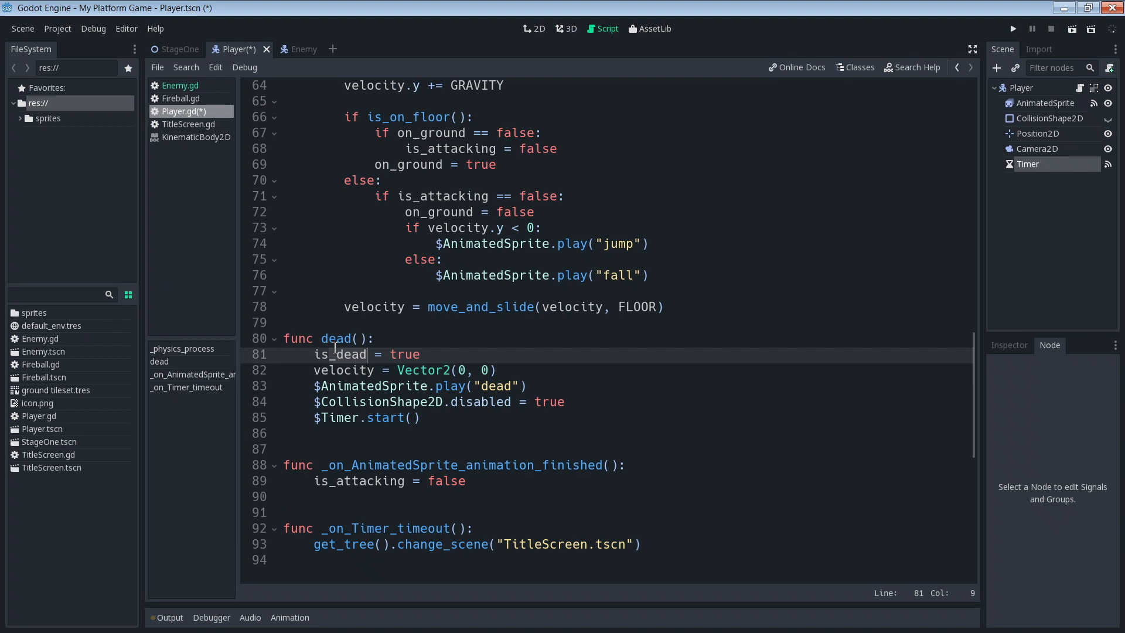
left_click(375, 418)
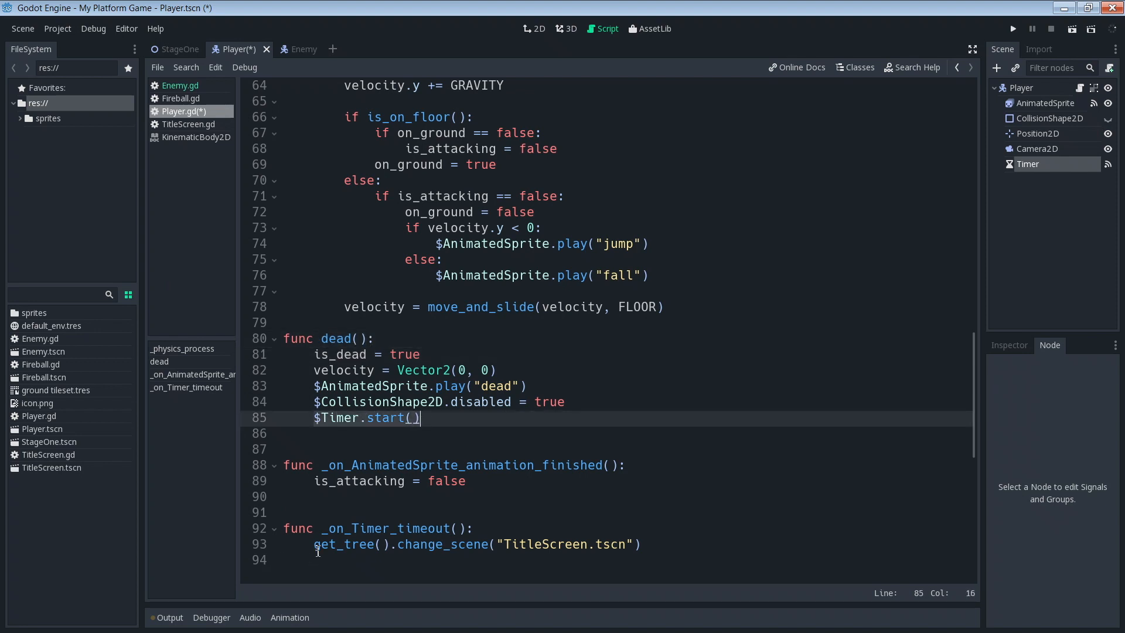
left_click(649, 545)
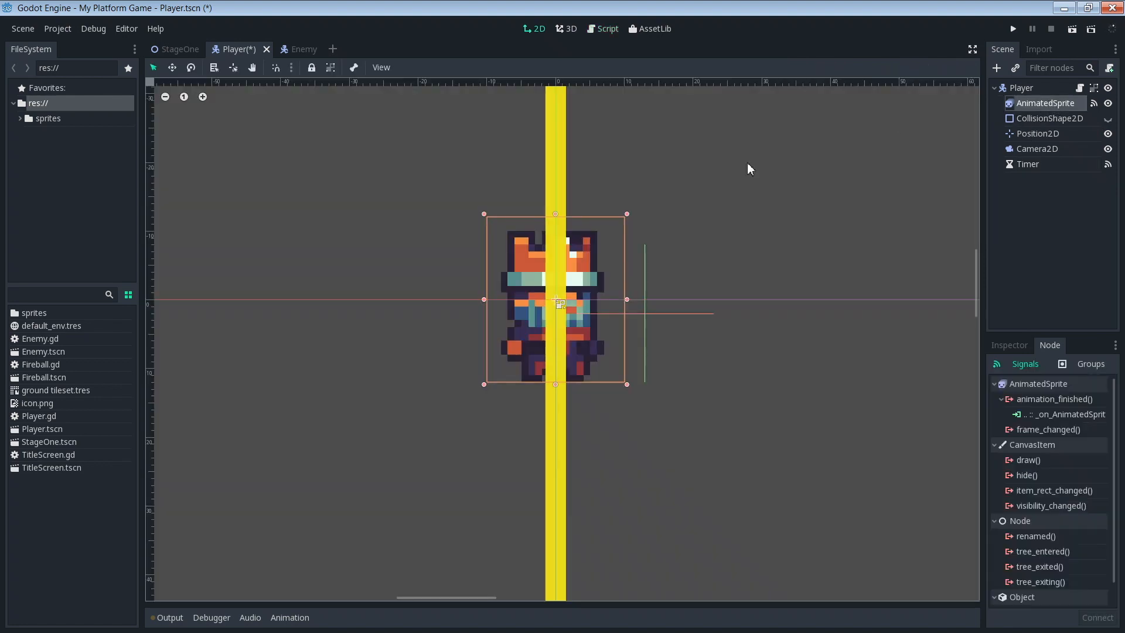
Step: Create a 'dead' animation from two player images, playing at 24 FPS
left_click(1009, 345)
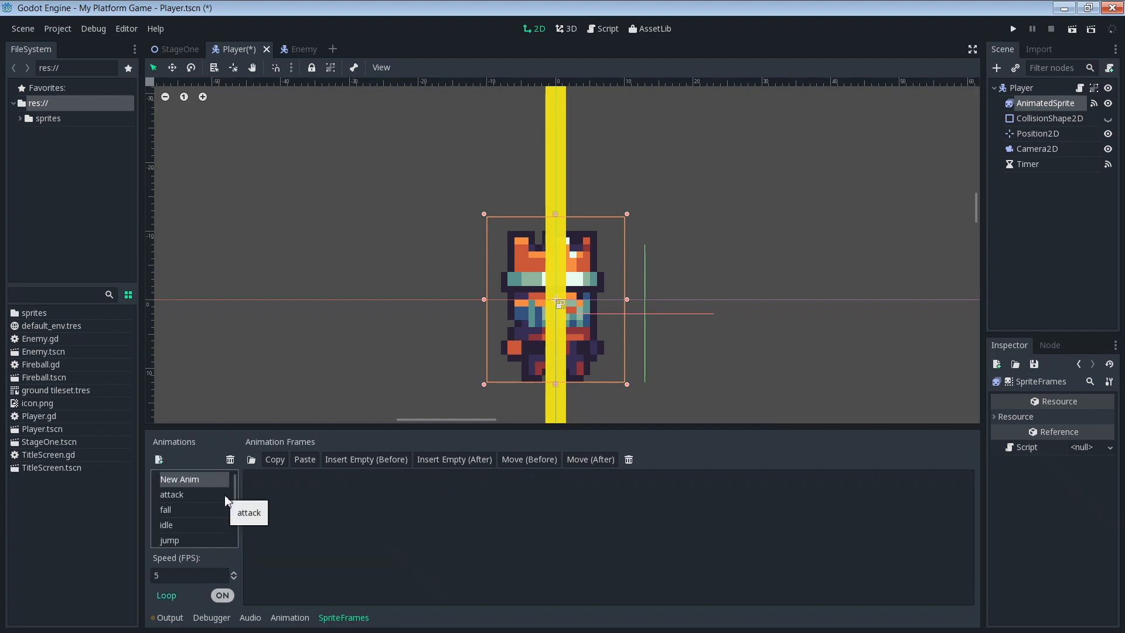
type("dead")
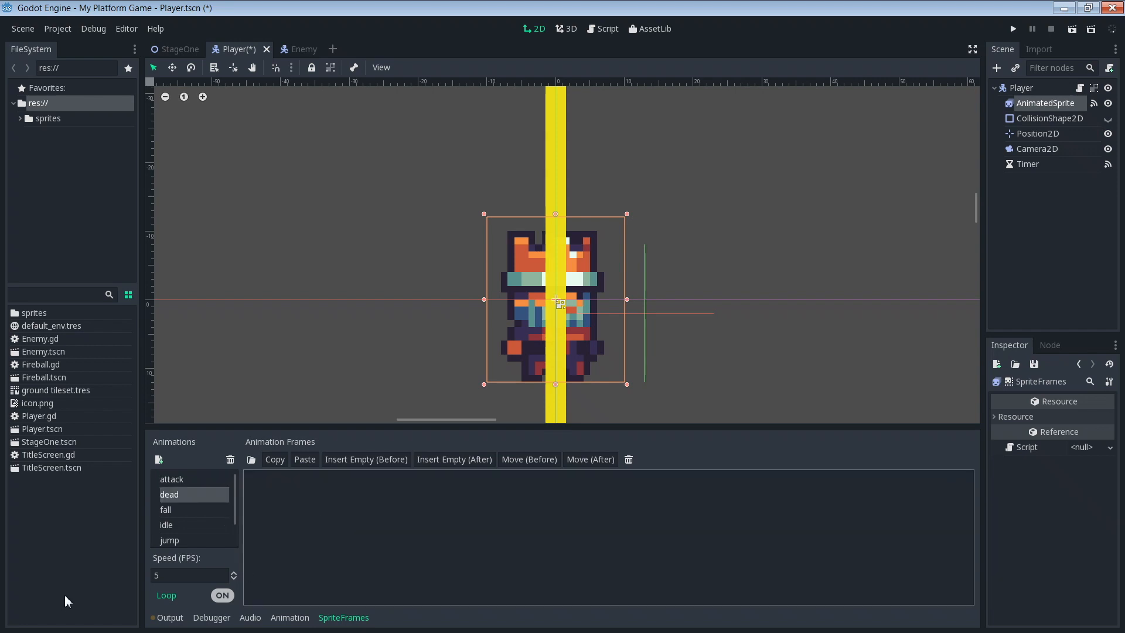
left_click(188, 575)
type("8")
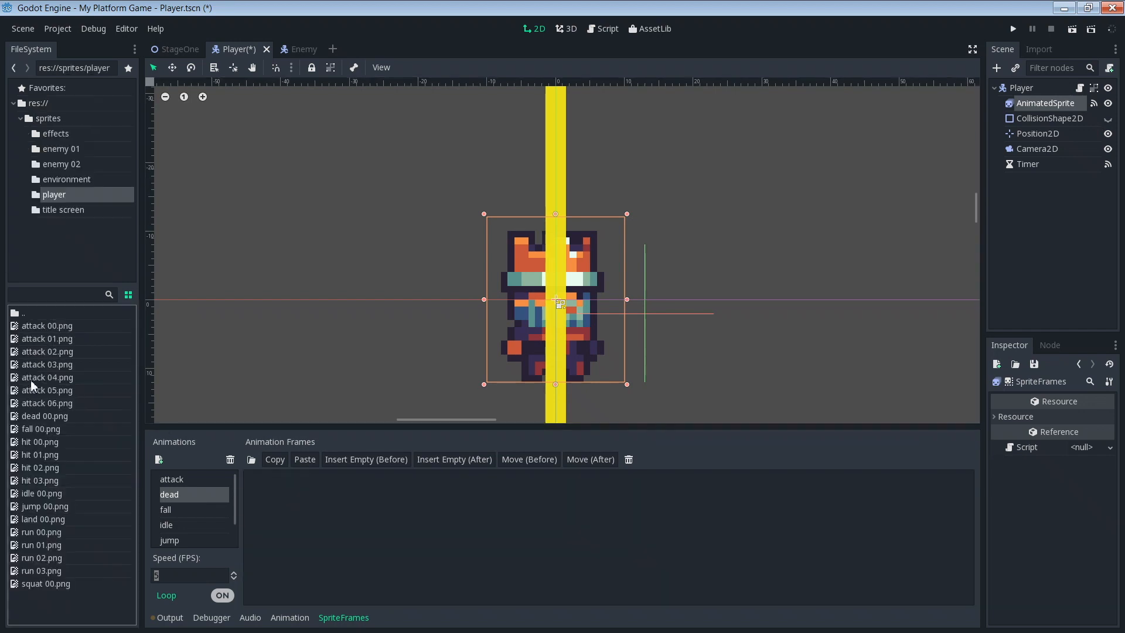
left_click(35, 442)
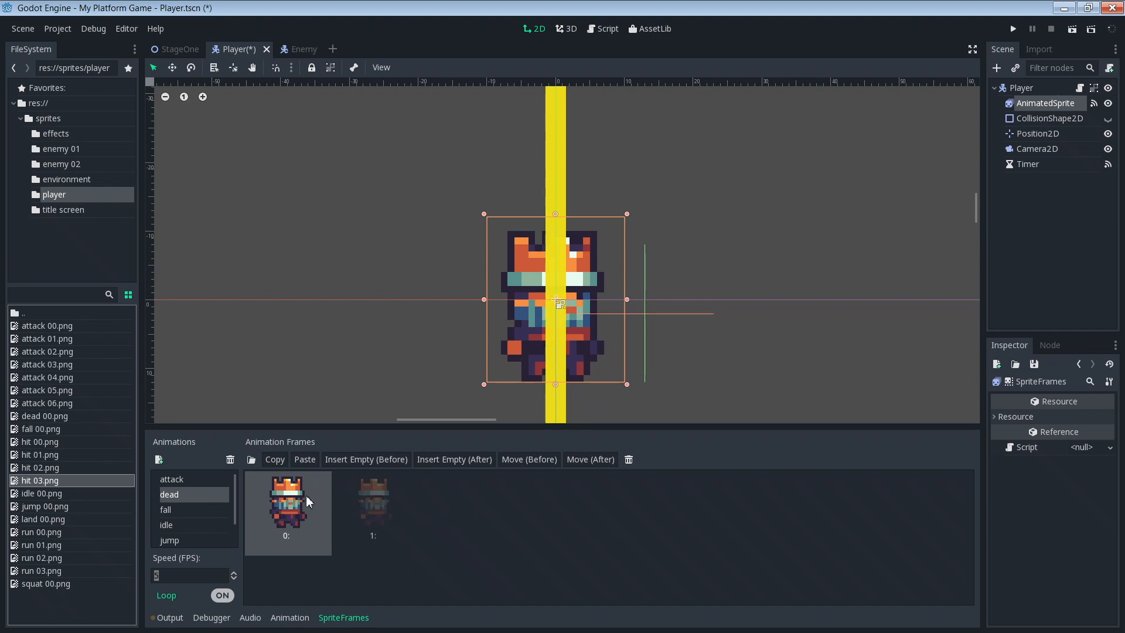
left_click(373, 499)
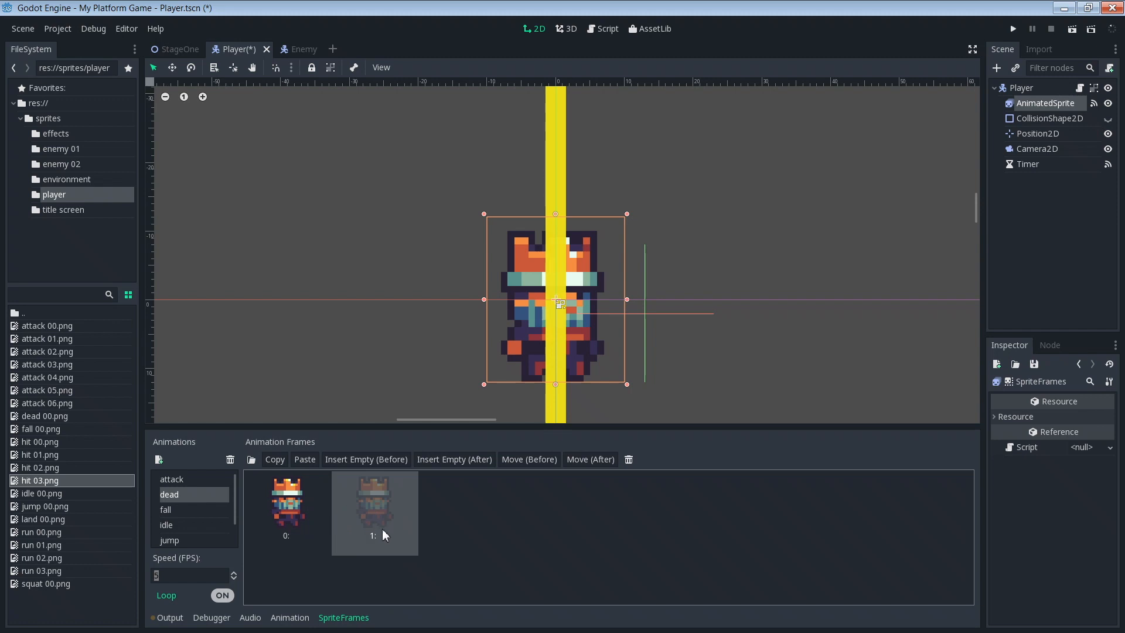
mouse_move(396, 531)
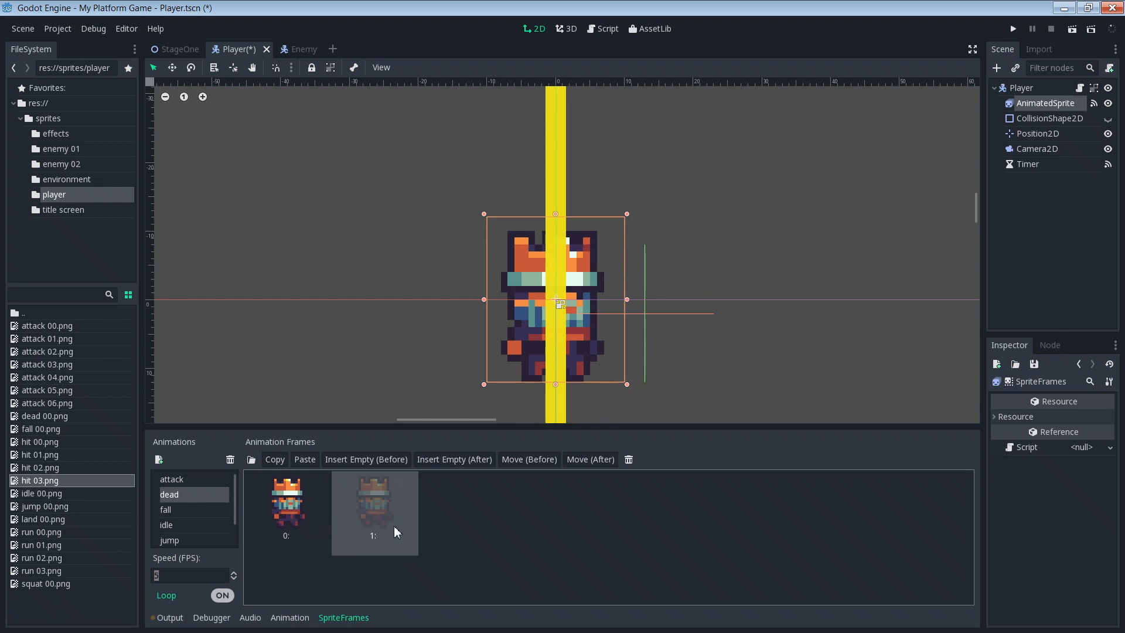
mouse_move(317, 521)
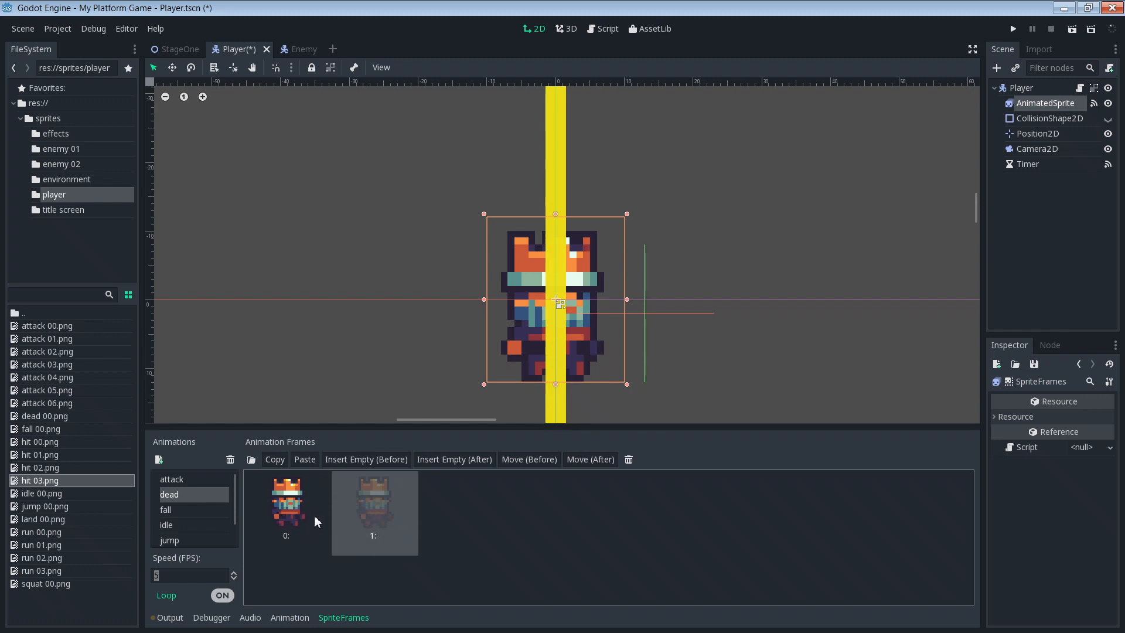
left_click(189, 574)
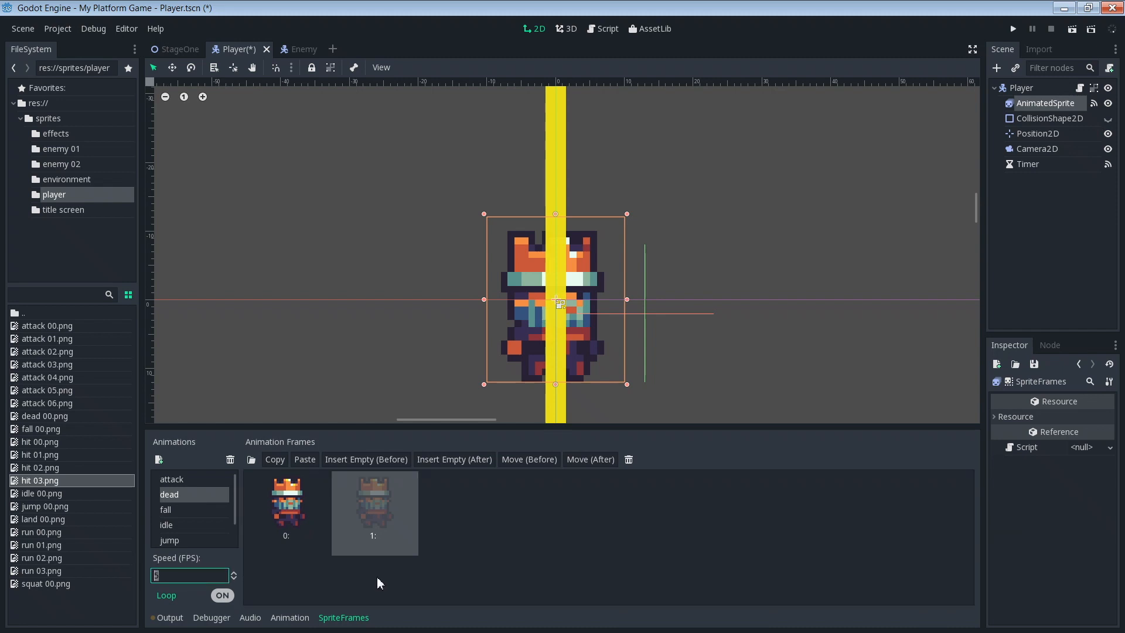
type("24")
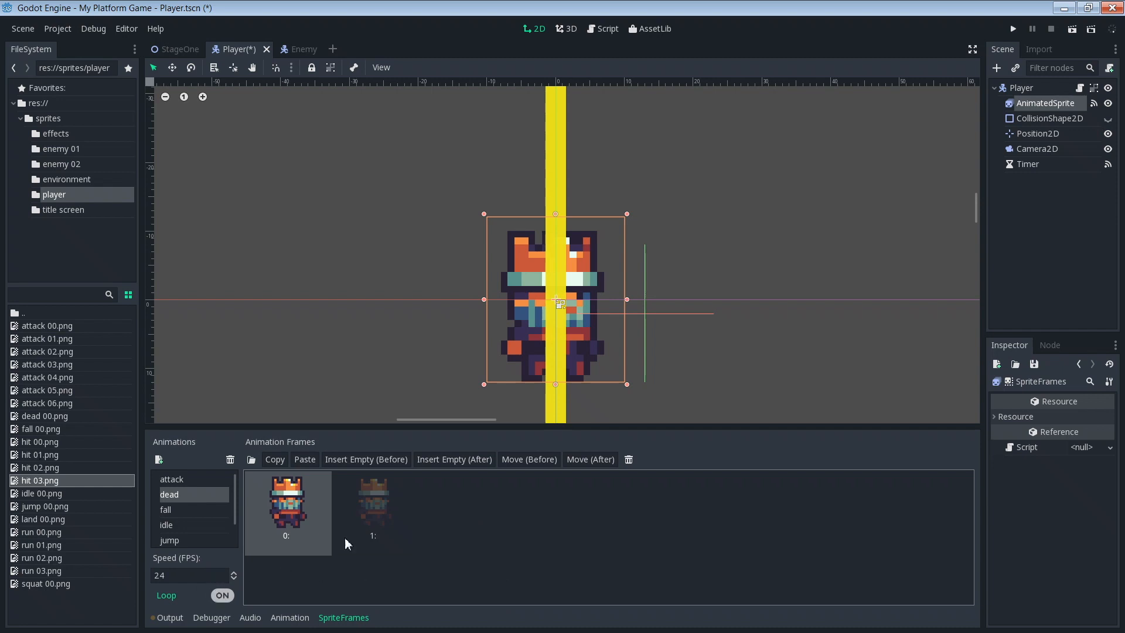
mouse_move(179, 613)
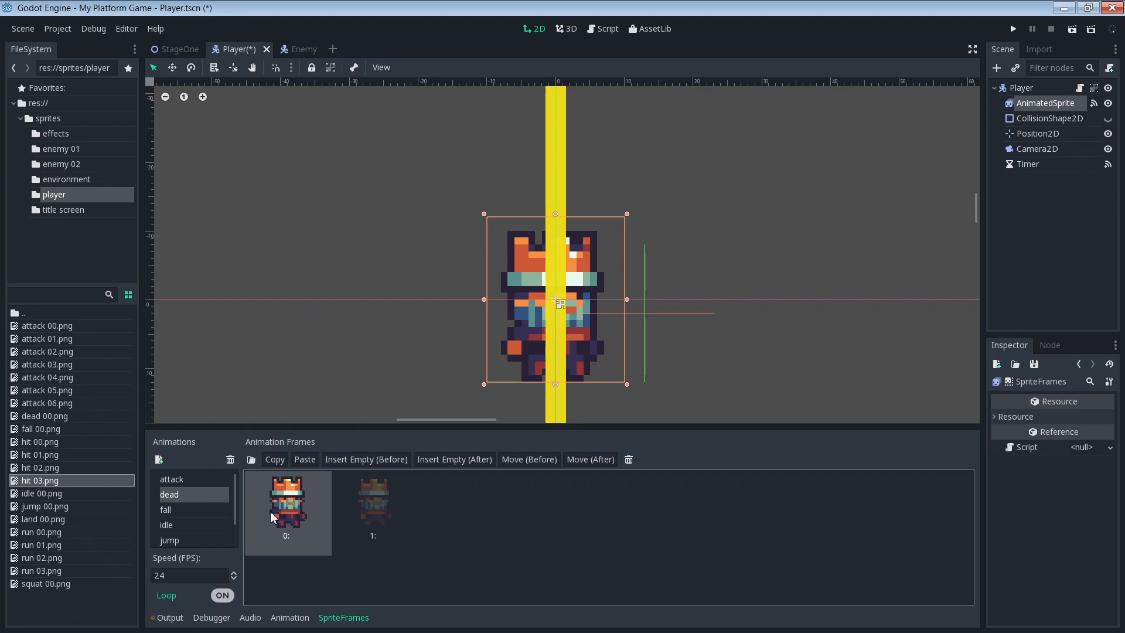
mouse_move(832, 88)
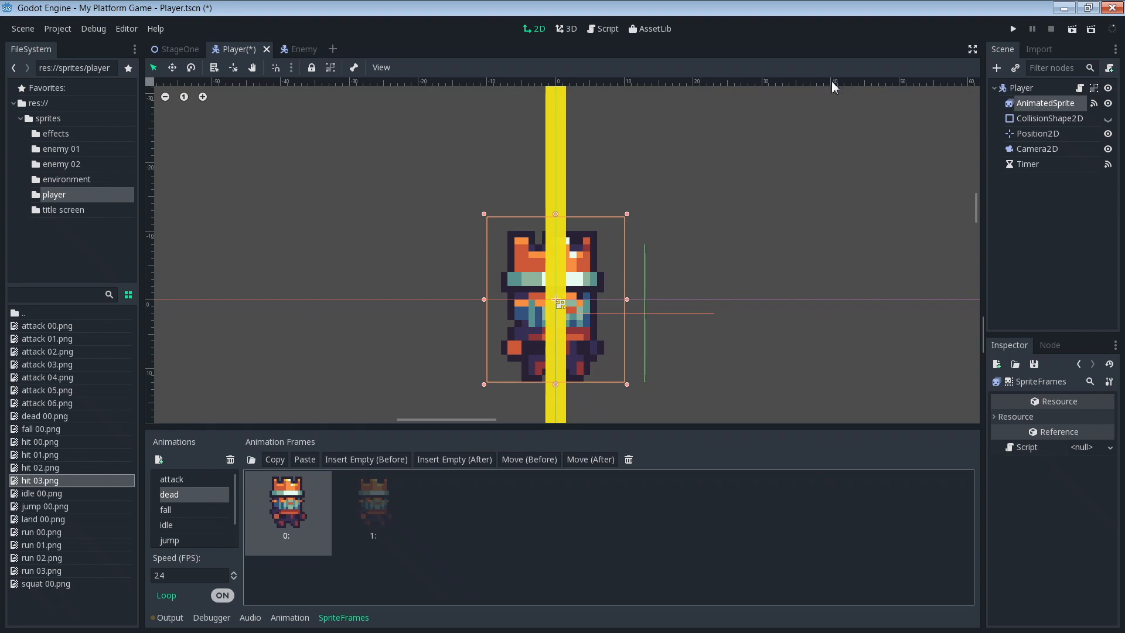
Step: Select the Player root, save via Scene > Save Scene, and return to Player.gd
left_click(1021, 87)
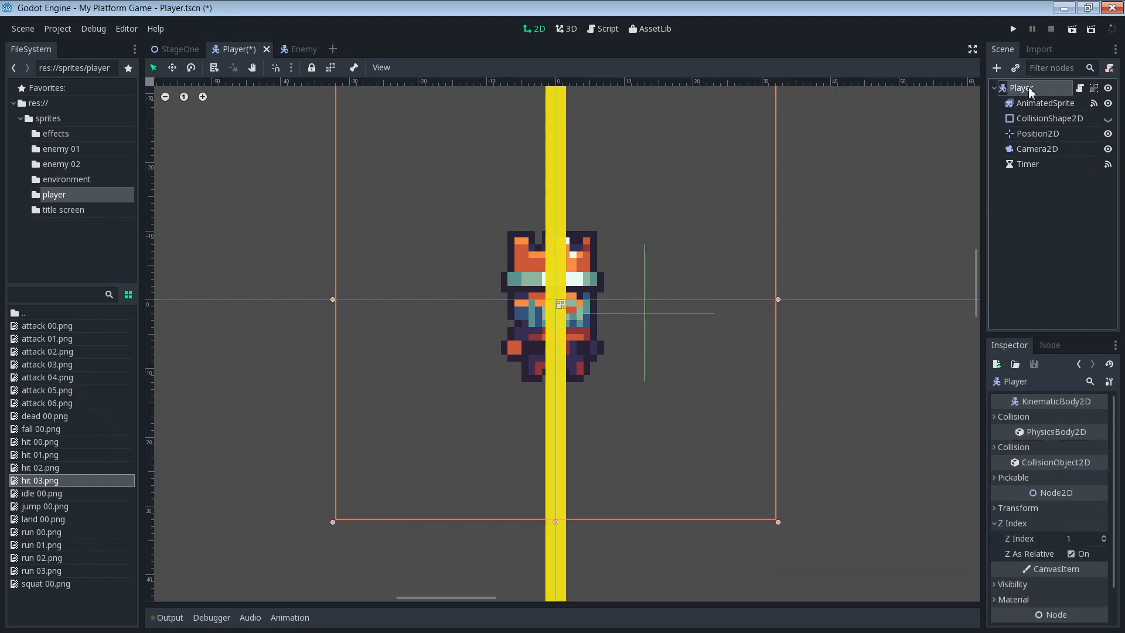
mouse_move(1029, 88)
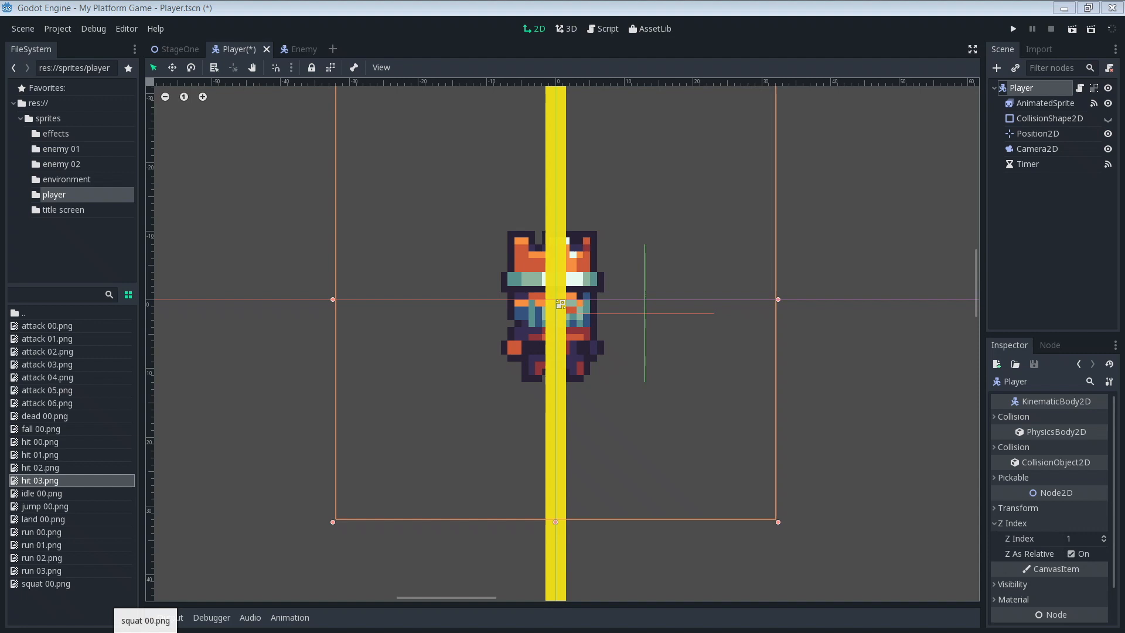
mouse_move(21, 28)
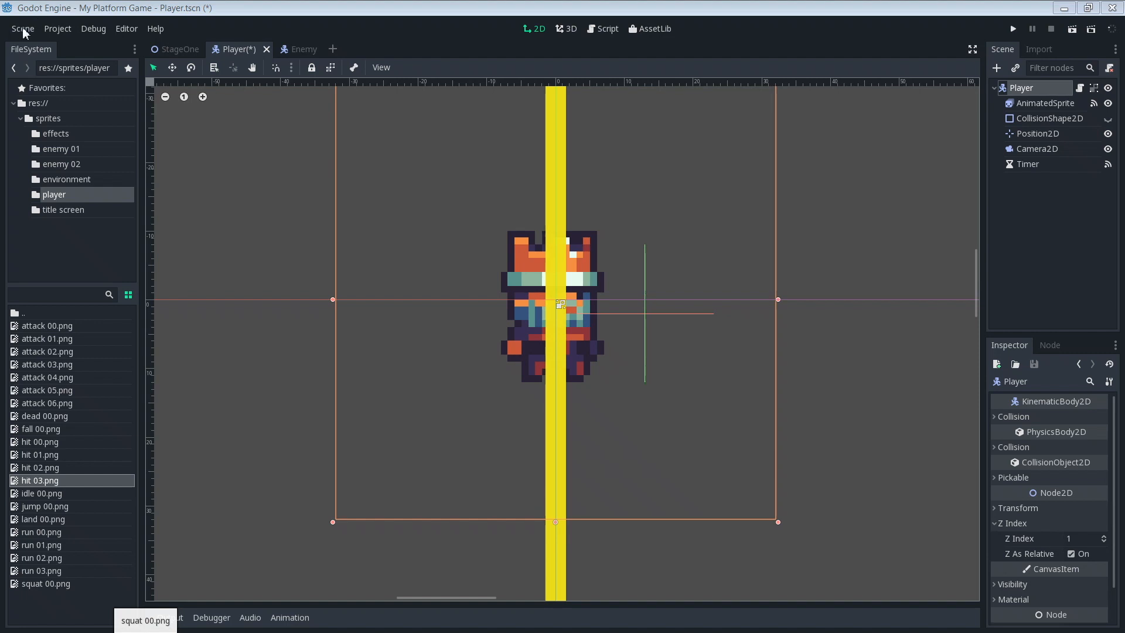
left_click(22, 29)
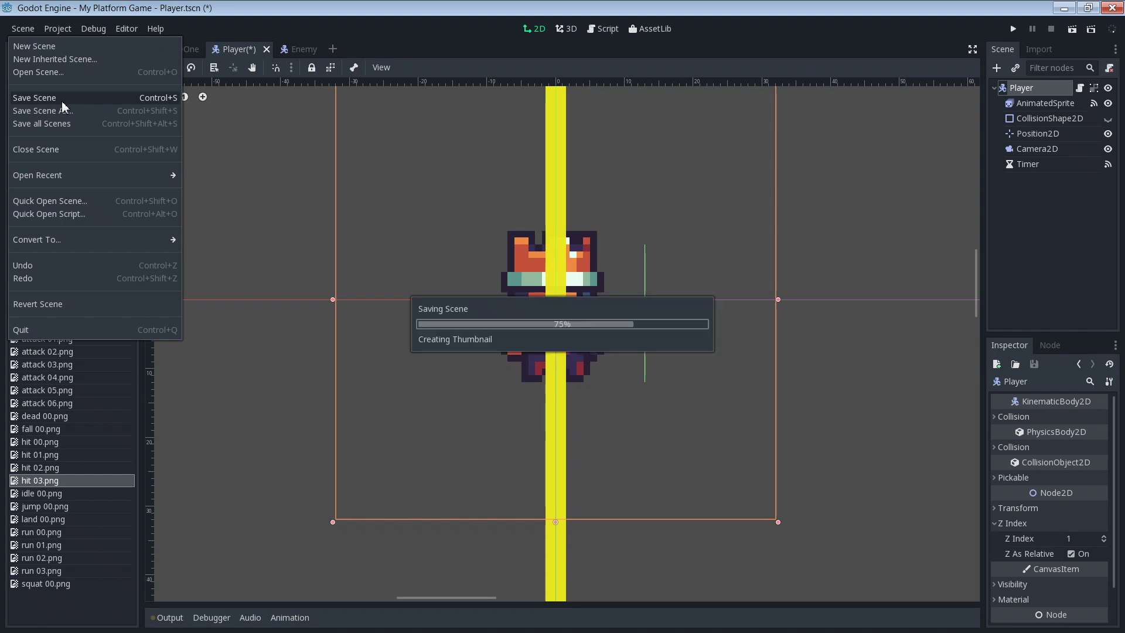
left_click(35, 98)
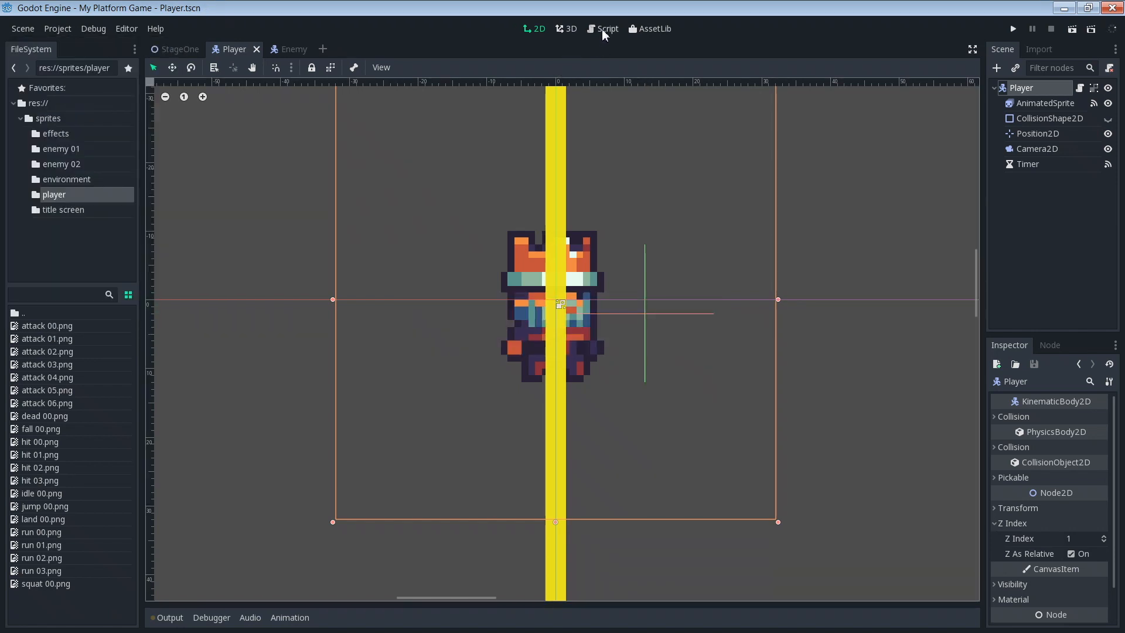
left_click(608, 29)
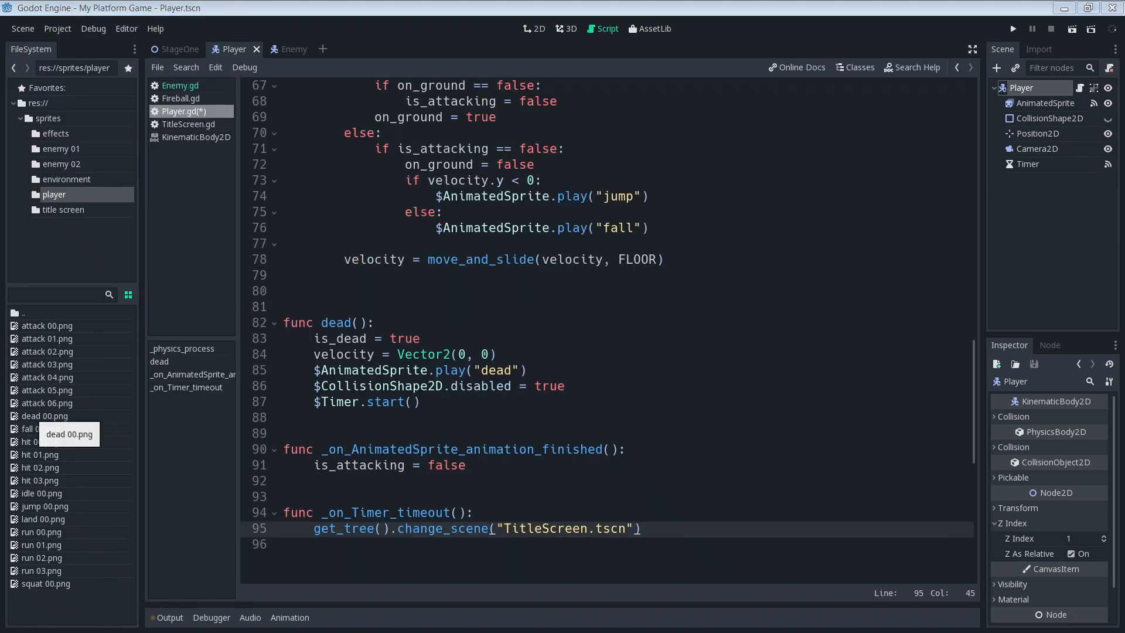
mouse_move(537, 268)
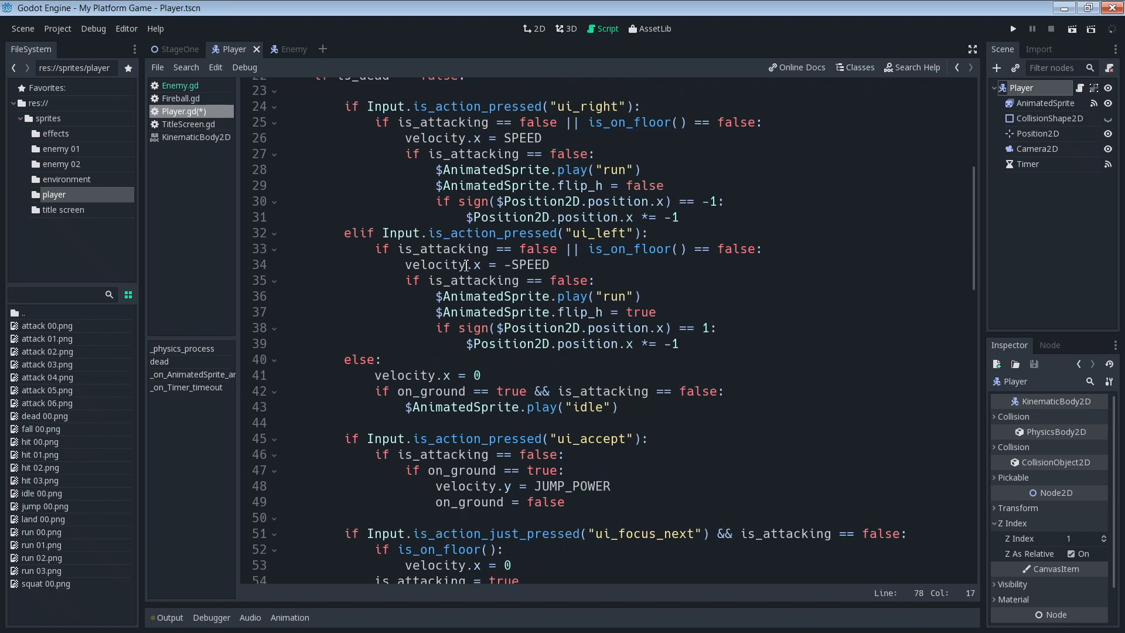
Step: Scroll Player.gd to the move_and_slide line to add a blank line after it
scroll("down", 3)
type("velocity = move_and_slide(velocity, FLOOR")
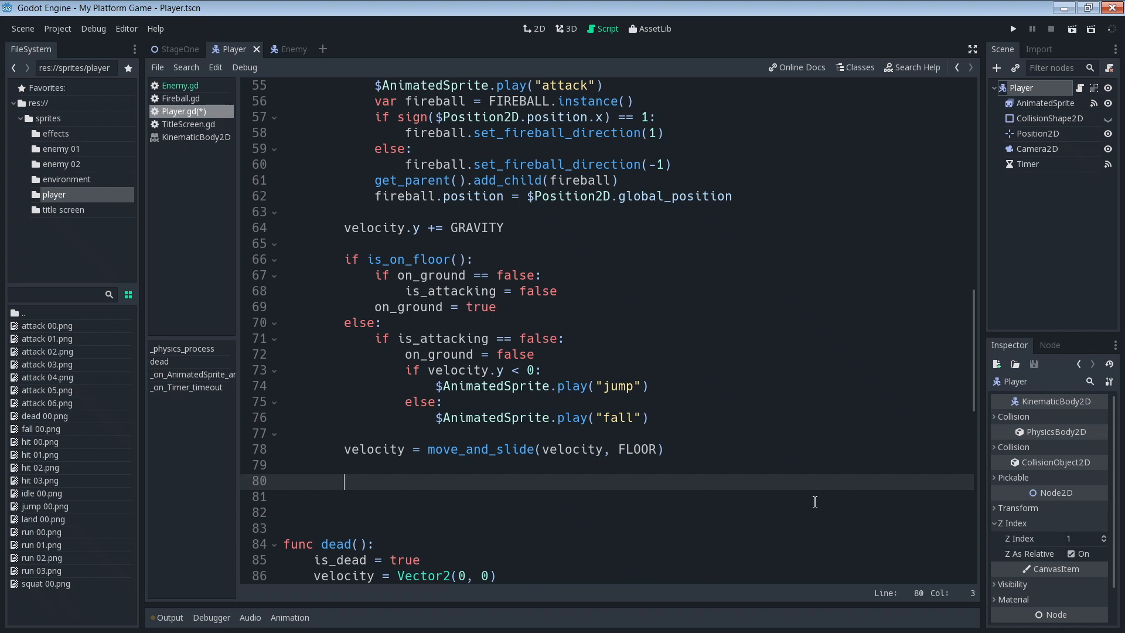
Step: Add an if get_slide_count() > 0 check and a for loop over range(get_slide_count())
type("if get_sli")
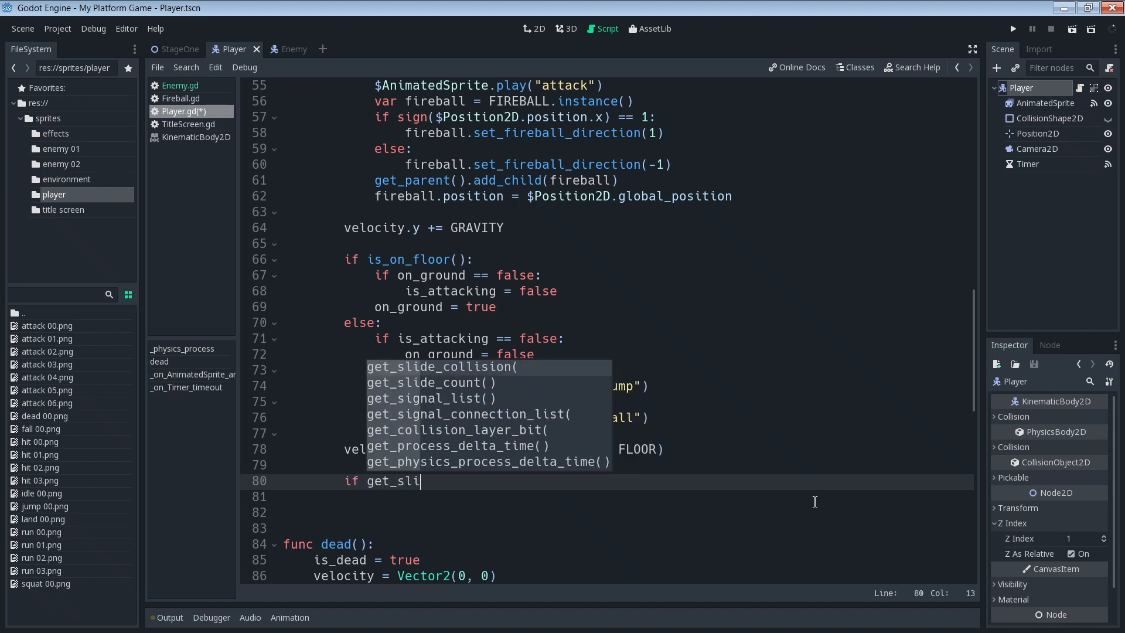
left_click(430, 383)
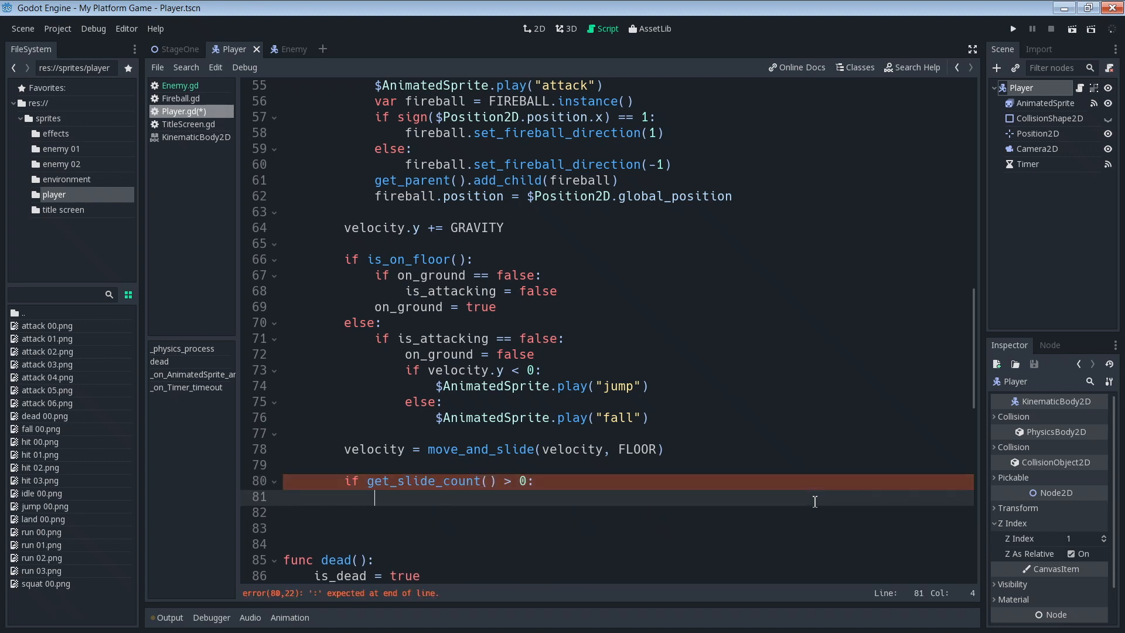
type("for")
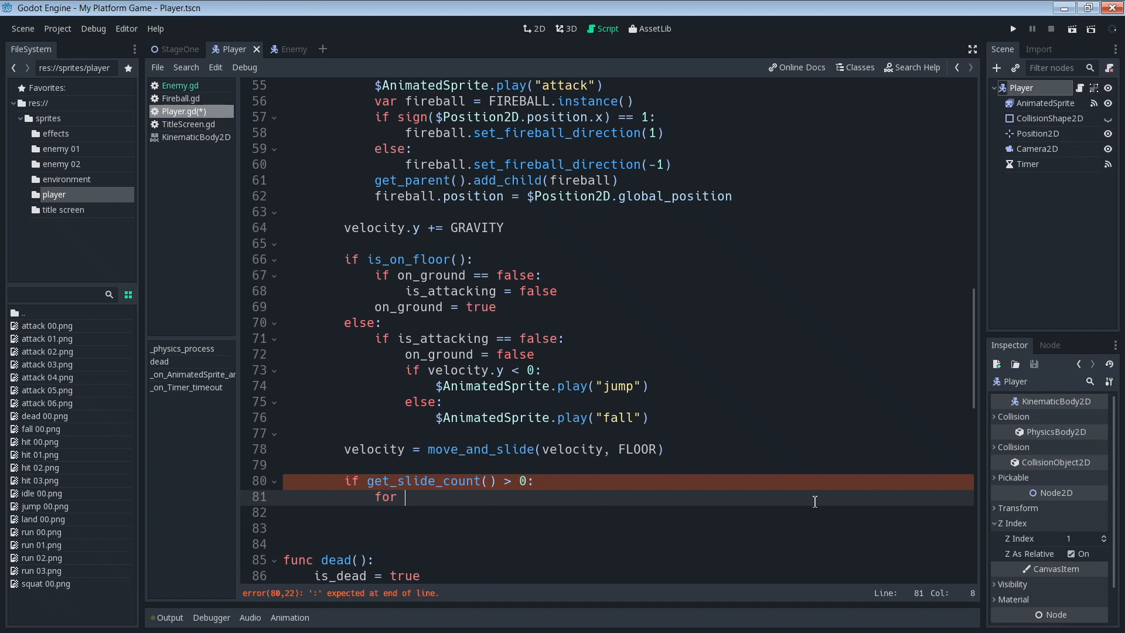
type("i in range")
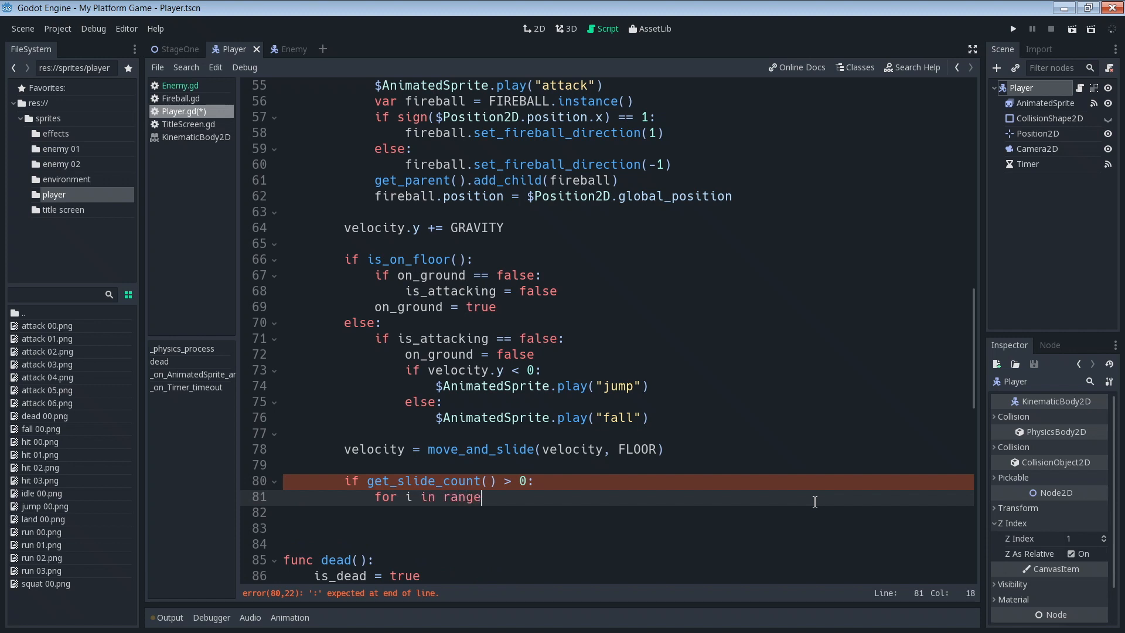
type("(get_")
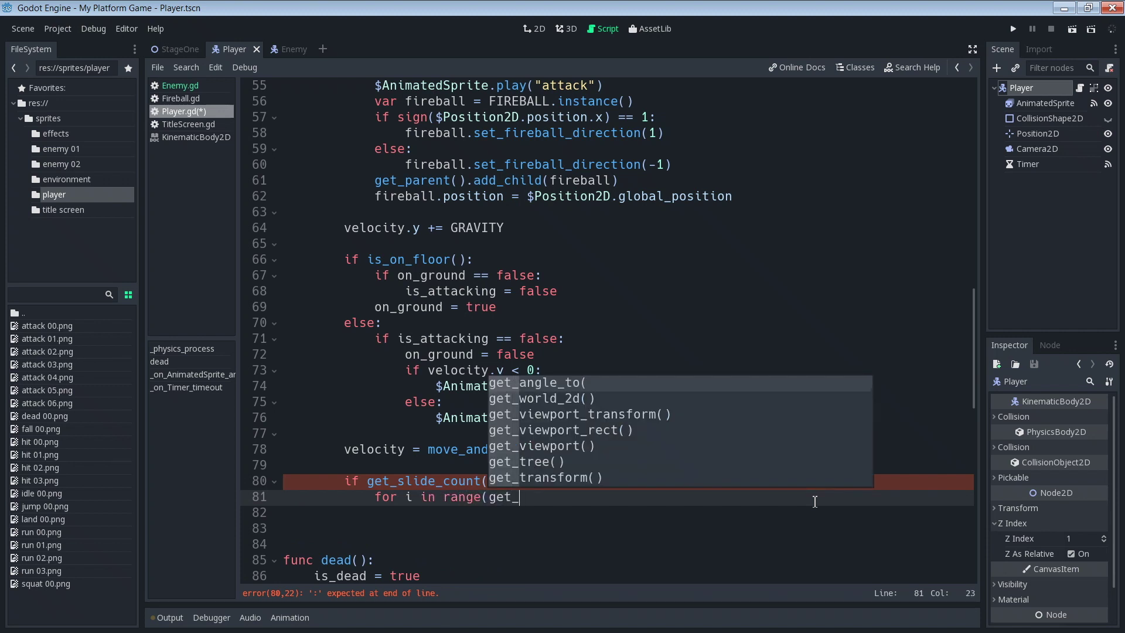
type("slide_")
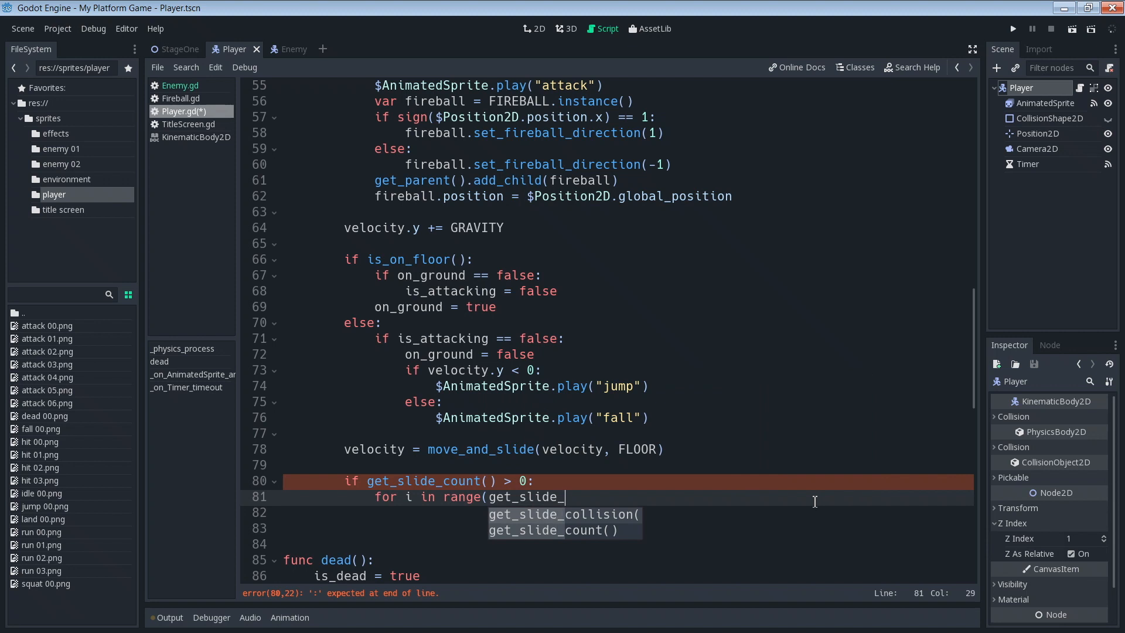
type("count(")
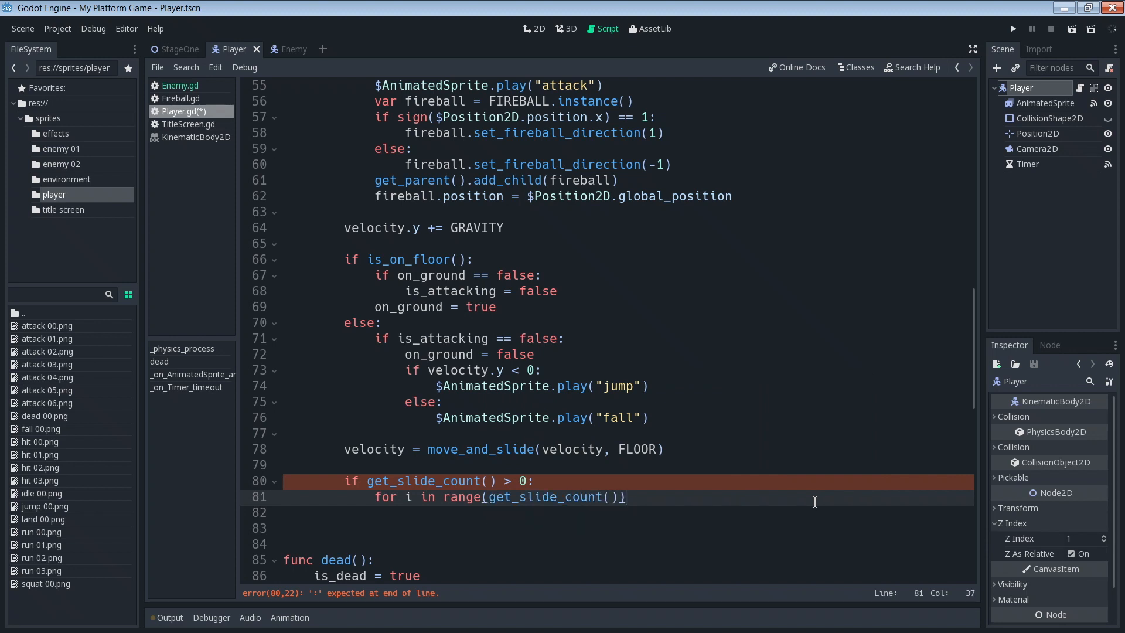
key("enter")
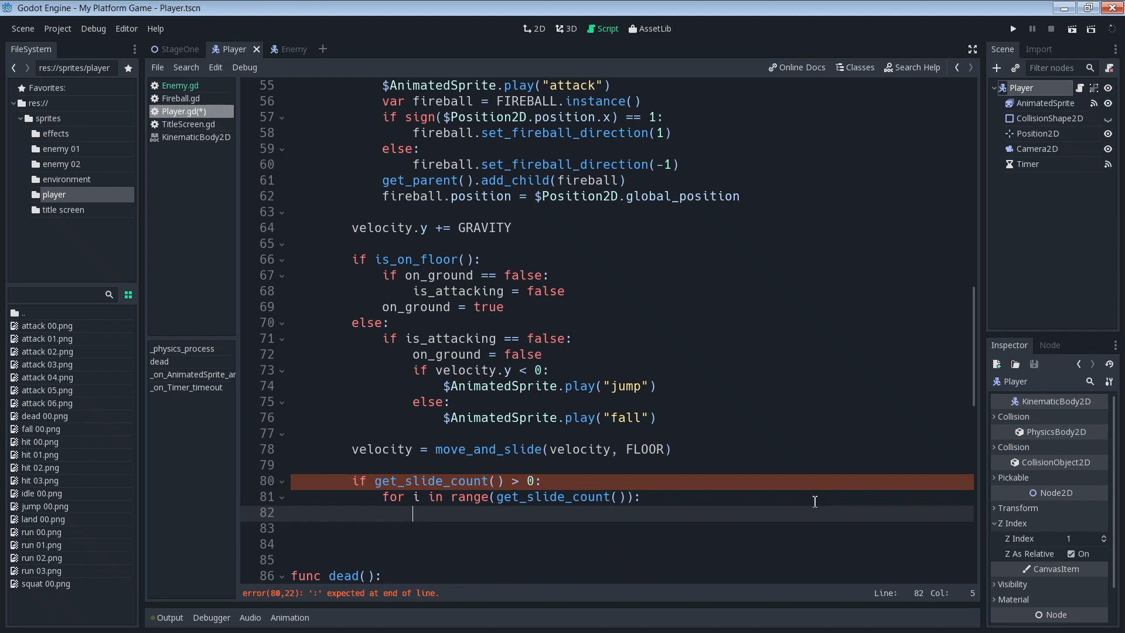
Step: Call dead() when get_slide_collision(i).collider.name contains "Enemy"
type("if \"E")
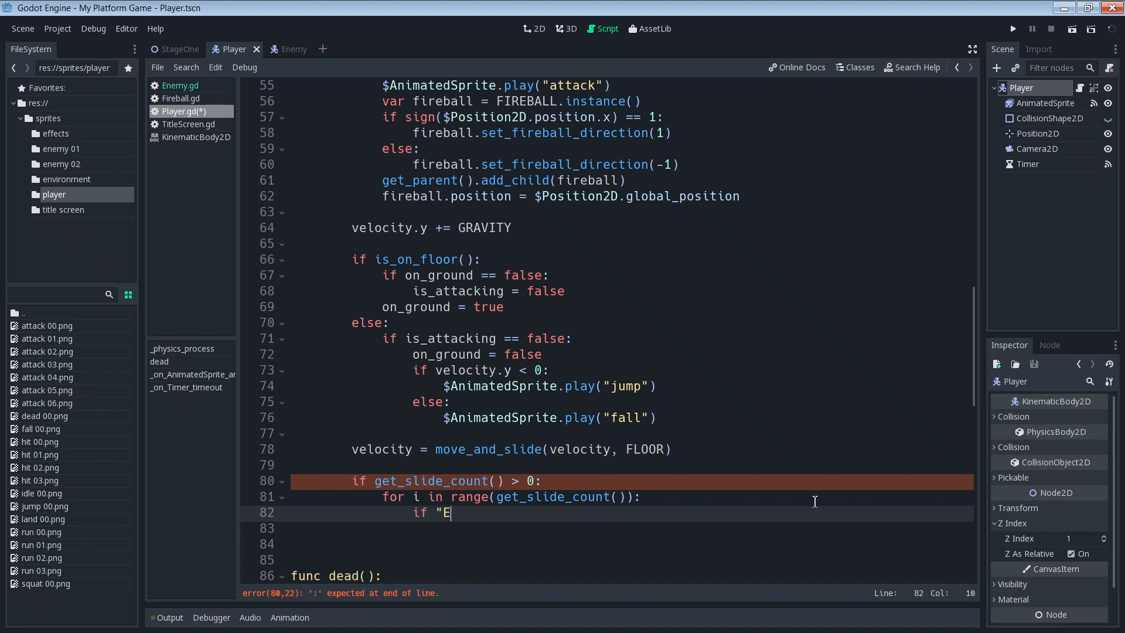
type("nemy\" in get")
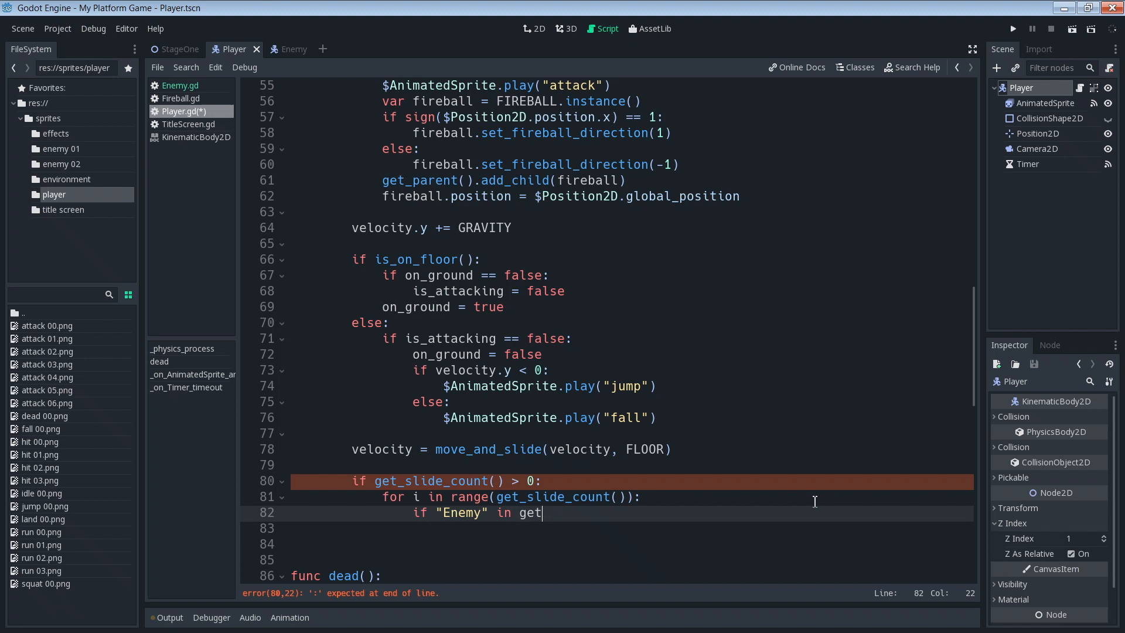
type("_slide")
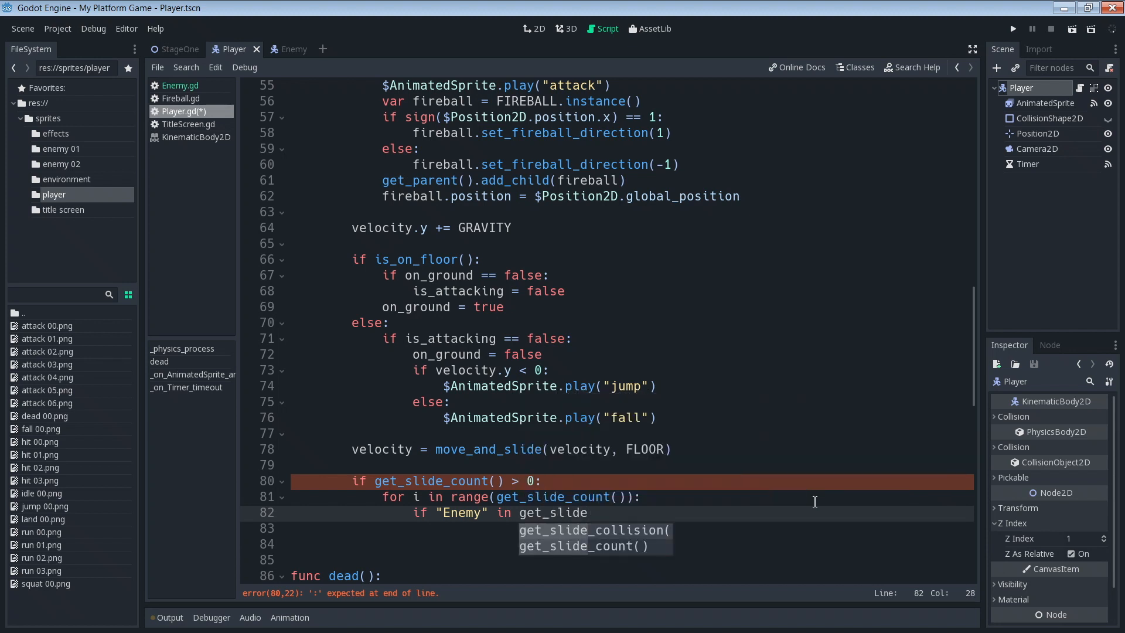
type("_col")
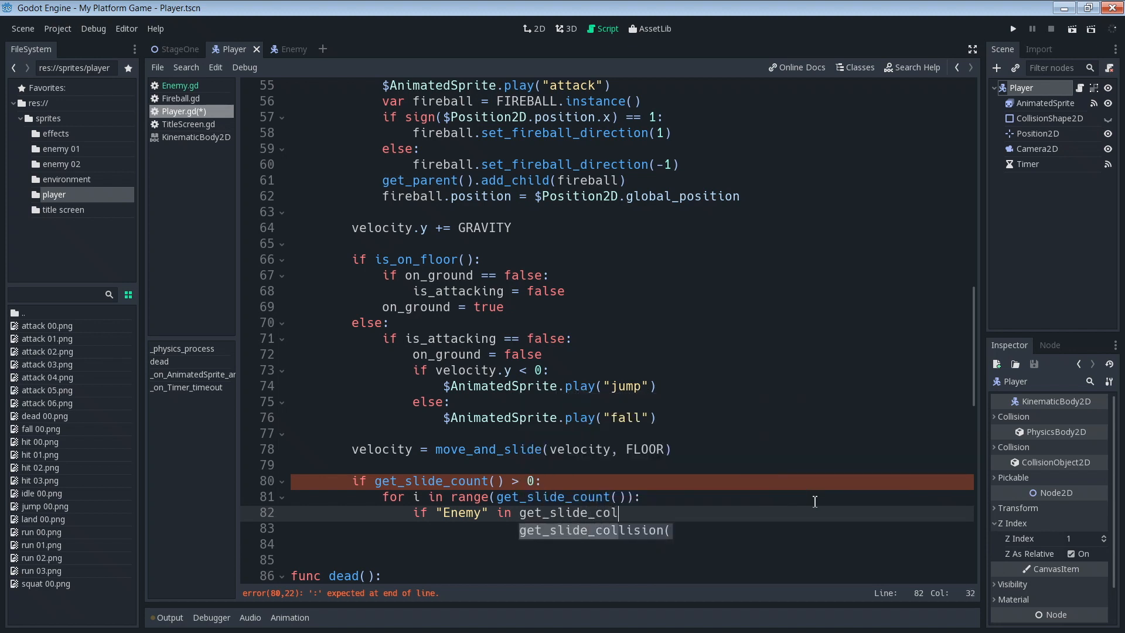
key("Tab")
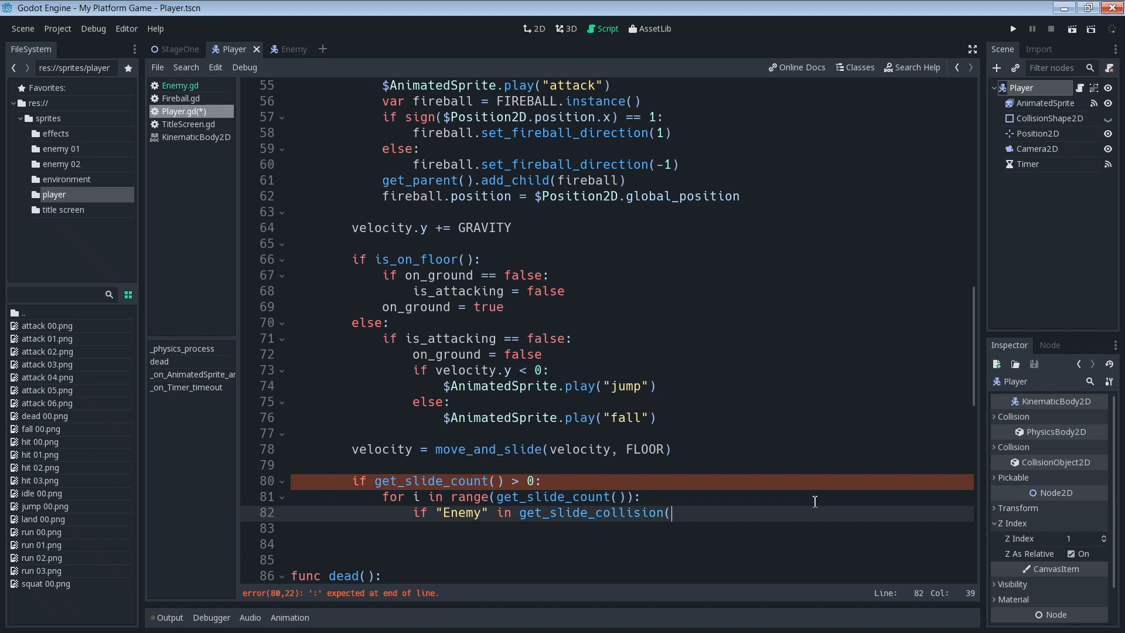
type("i)")
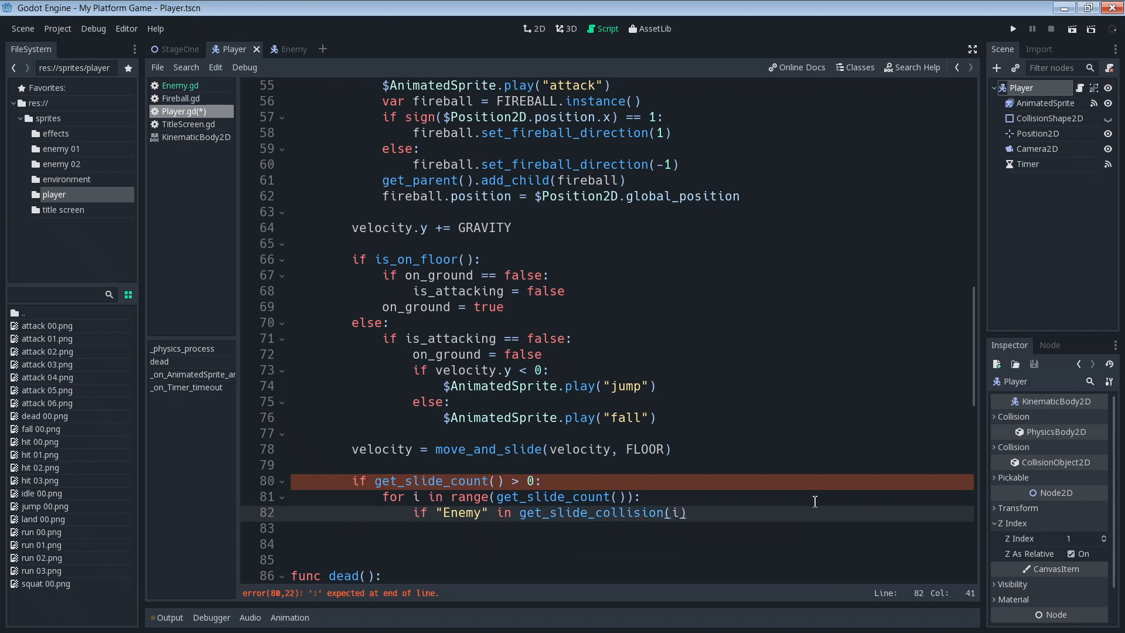
type(".collider")
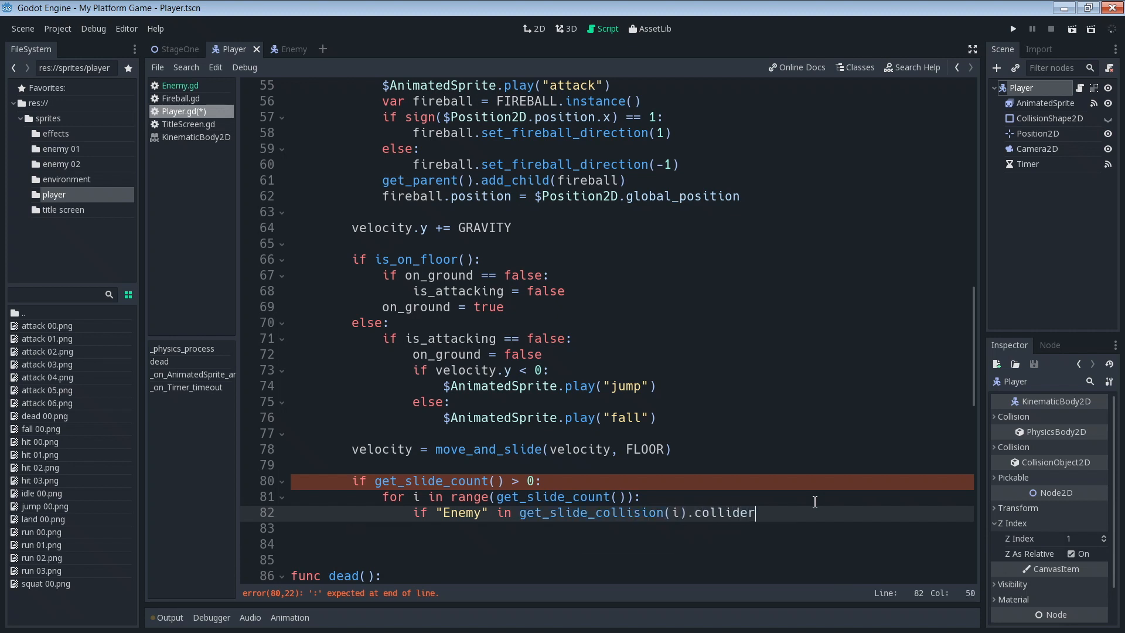
type(".name:")
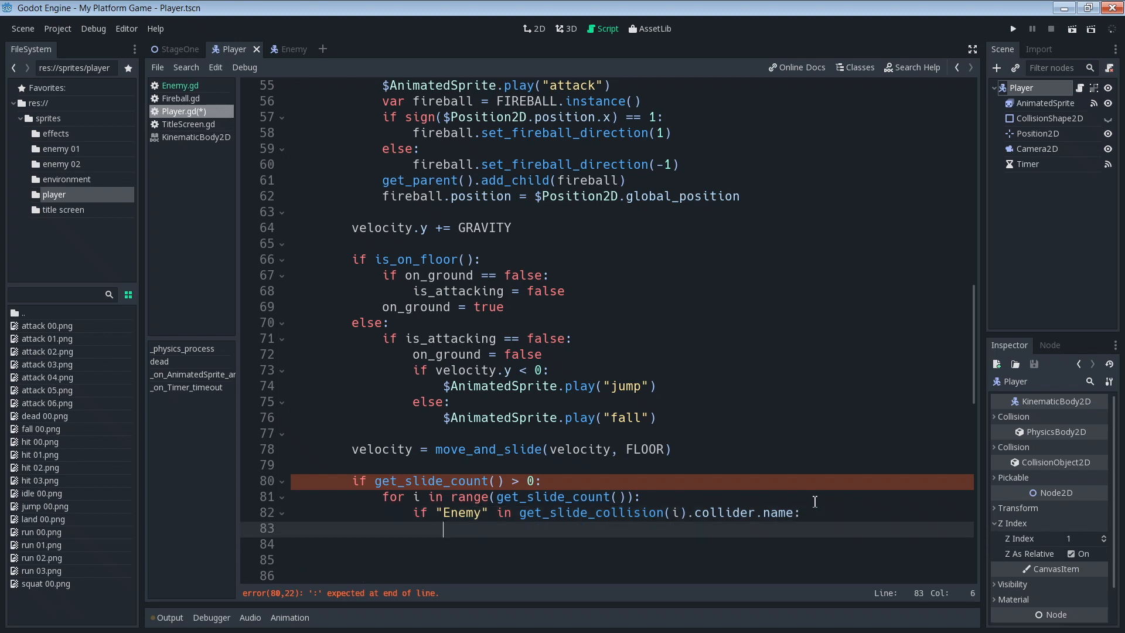
type("dead()")
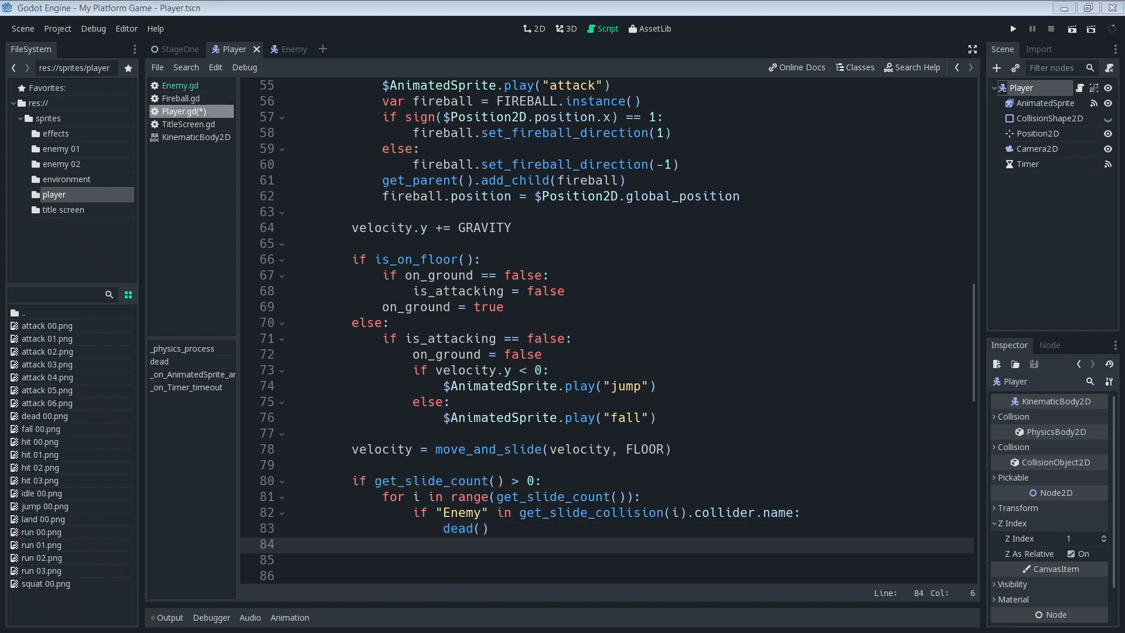
mouse_move(670, 513)
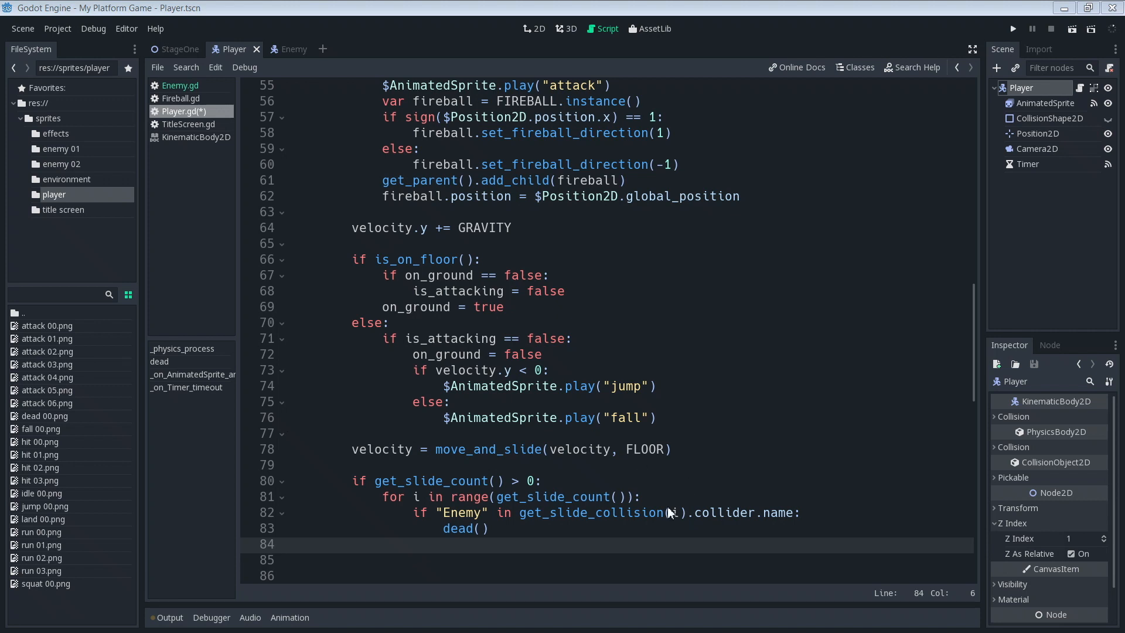
Step: Edit the get_slide_count() > 0 check and the for i in range(get_slide_count()) loop
left_click(513, 496)
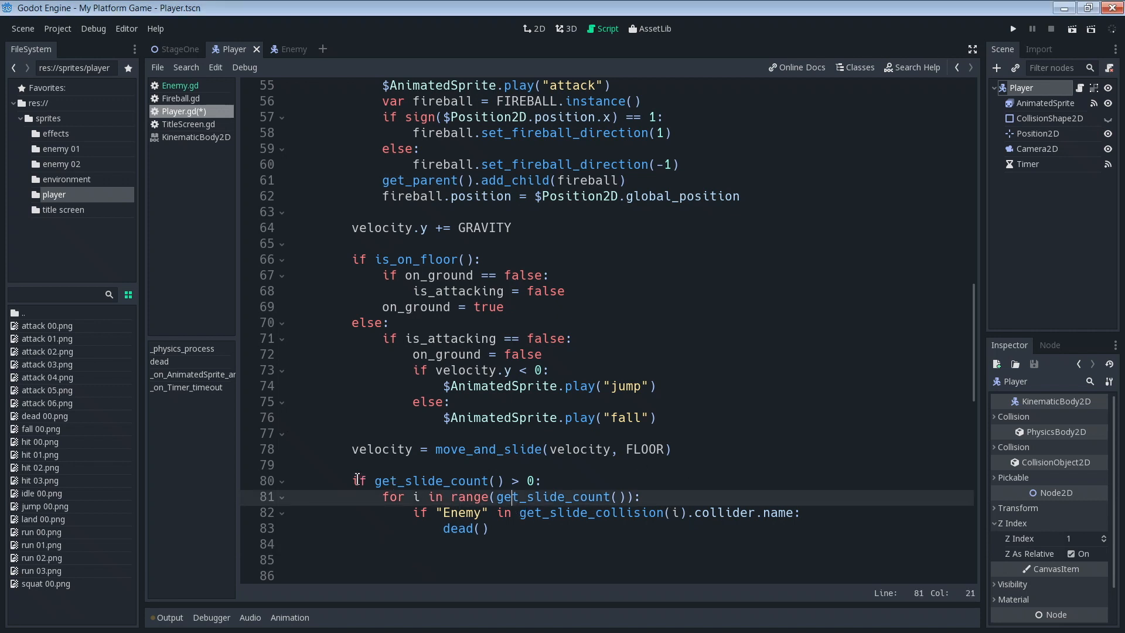
left_click(513, 480)
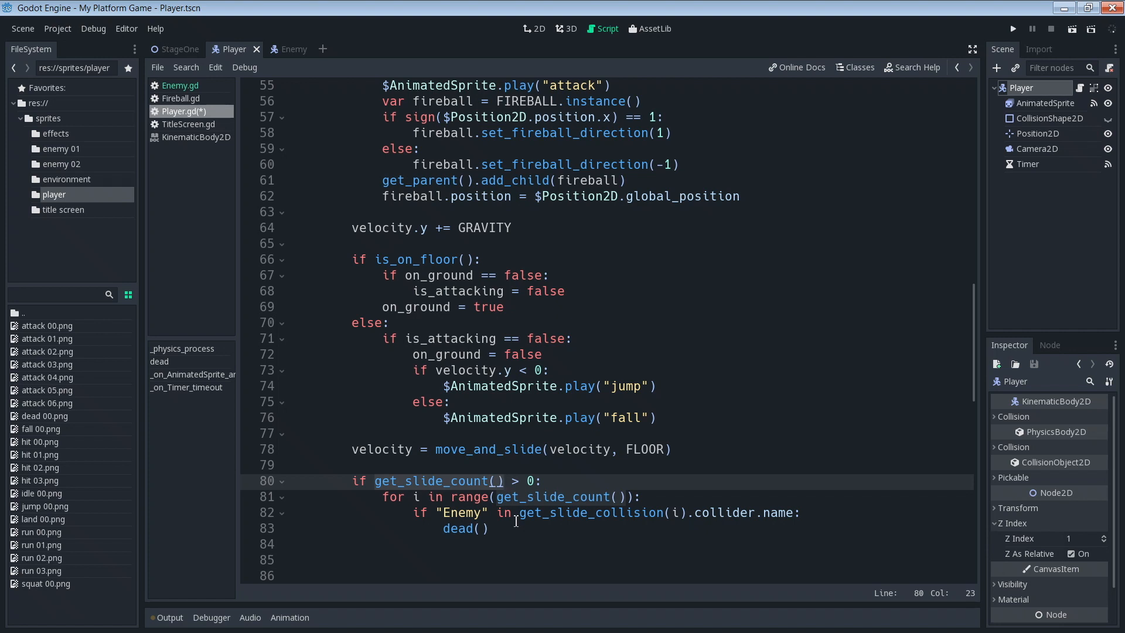
left_click(532, 513)
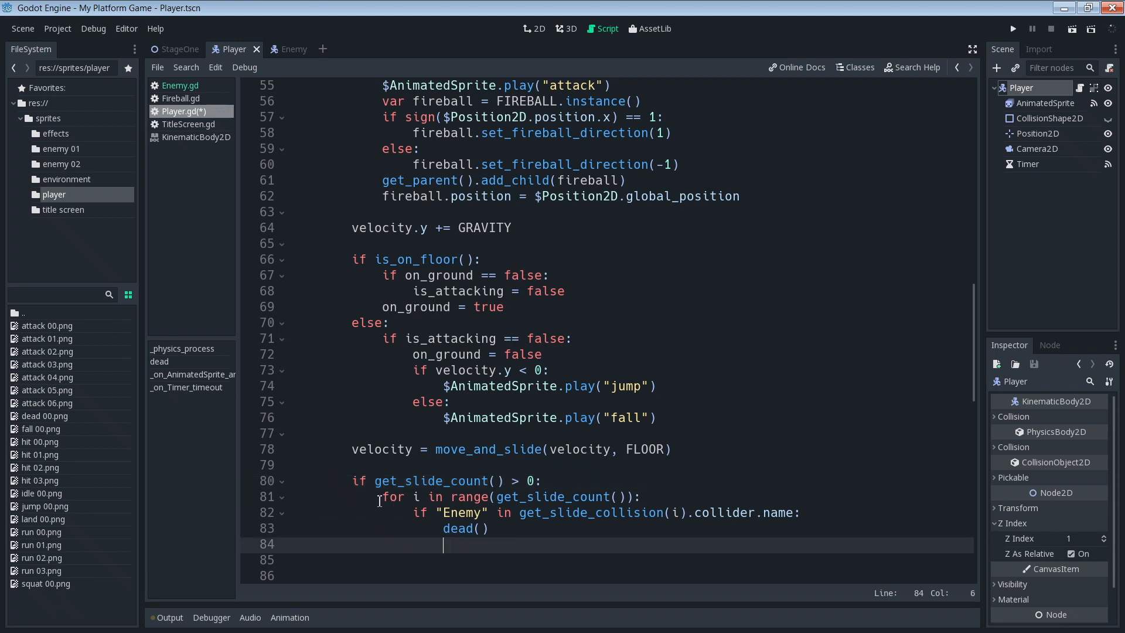
left_click(449, 497)
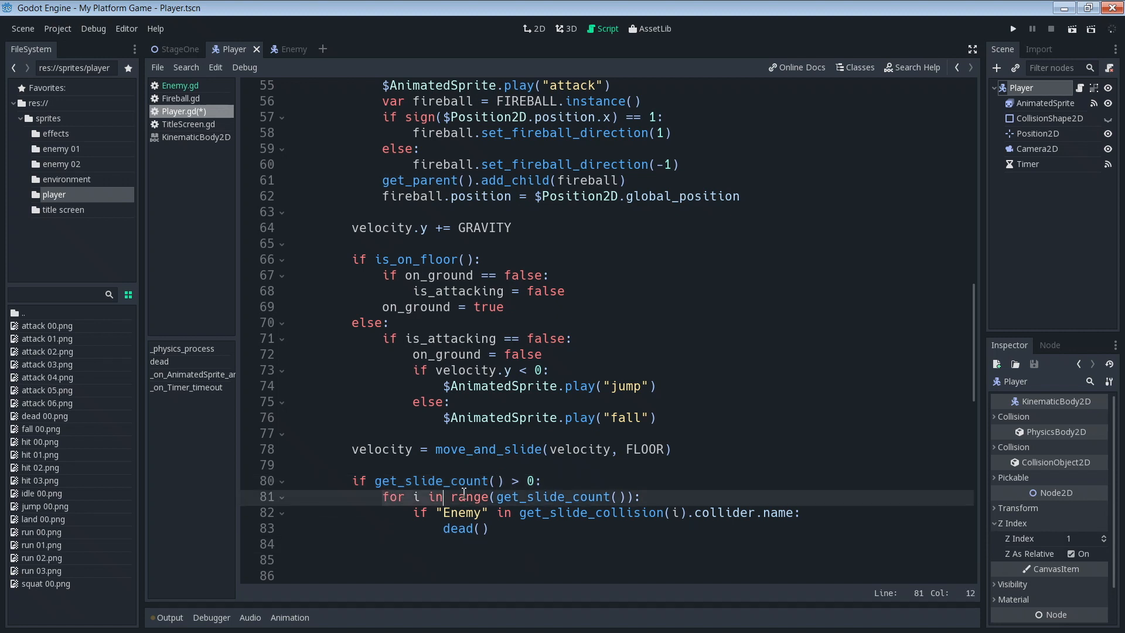
left_click(384, 496)
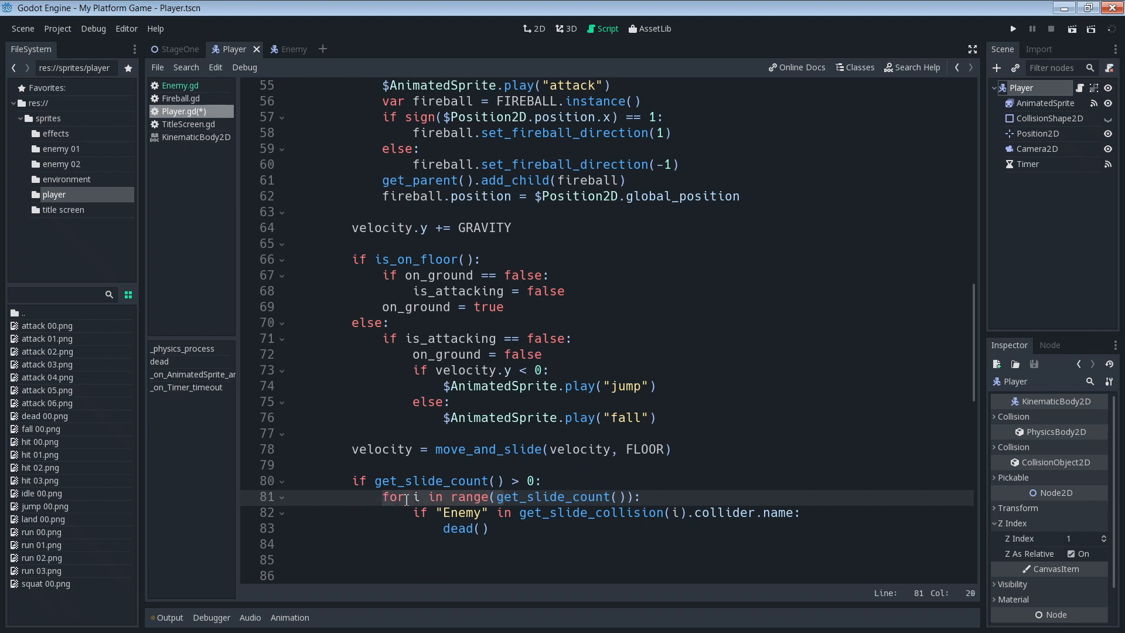
mouse_move(521, 487)
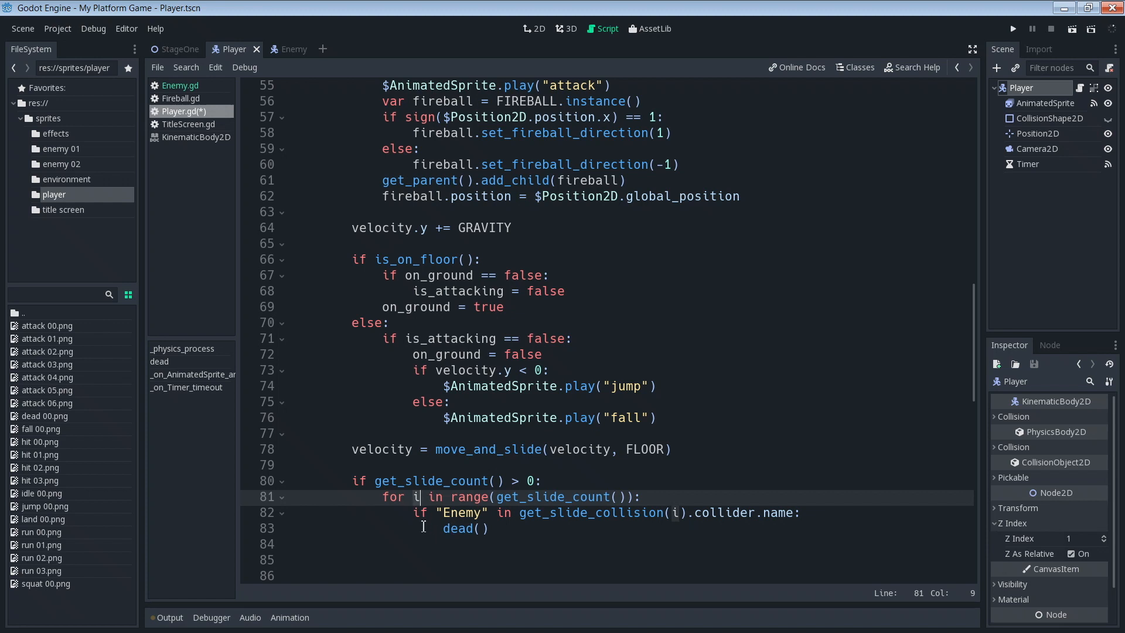
Step: Edit the line checking "Enemy" in get_slide_collision(i).collider.name
left_click(502, 513)
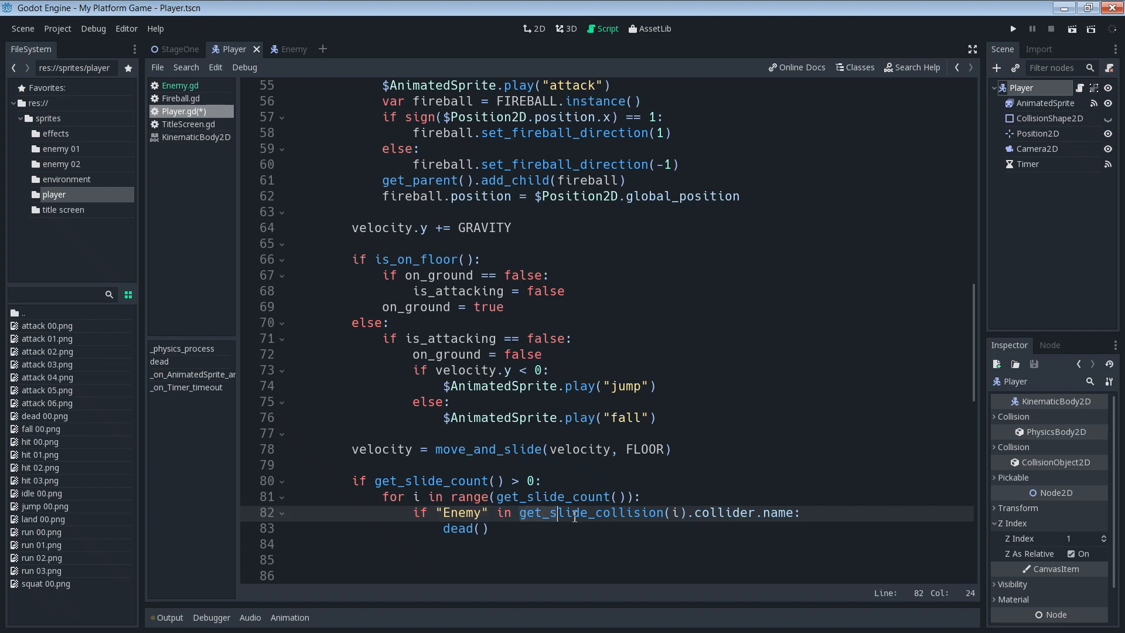
left_click(673, 512)
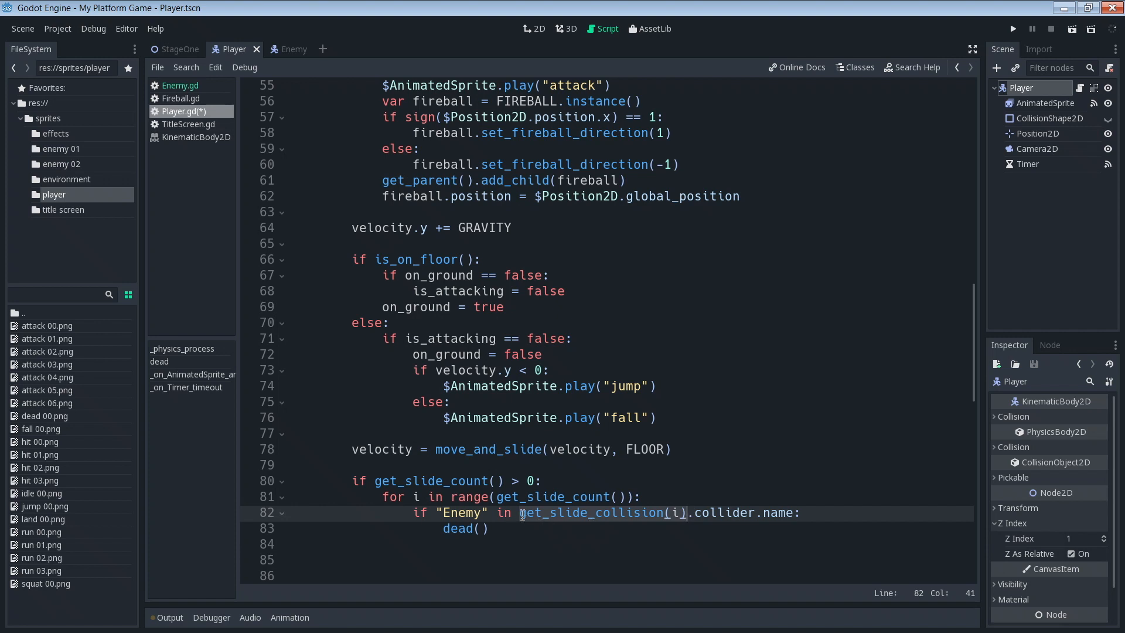
left_click(525, 512)
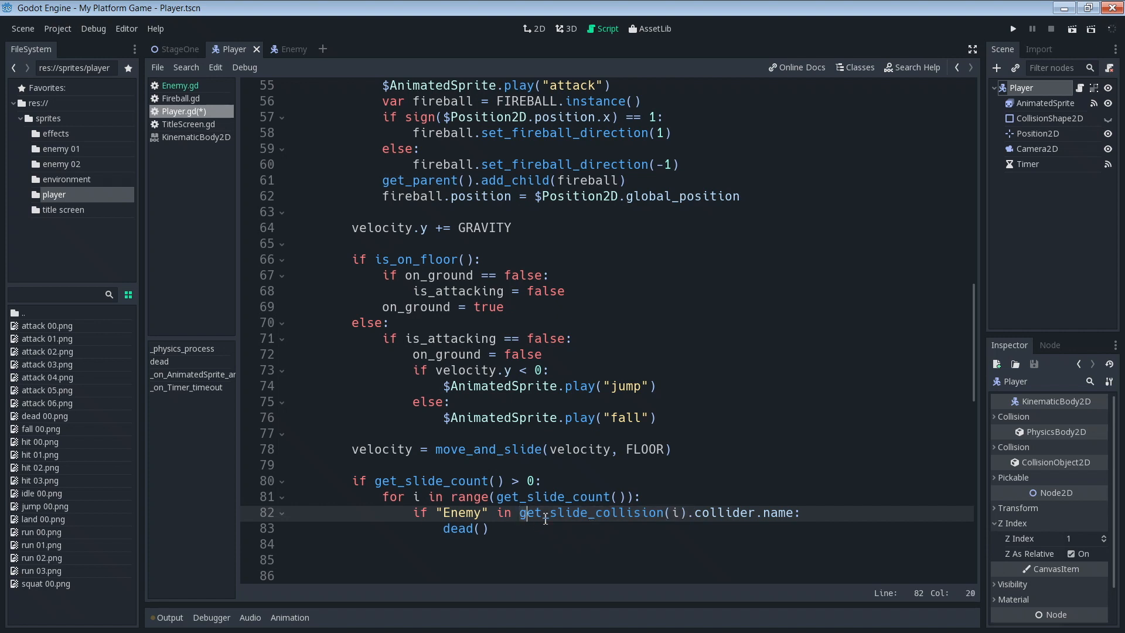
left_click(698, 513)
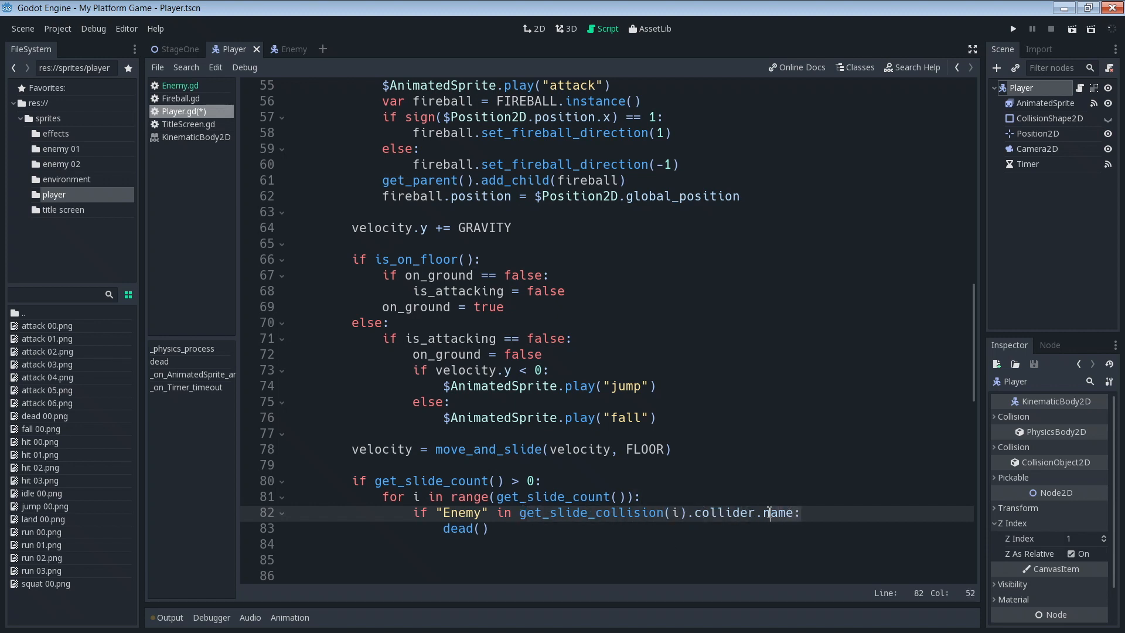
left_click(490, 513)
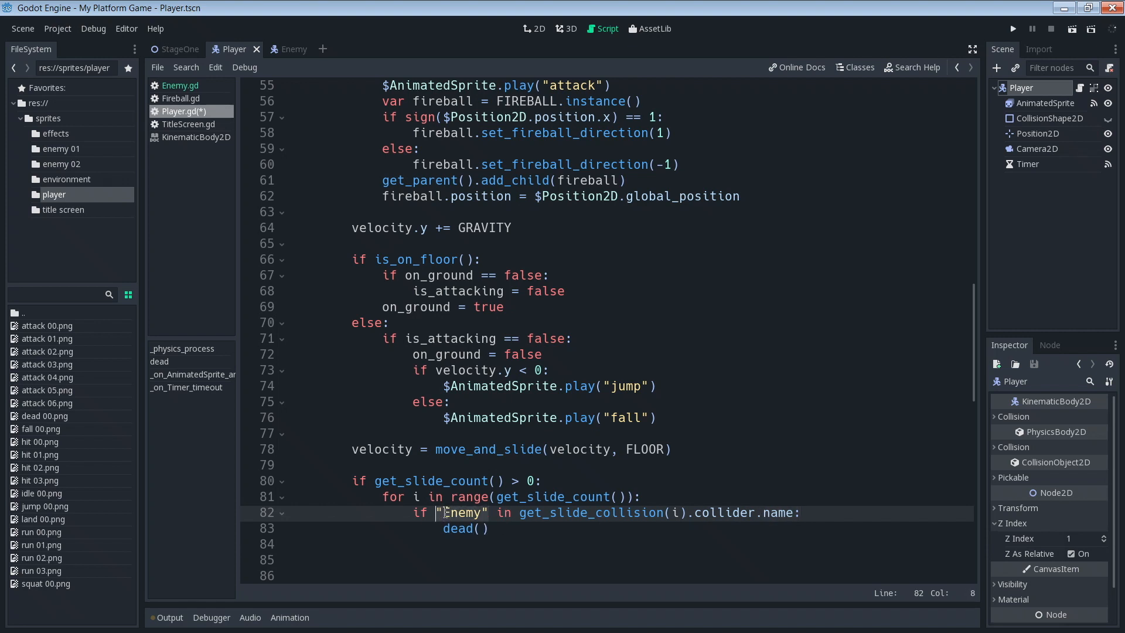
Step: Finish the dead() call lines and run the project
left_click(466, 529)
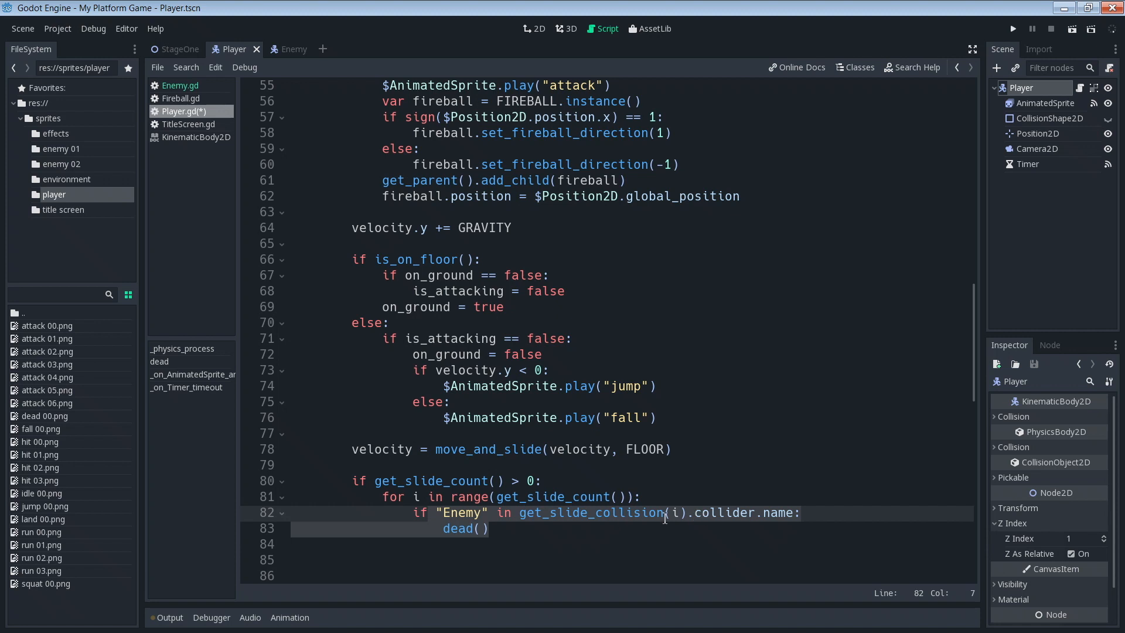
left_click(480, 545)
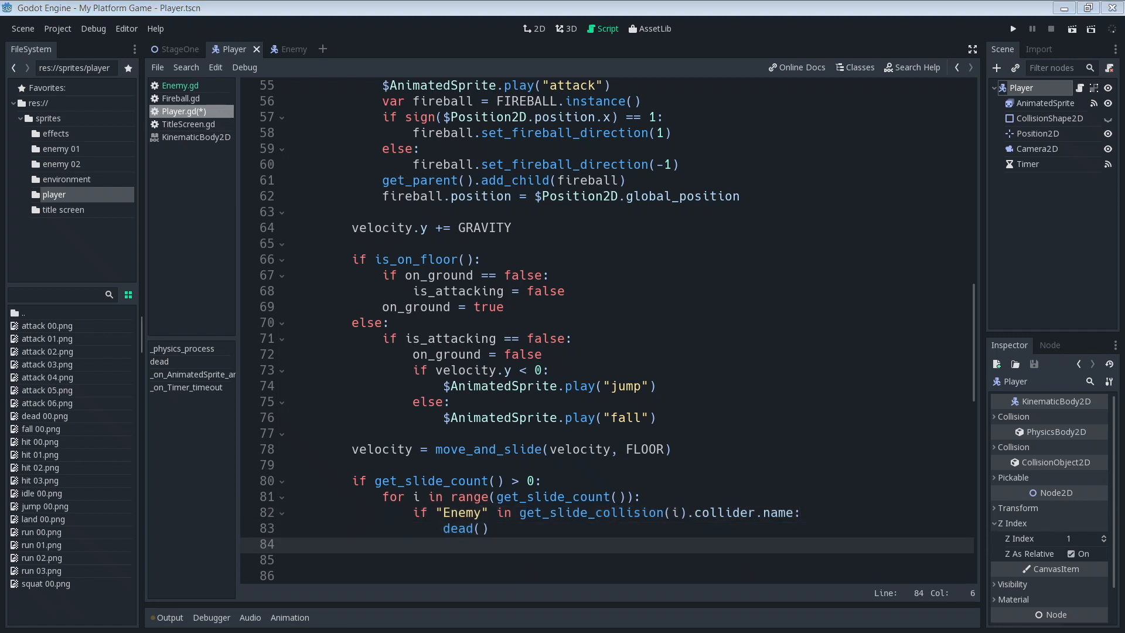
mouse_move(963, 118)
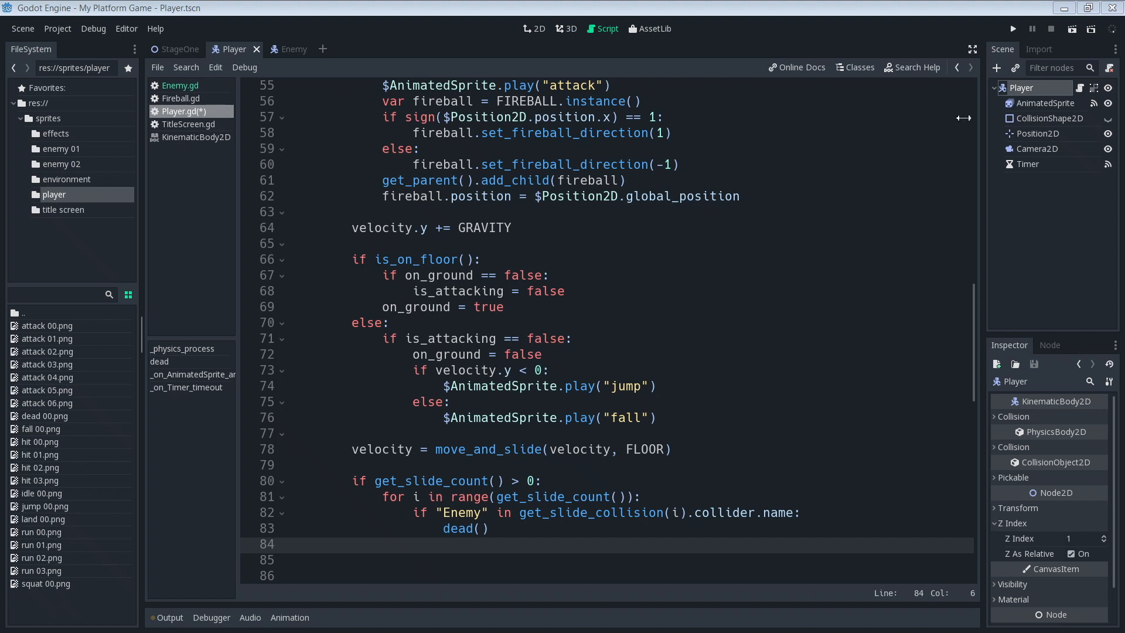
left_click(1012, 28)
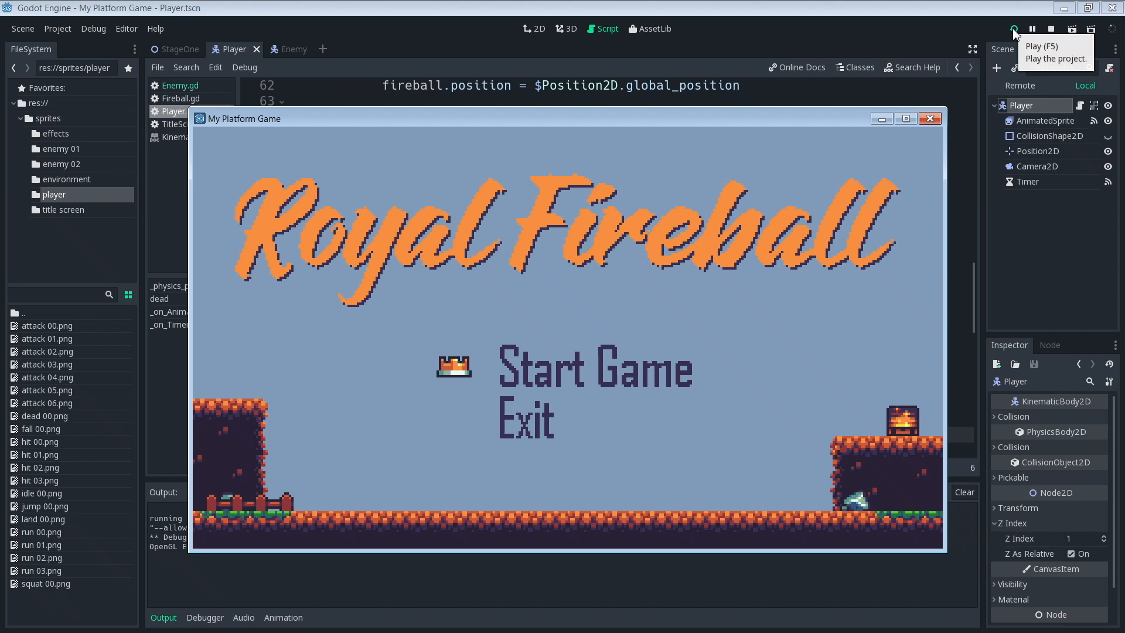
Step: Run the game to the Royal Fireball title screen, then close the game window
left_click(593, 374)
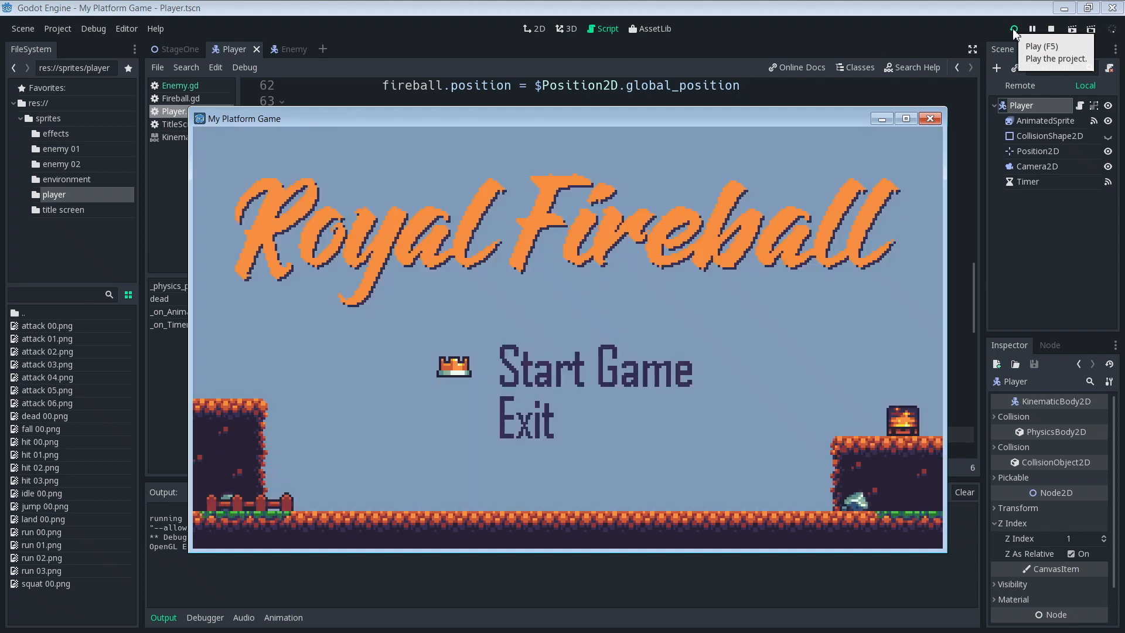
left_click(590, 369)
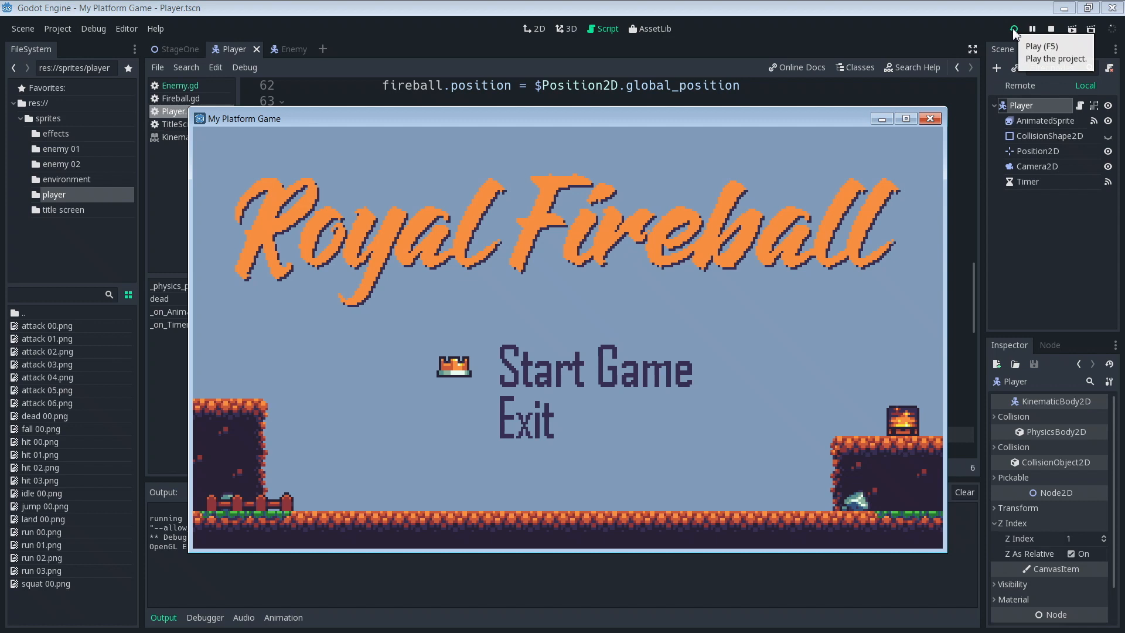
left_click(592, 370)
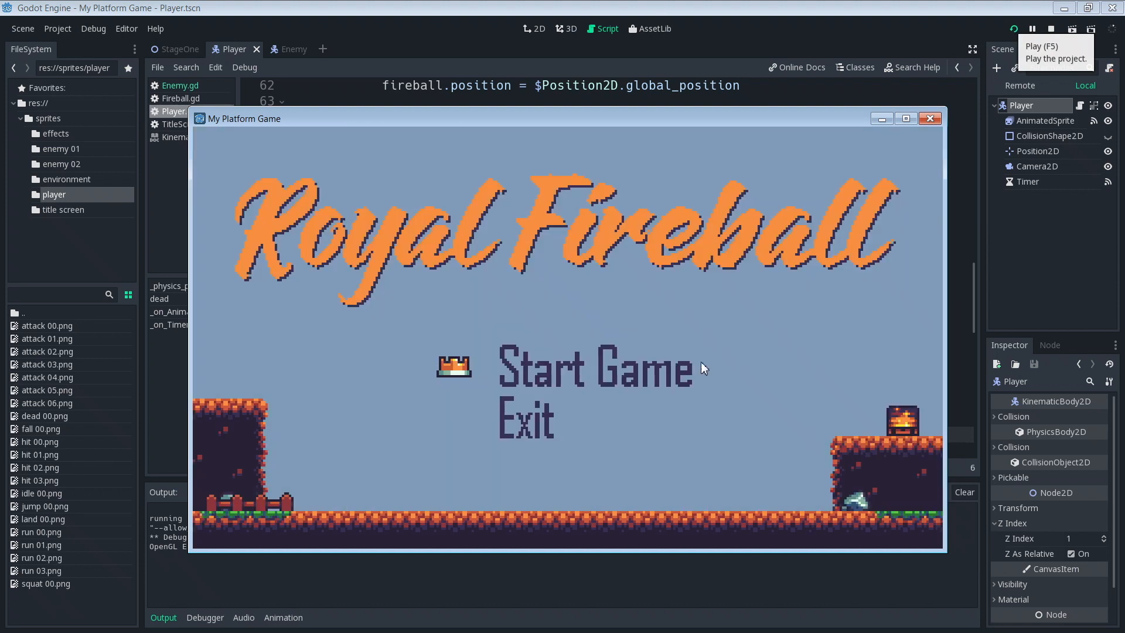
left_click(930, 118)
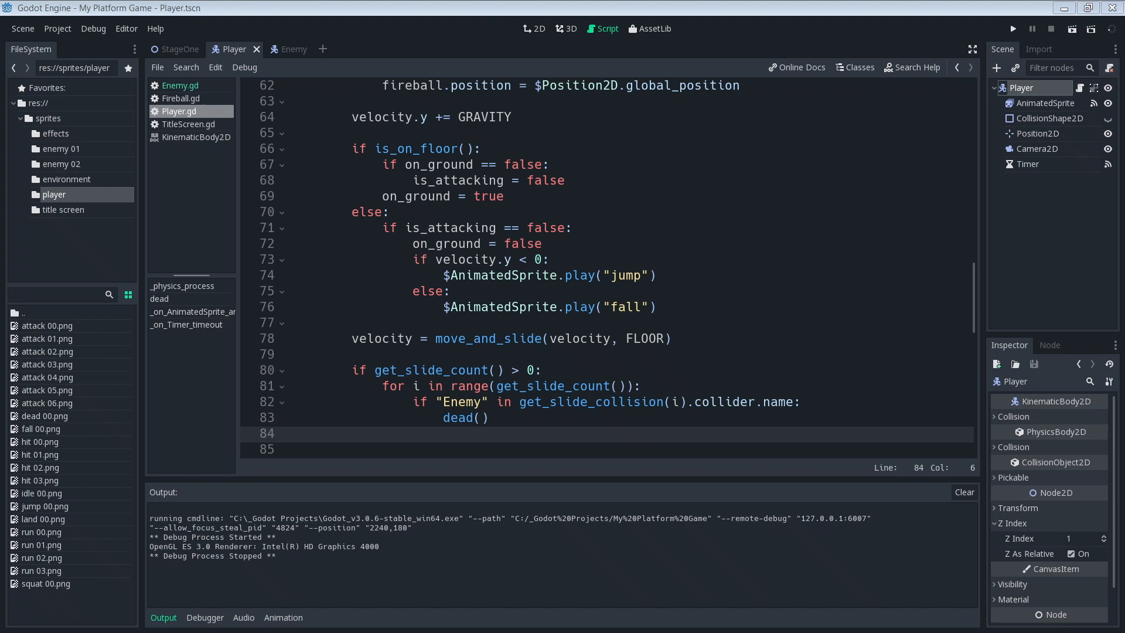
left_click(482, 370)
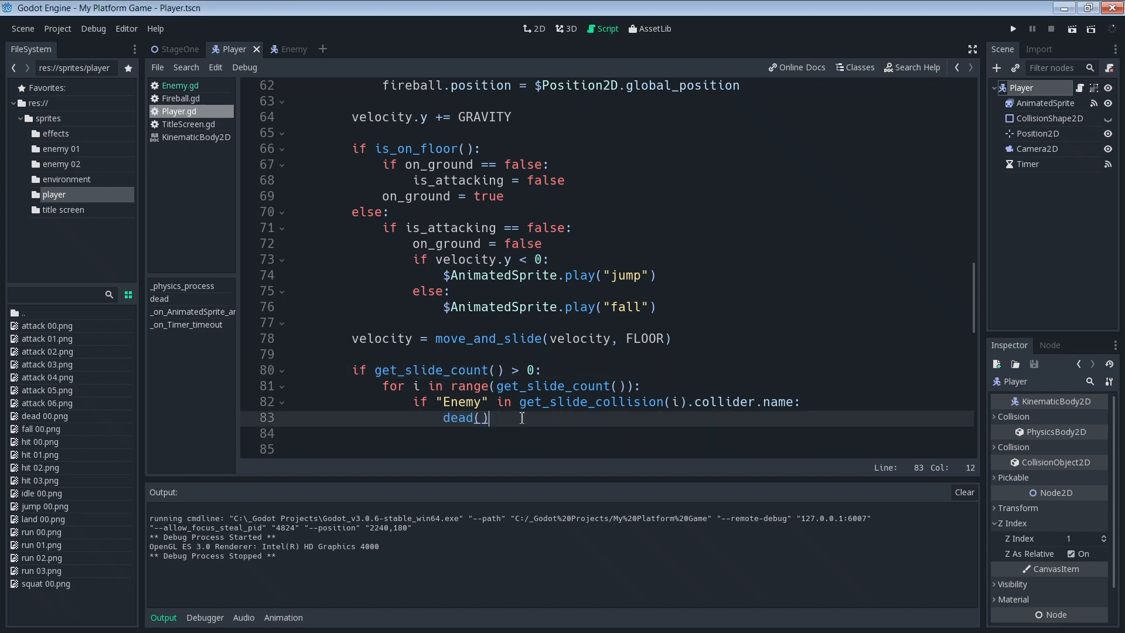
left_click(520, 371)
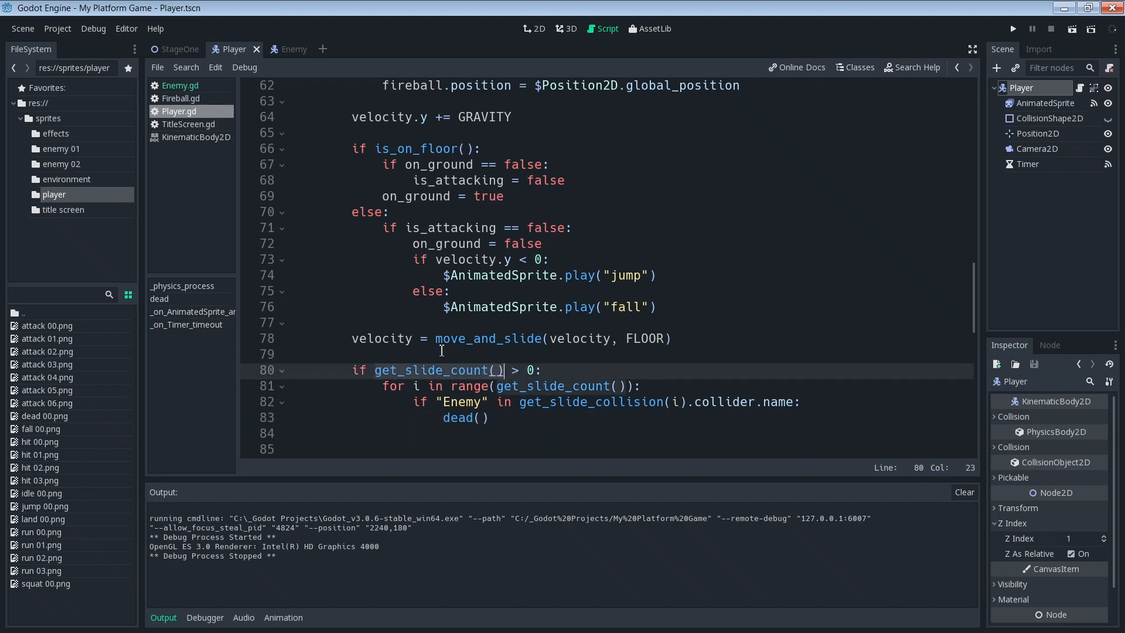
left_click(642, 338)
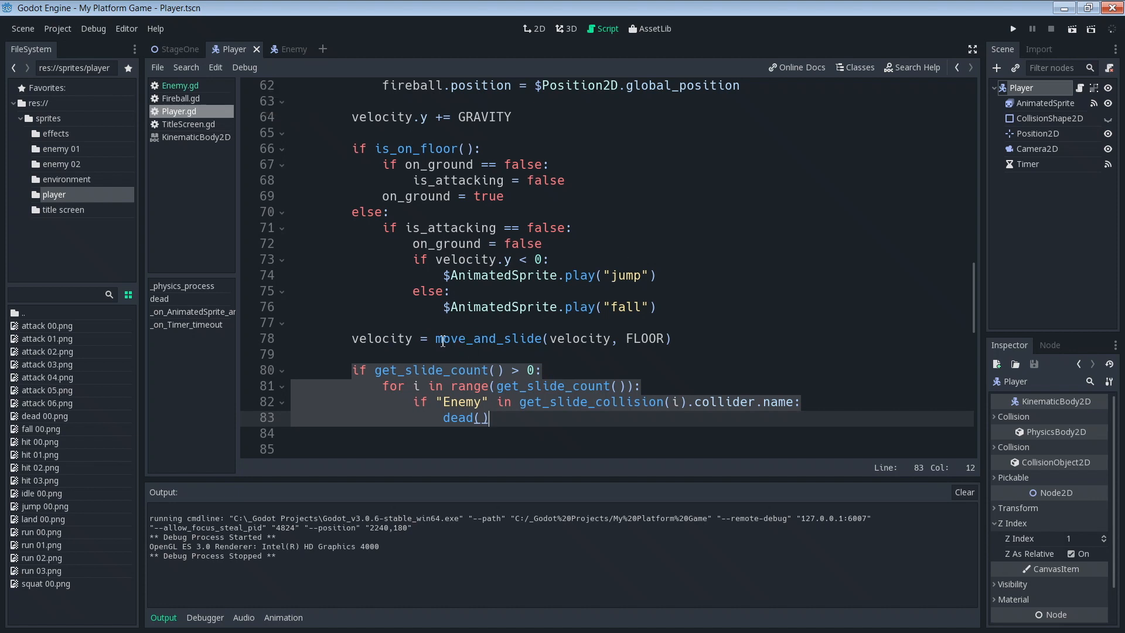
left_click(672, 338)
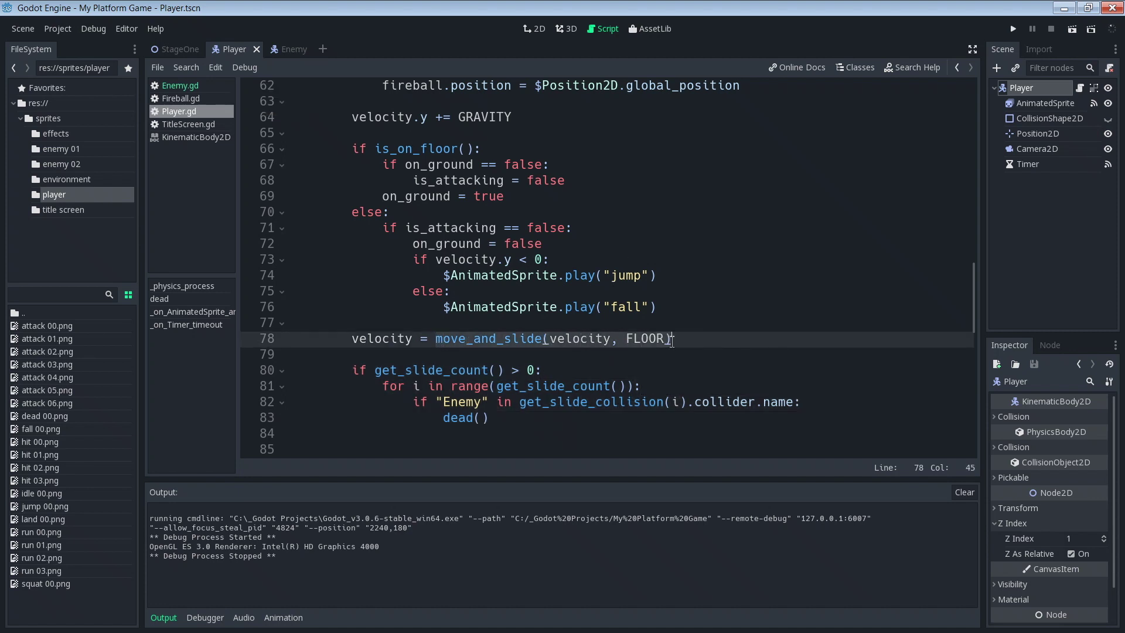
mouse_move(559, 402)
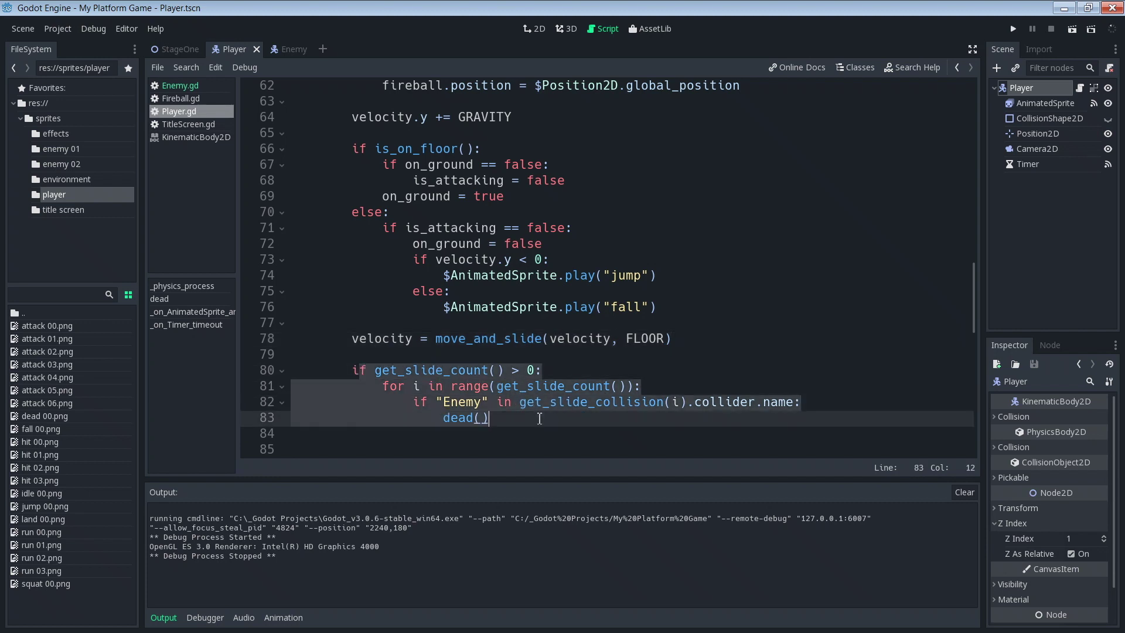
mouse_move(534, 420)
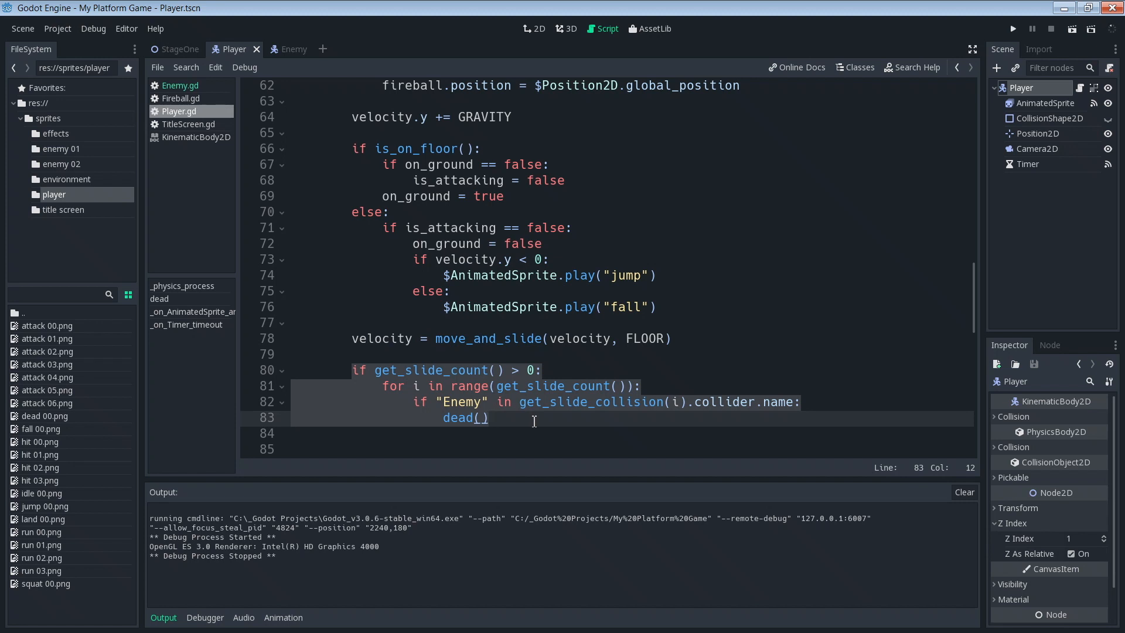
mouse_move(291, 61)
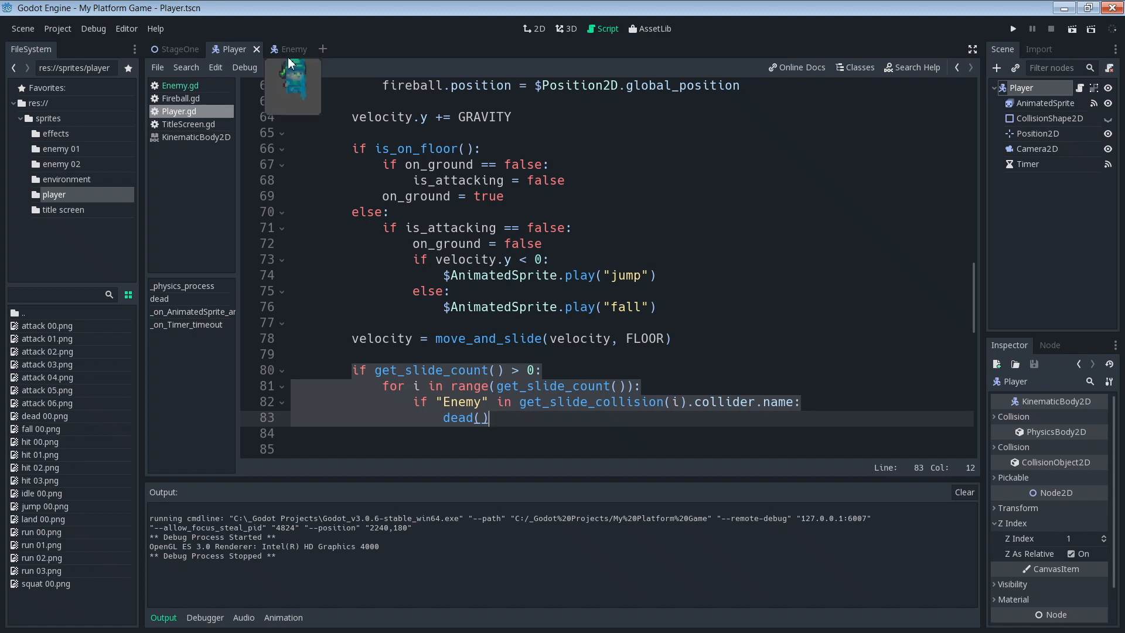
Step: Open Enemy.gd and add two blank lines after the RayCast2D direction check
left_click(292, 49)
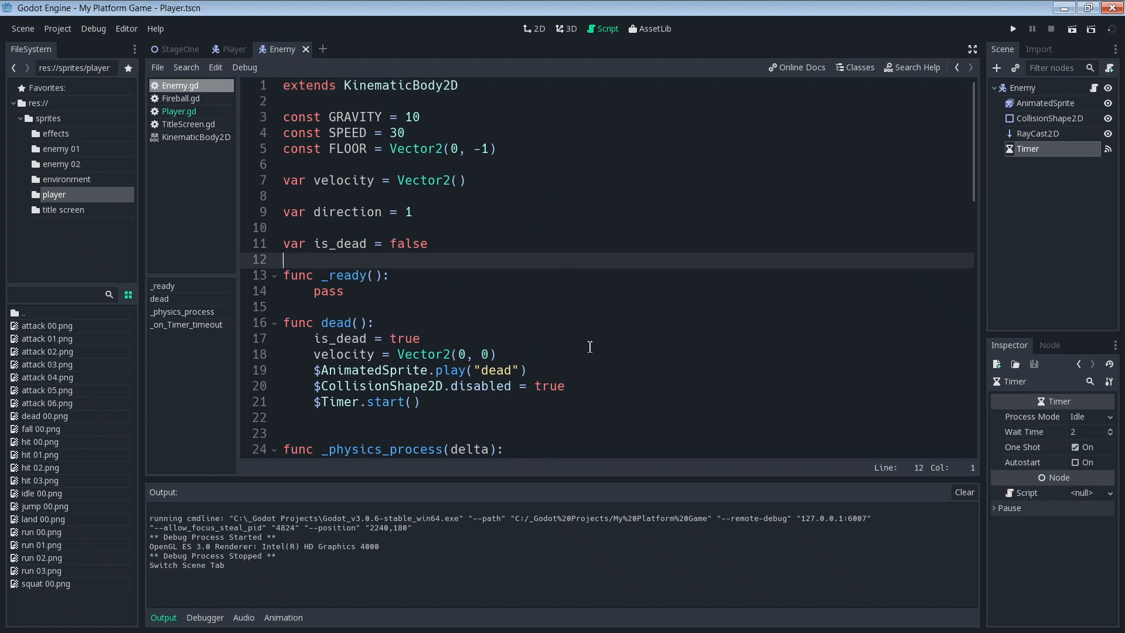
scroll("down", 3)
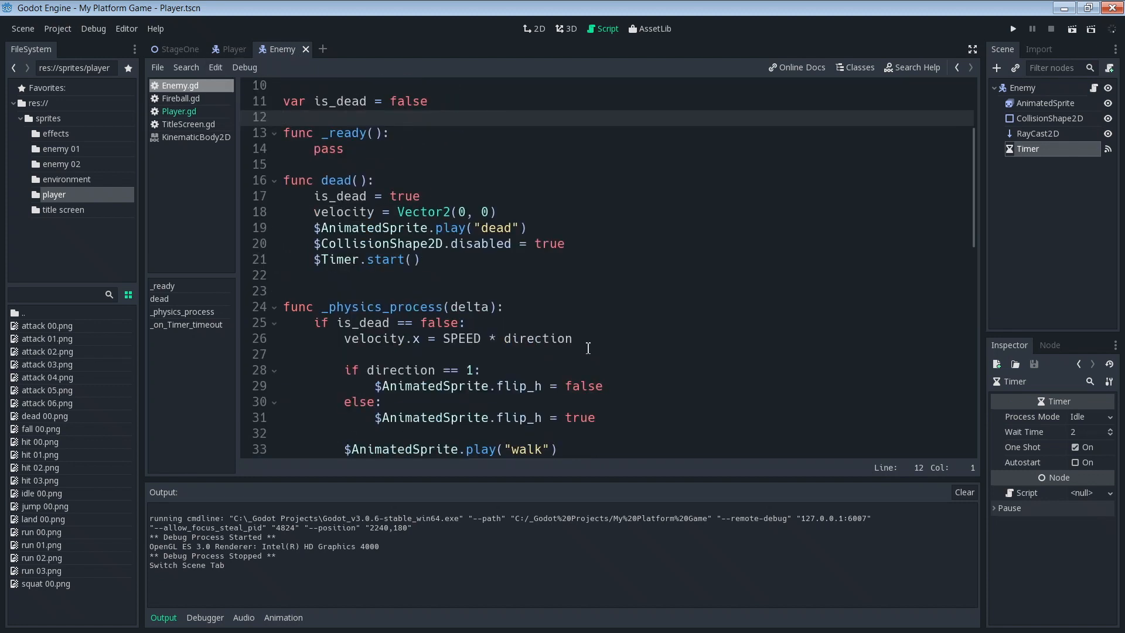
scroll("down", 3)
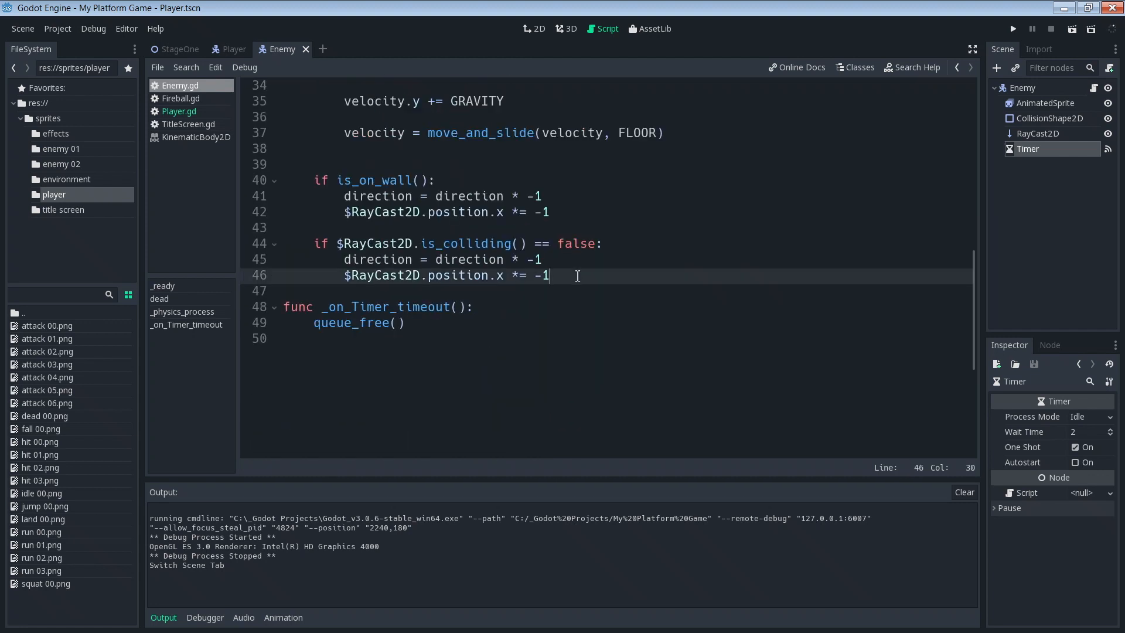
key("Enter")
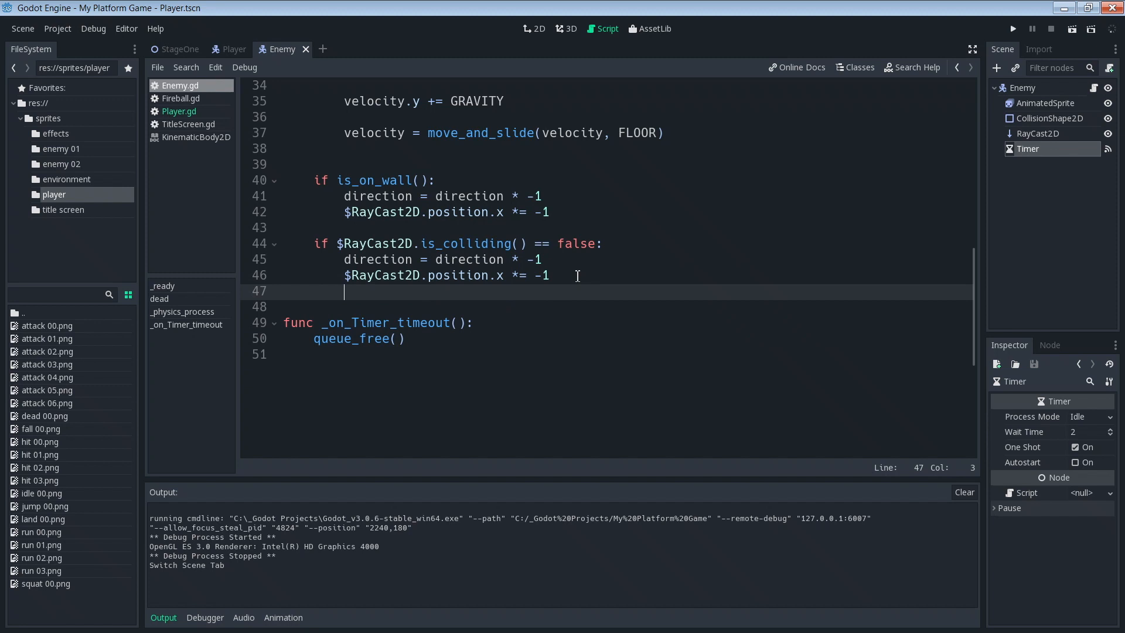
key("Enter")
type("if get_")
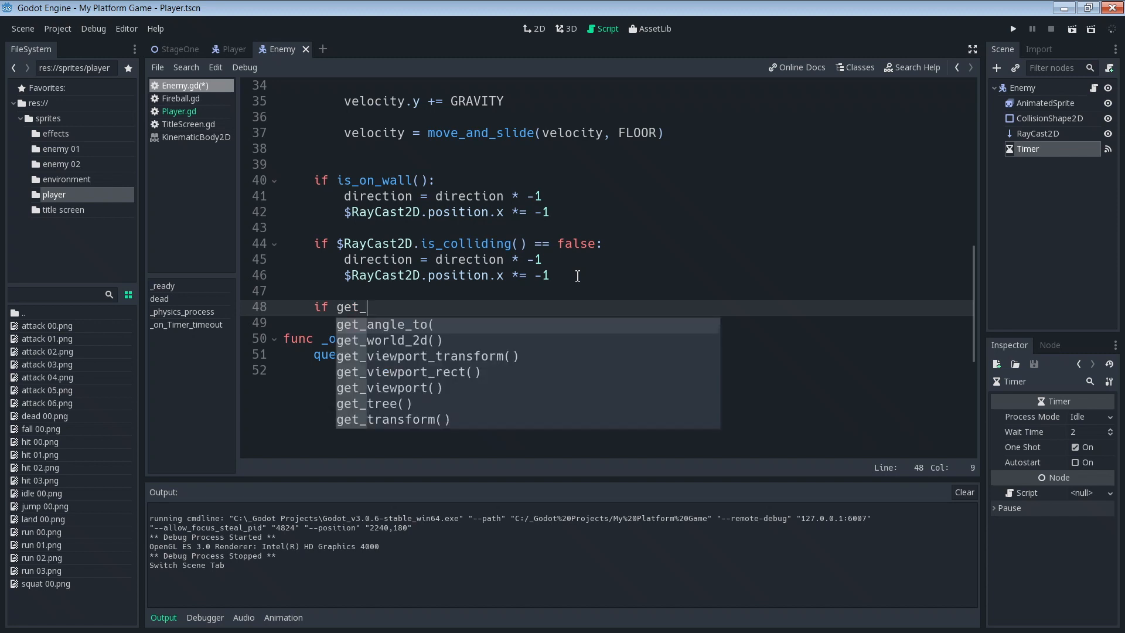
Step: Type the slide_count check and a for i in range(get_slide_count()) loop
type("slide_count() > 0:")
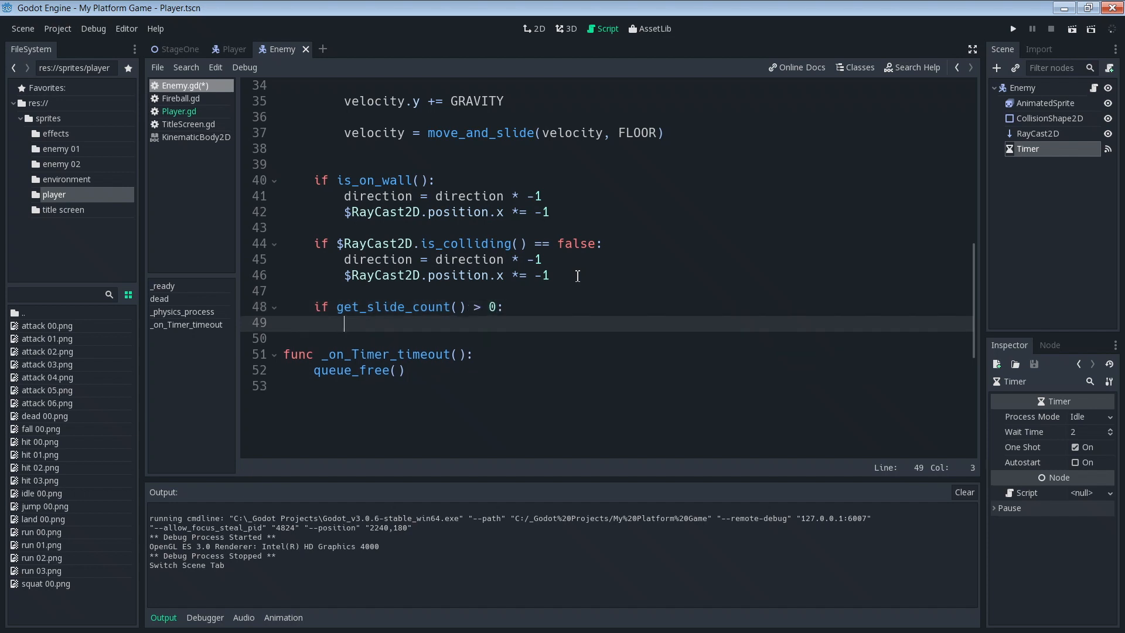
type("for")
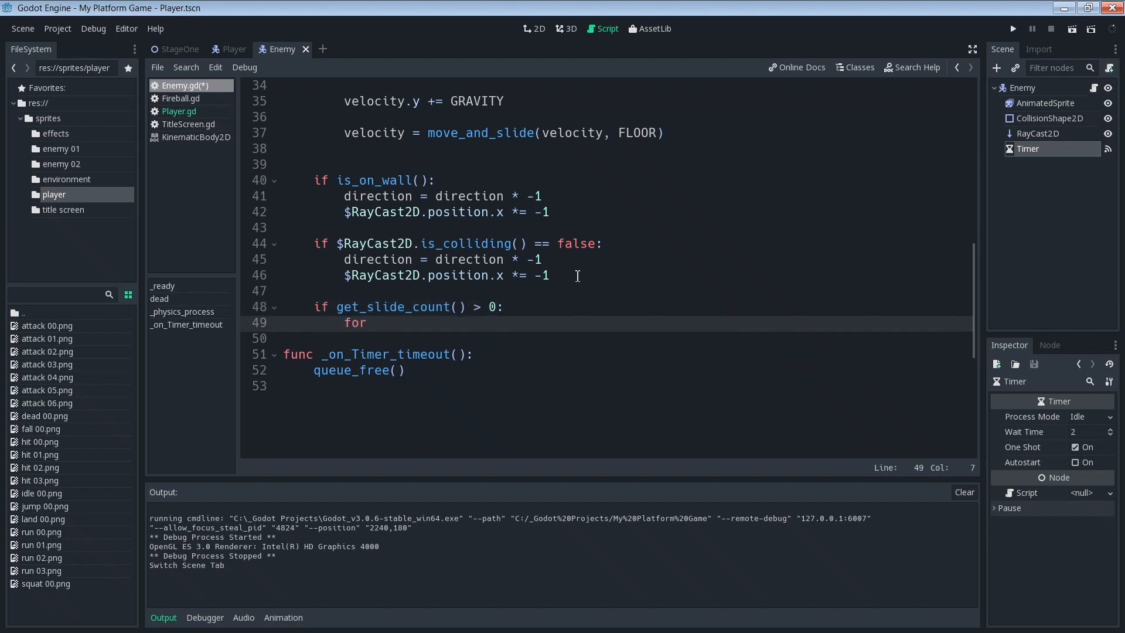
type("i in rang")
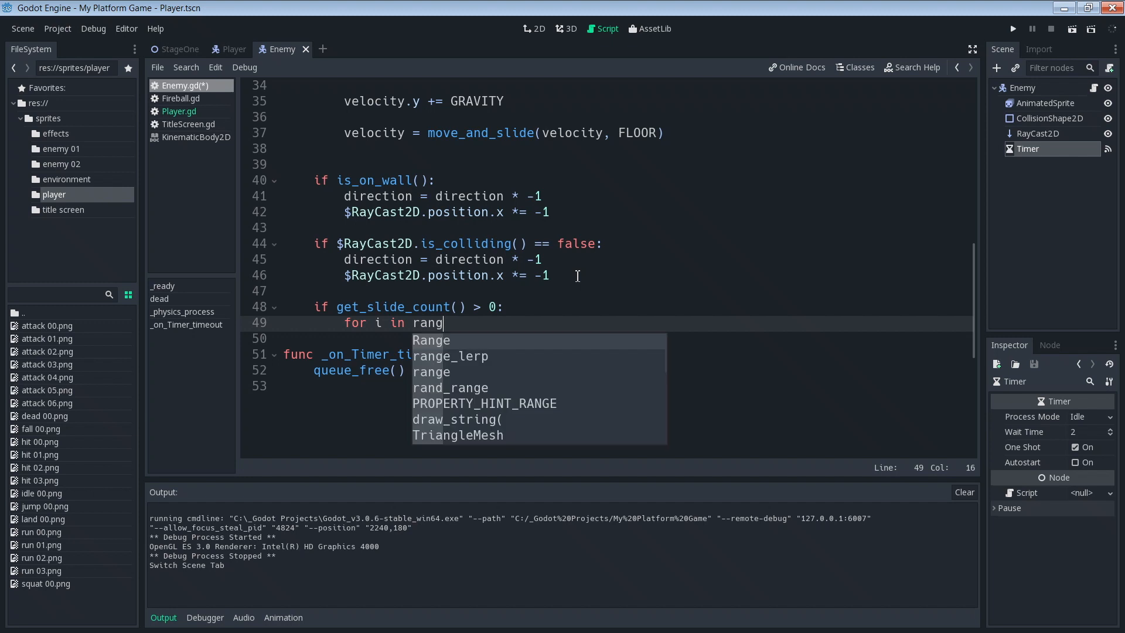
type("range(")
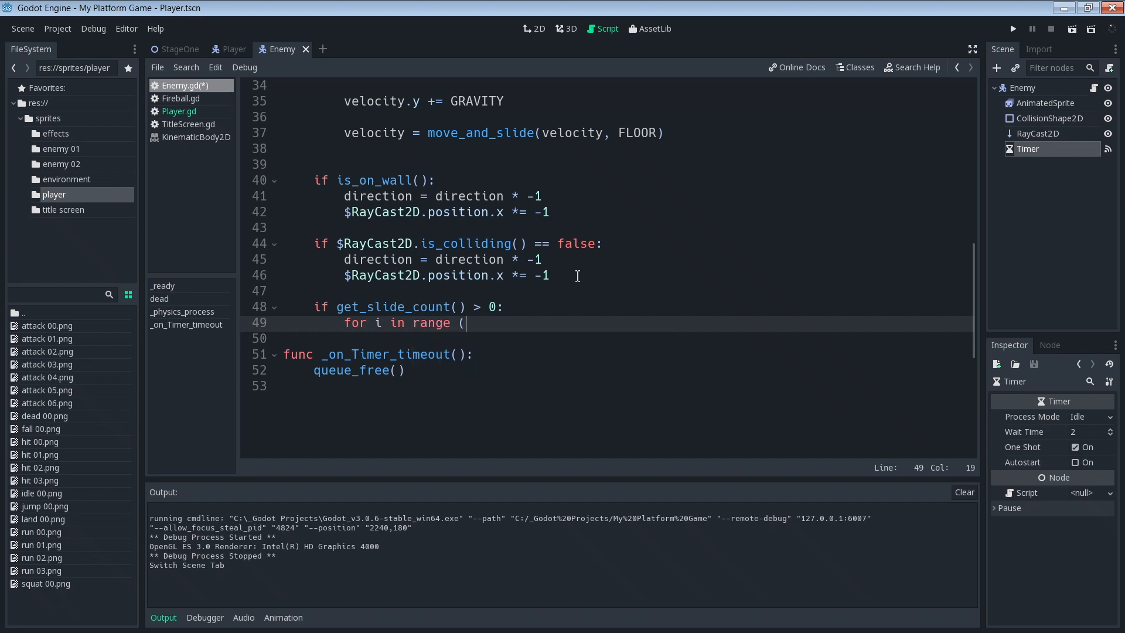
type("get_slide_count()):")
type("if")
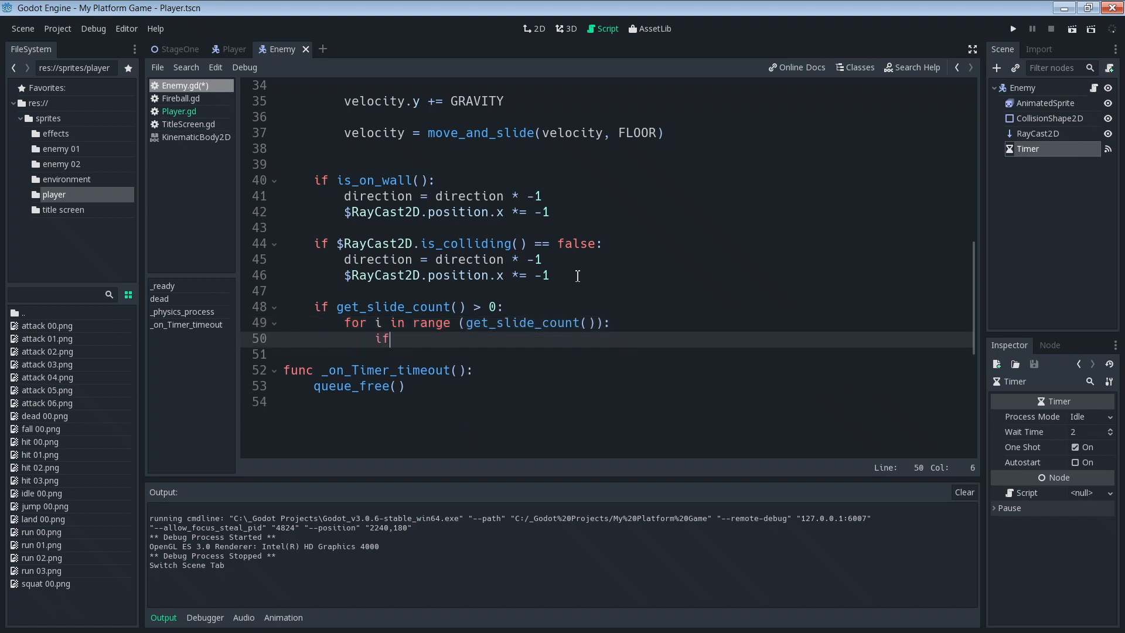
Step: Add the condition: "Player" in get_slide_collision(i).collider.name
type("\"Player\"")
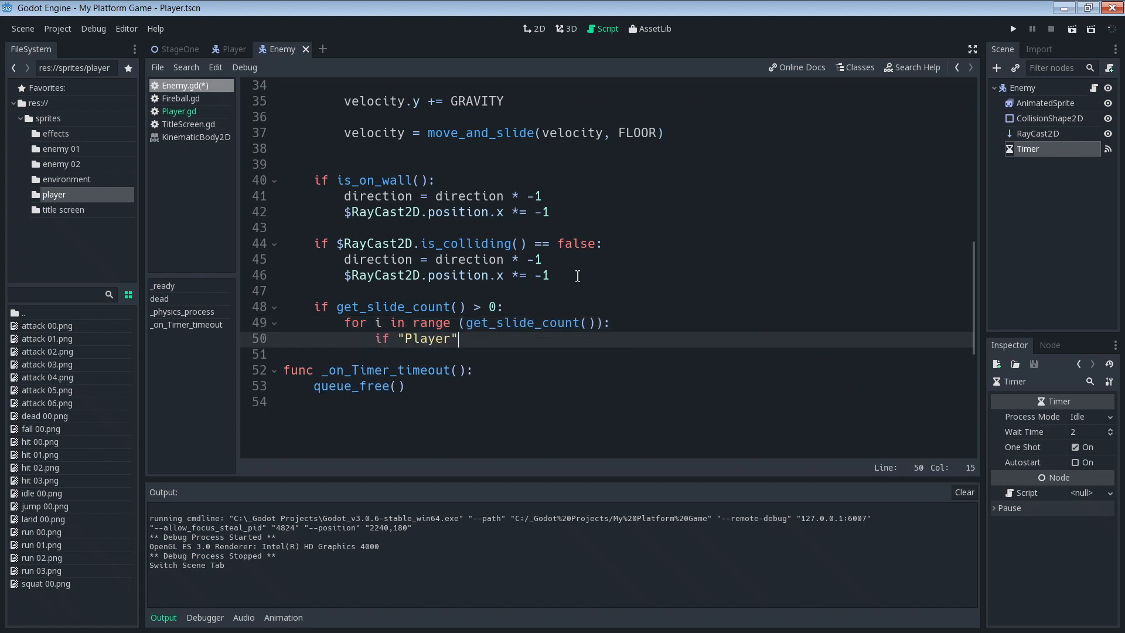
type("\" \"")
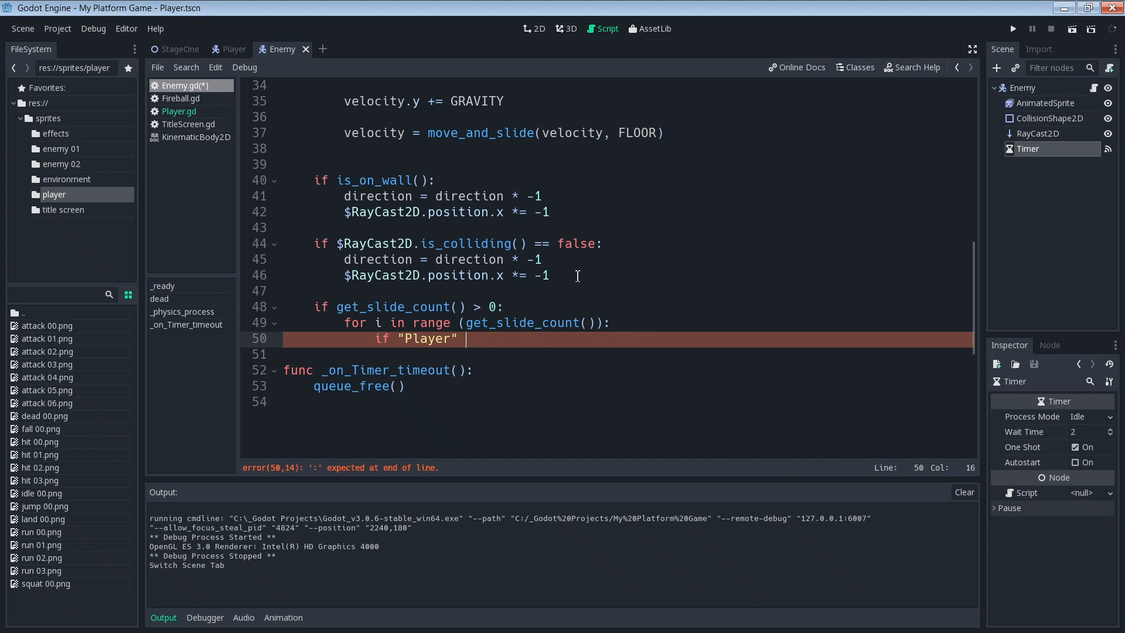
type("in get")
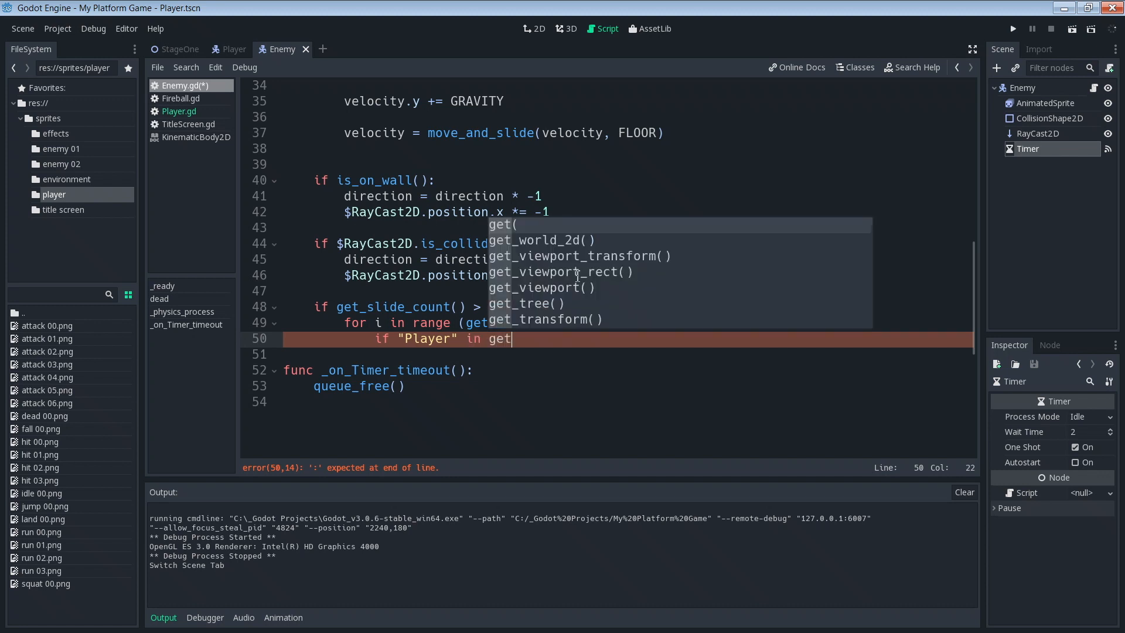
type("_slide_collision(i")
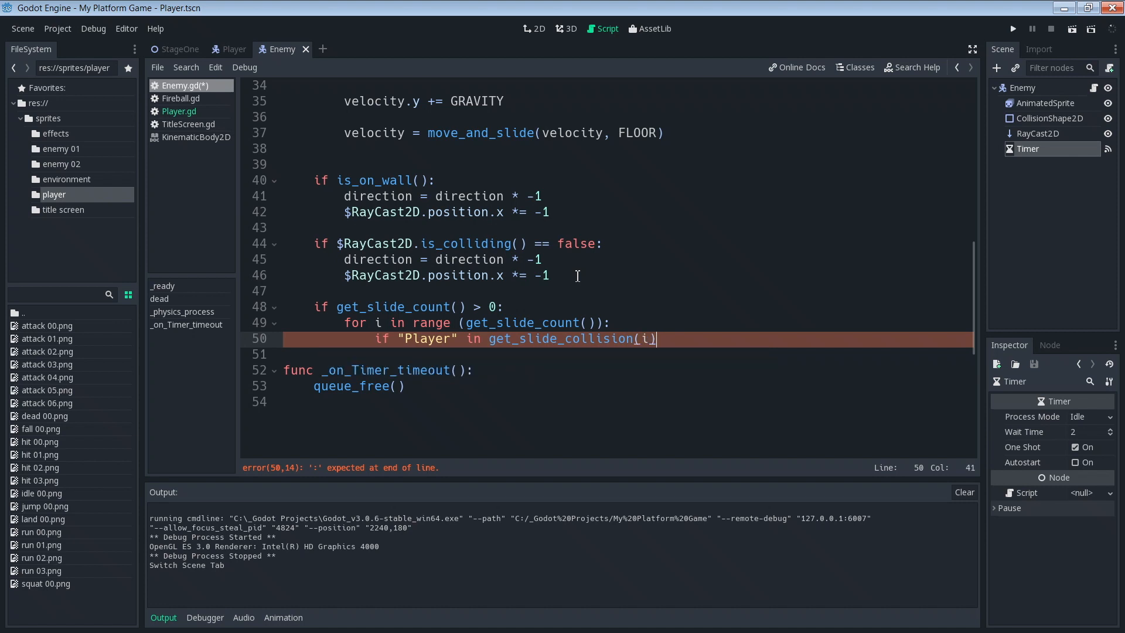
type(".collider.name:")
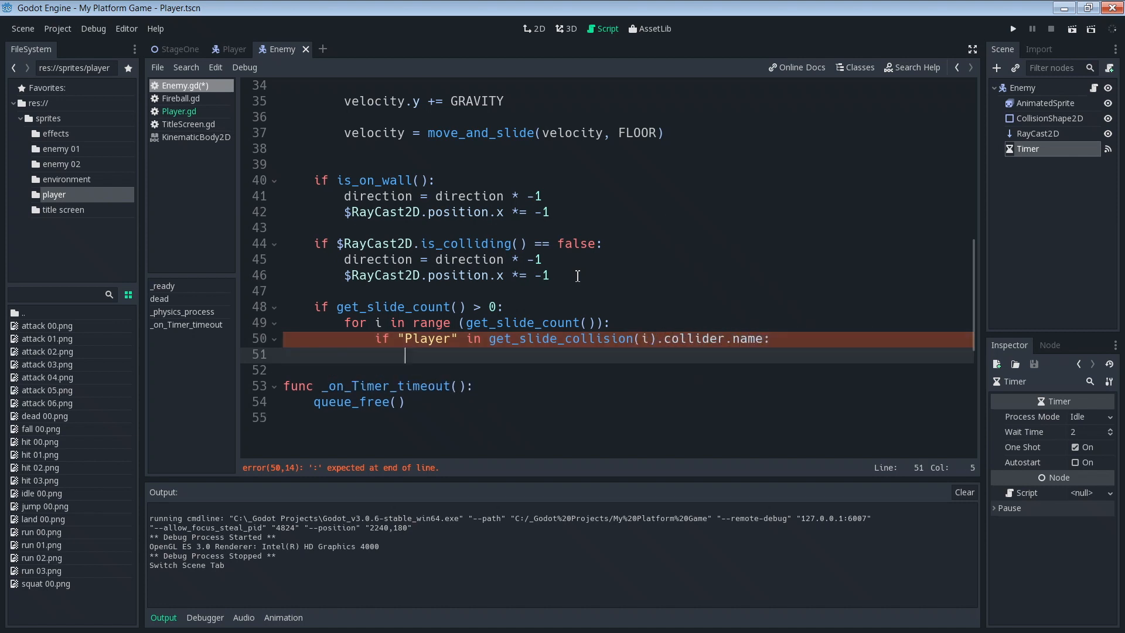
Step: Call get_slide_collision(i).collider.dead() when the condition matches
type("g")
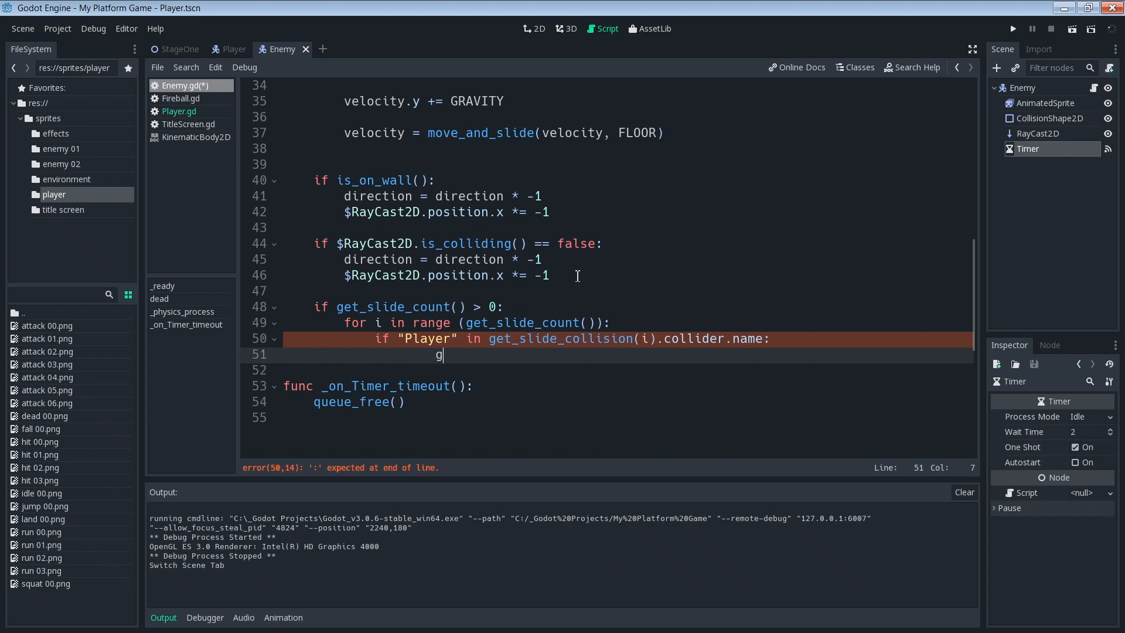
type("et_slide_collision")
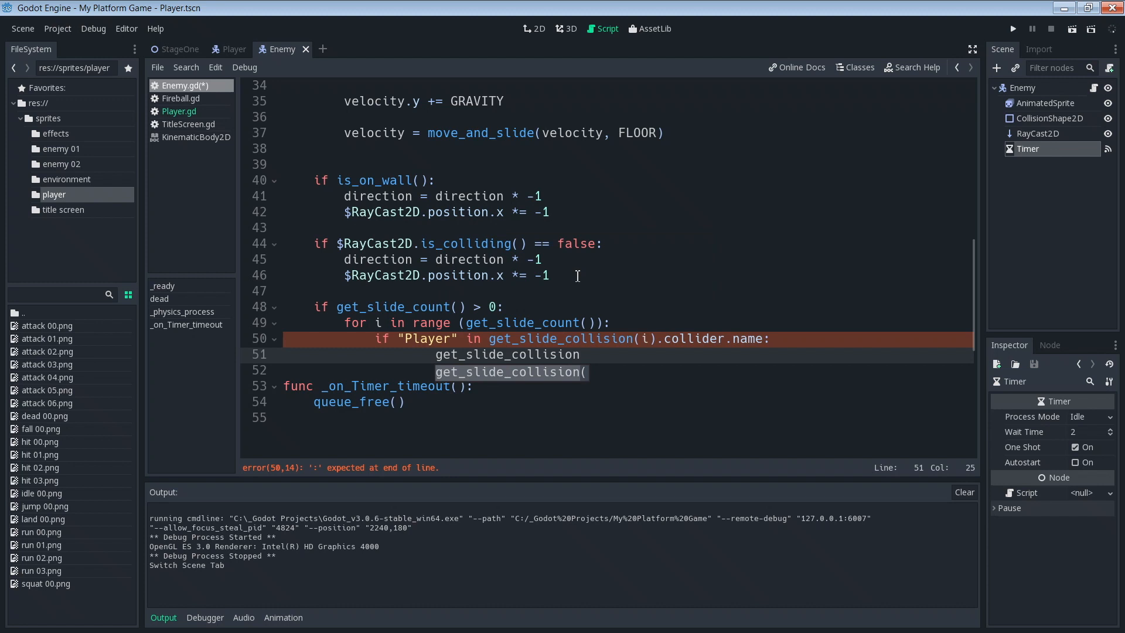
type("i)")
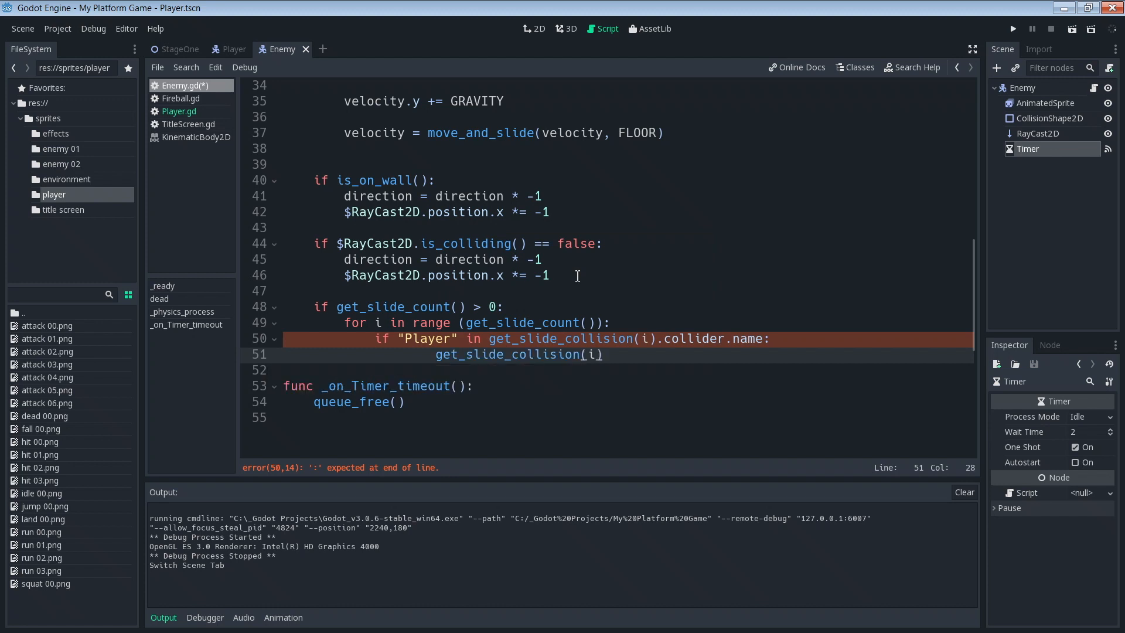
type(".collider")
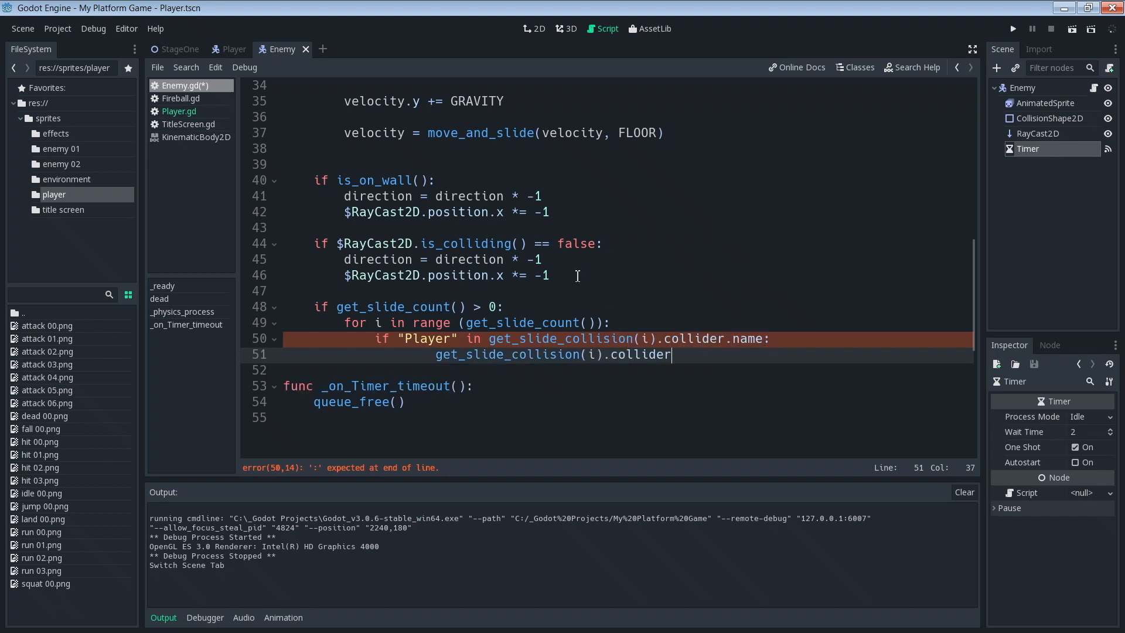
type(".dead")
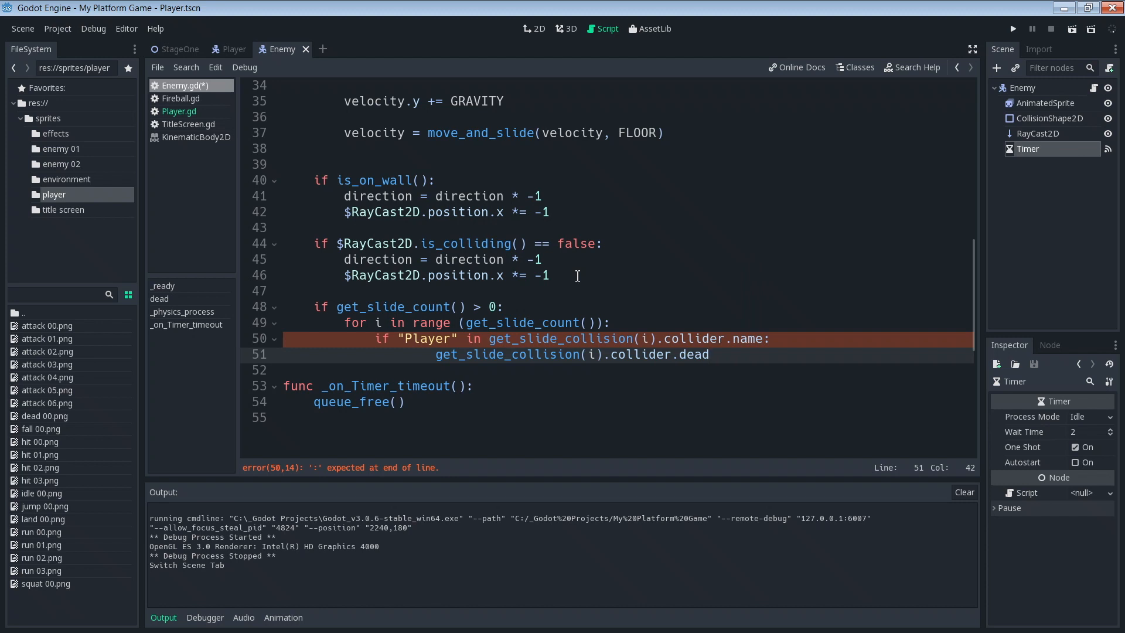
type("()")
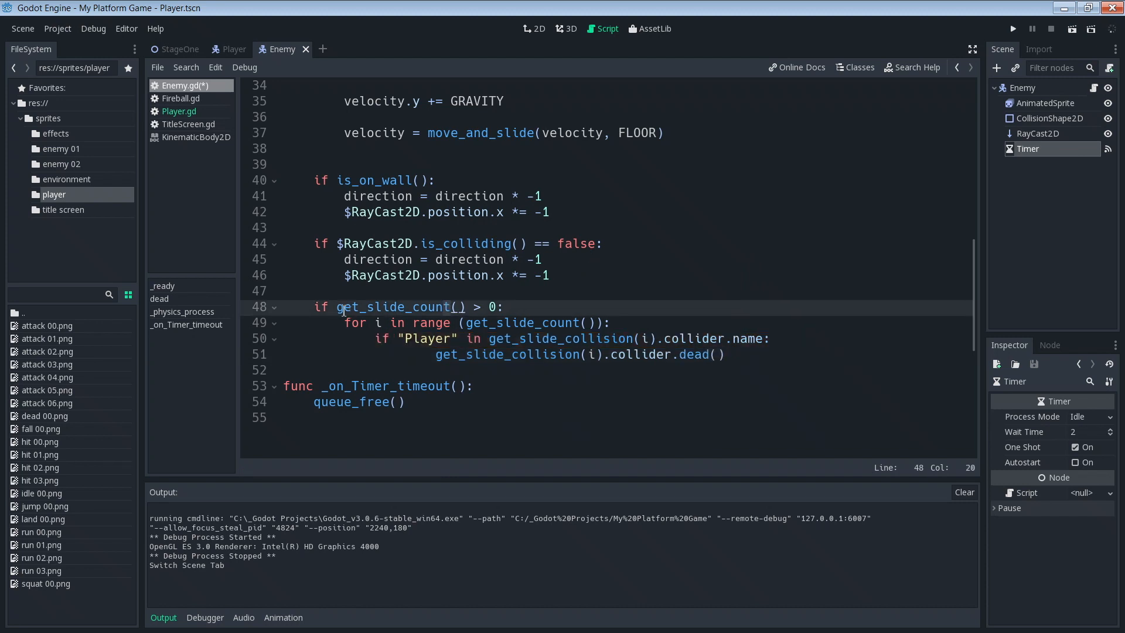
left_click(775, 338)
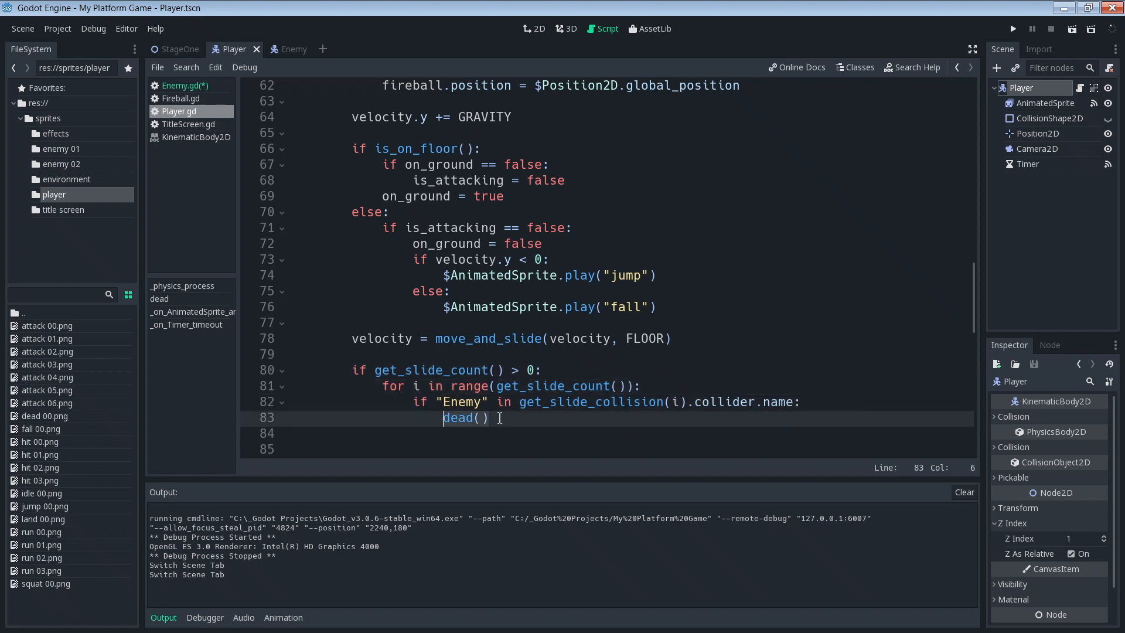
left_click(490, 418)
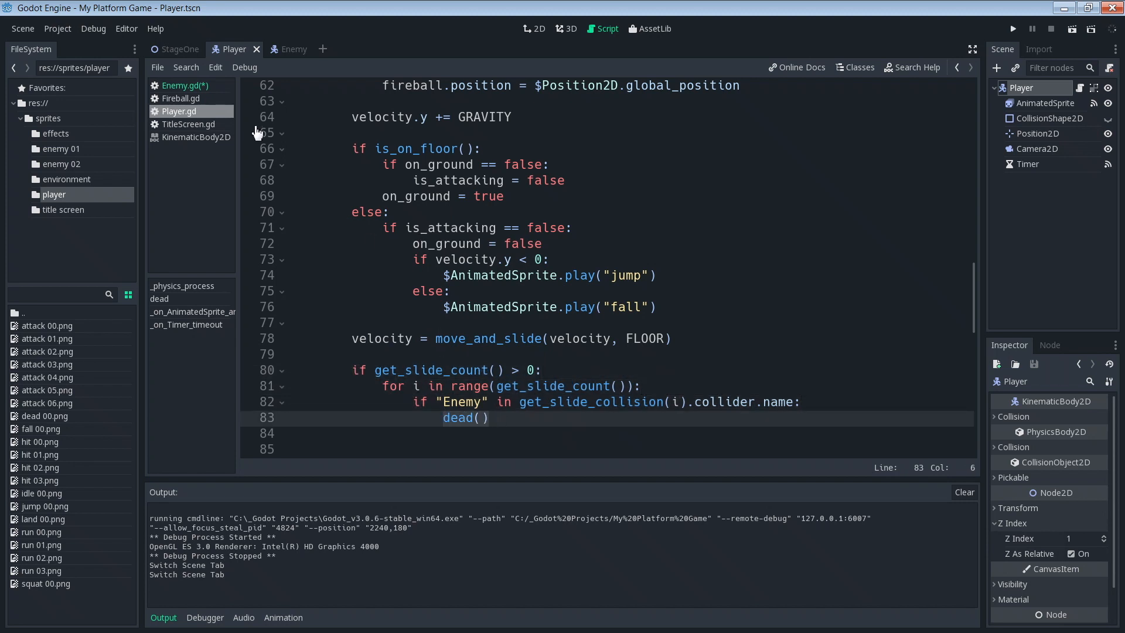
left_click(288, 49)
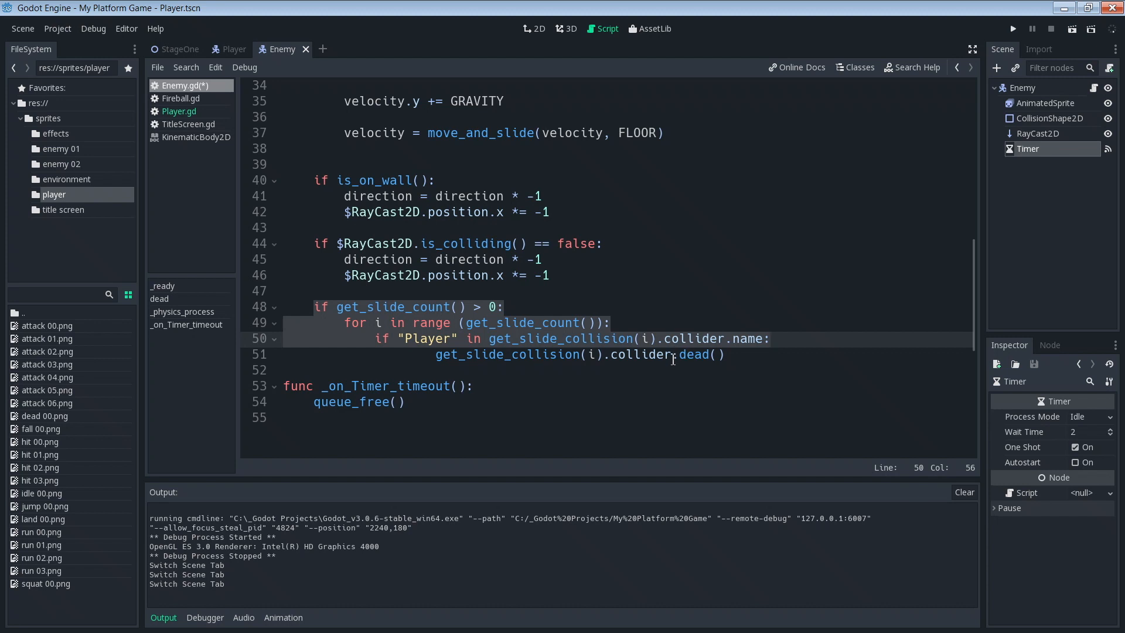
left_click(534, 354)
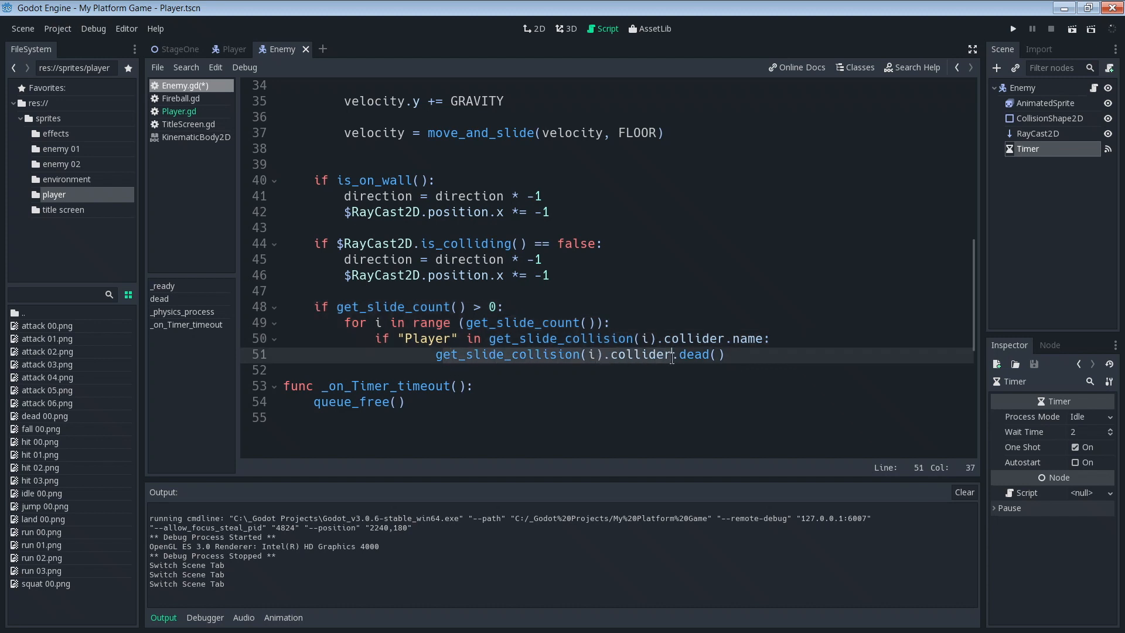
left_click(456, 354)
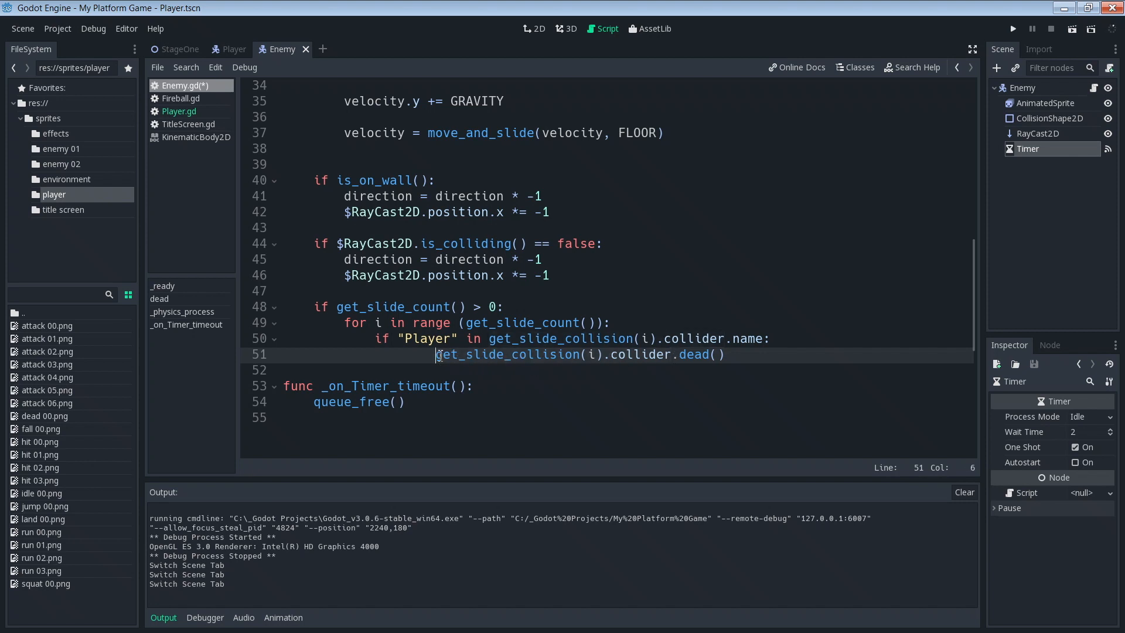
left_click(678, 354)
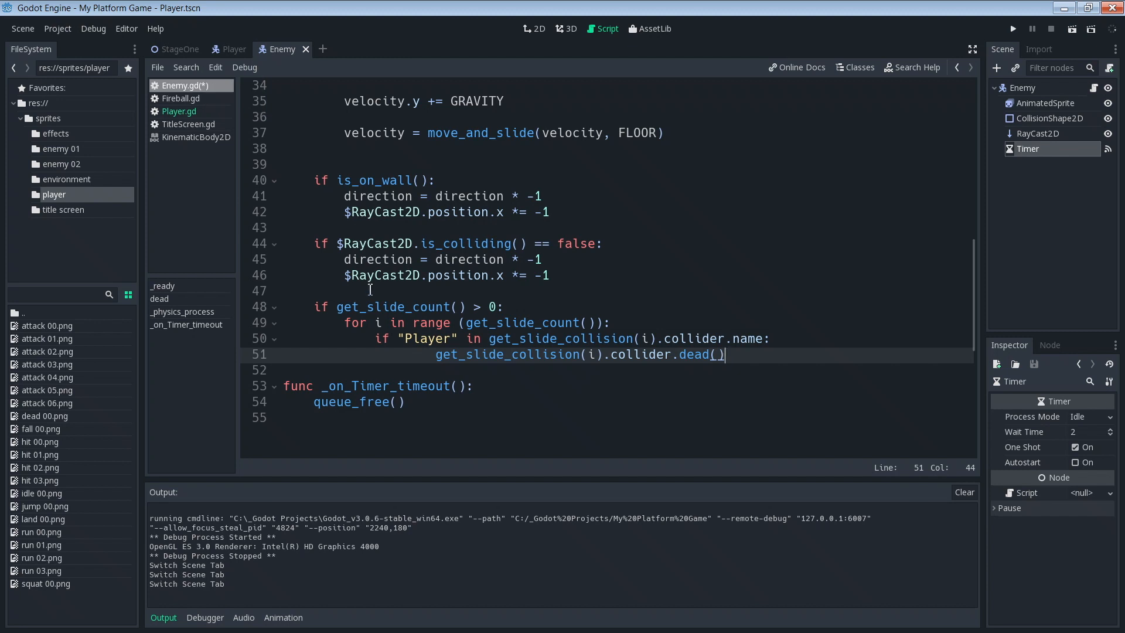
left_click(232, 50)
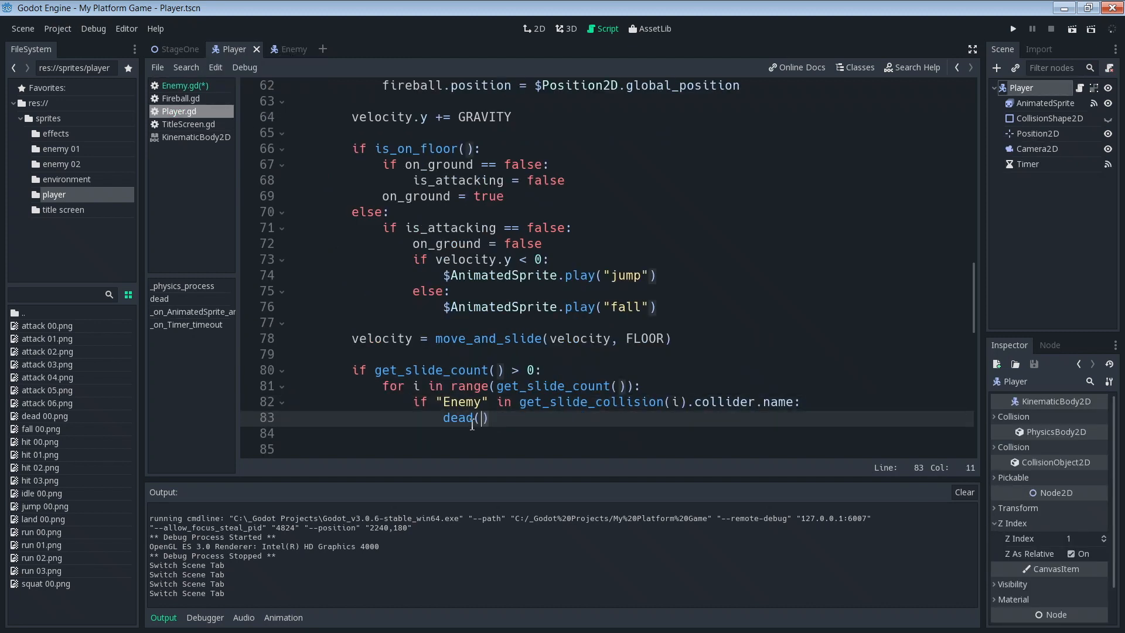
left_click(294, 49)
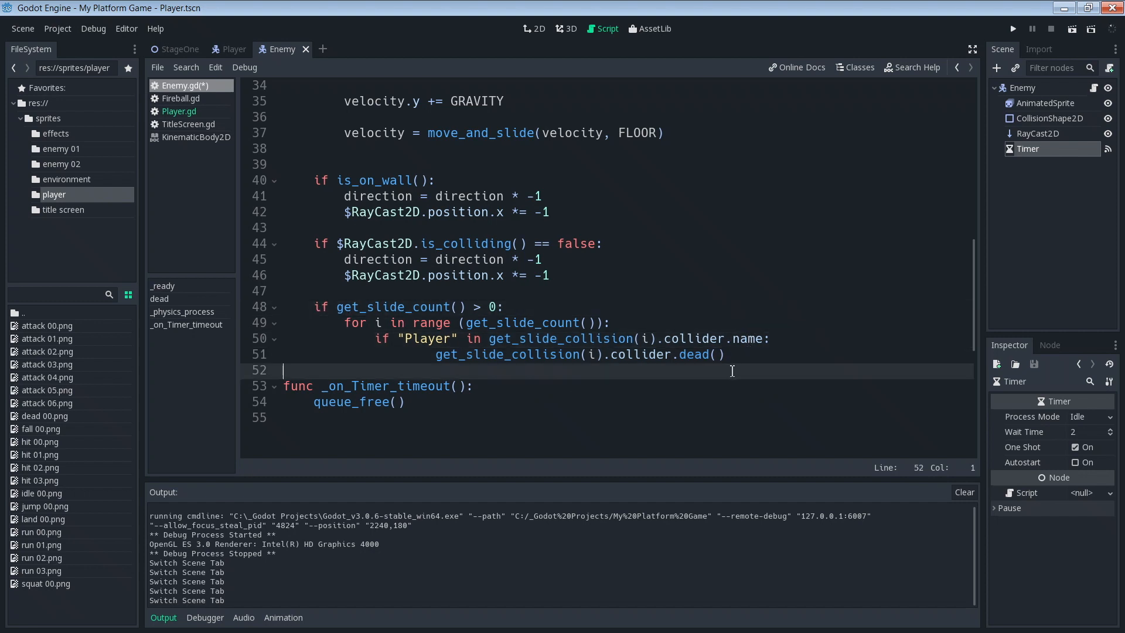
mouse_move(1013, 28)
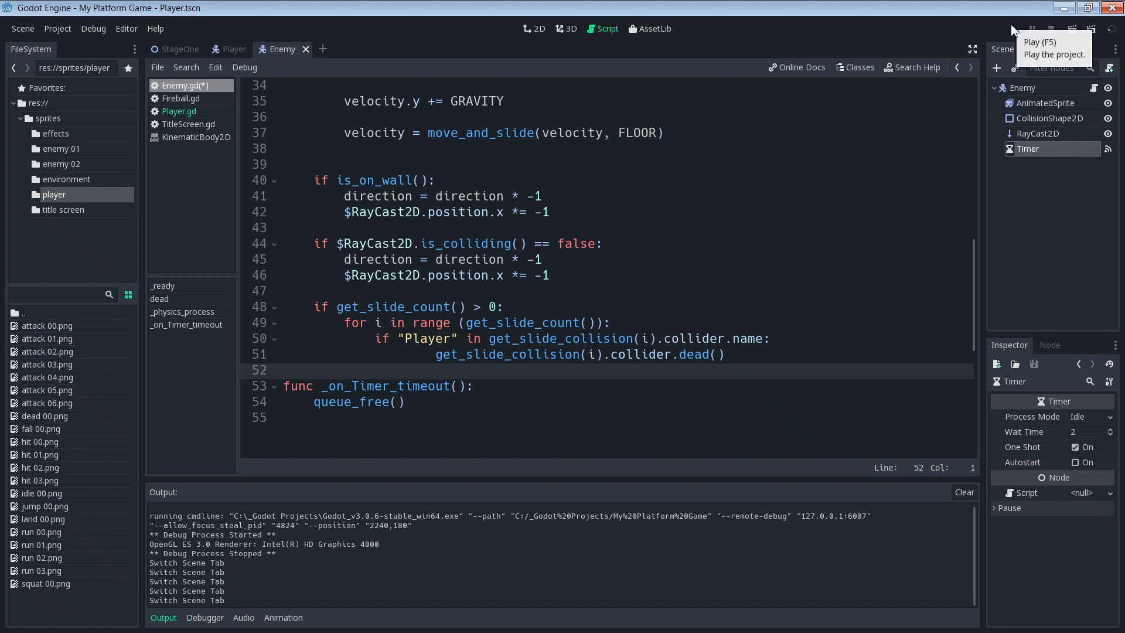
Step: Launch the game and choose Start Game to enter the stage with soldier enemies
left_click(1014, 28)
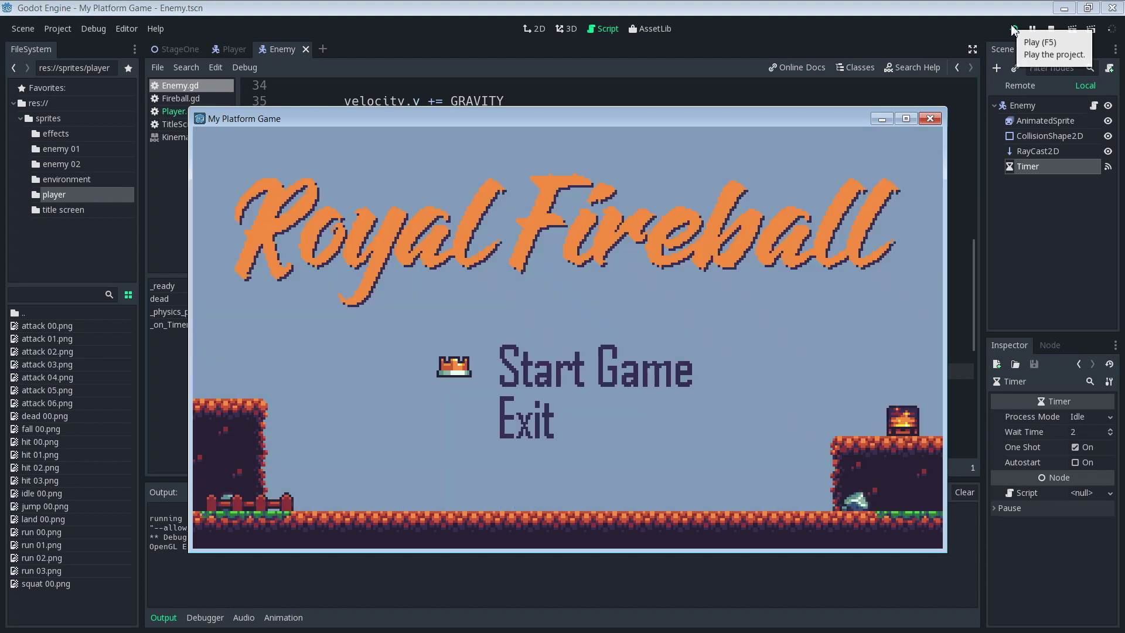
left_click(593, 368)
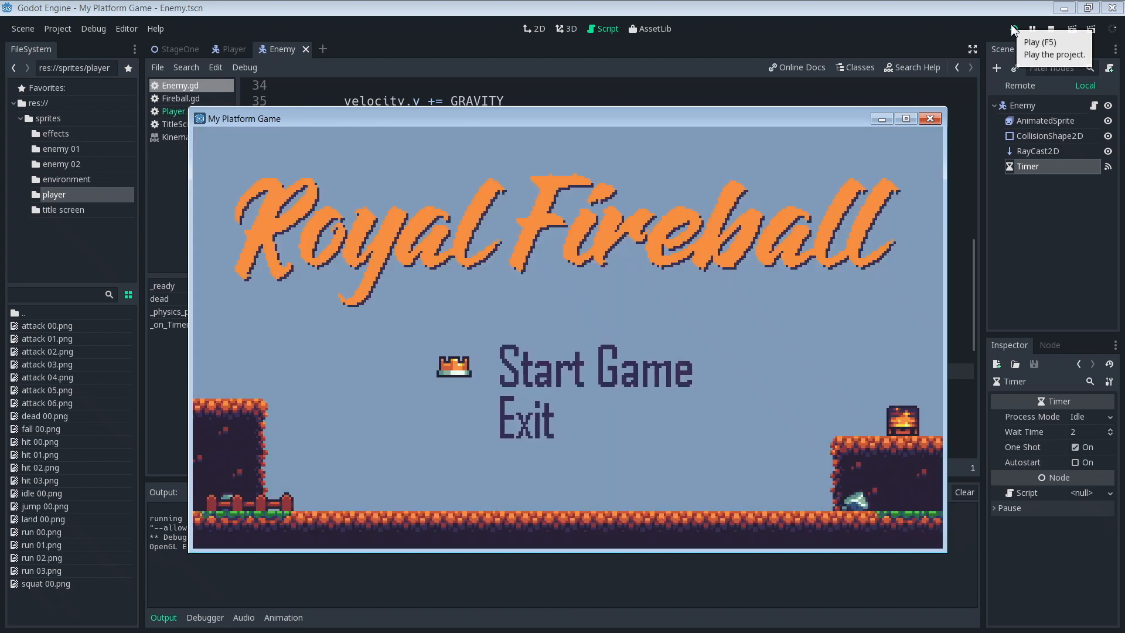
left_click(594, 372)
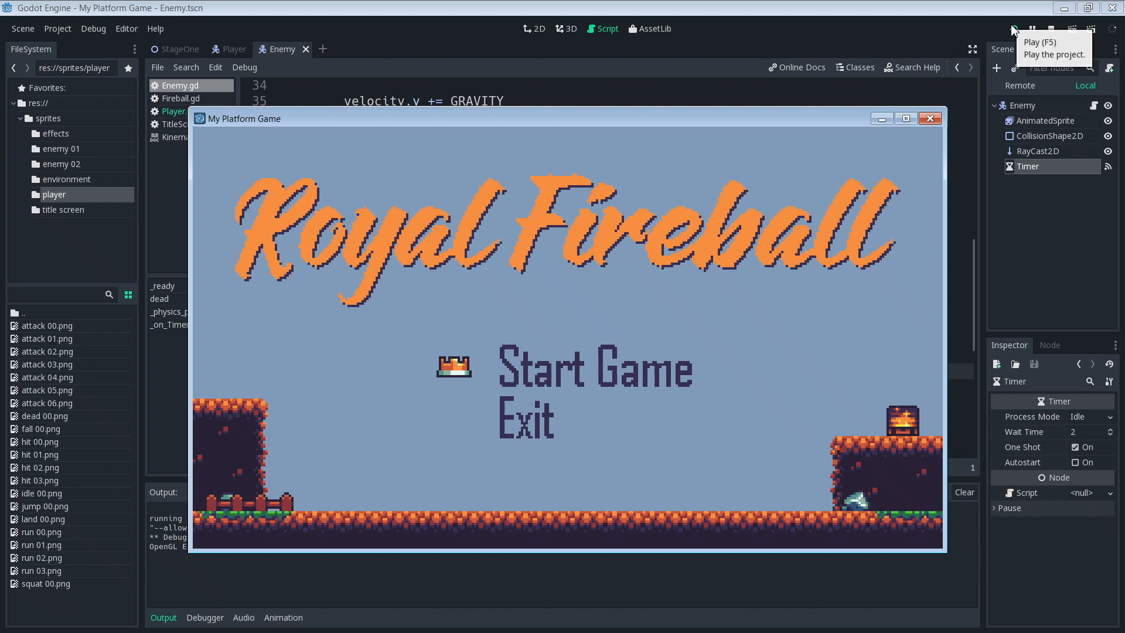
left_click(595, 371)
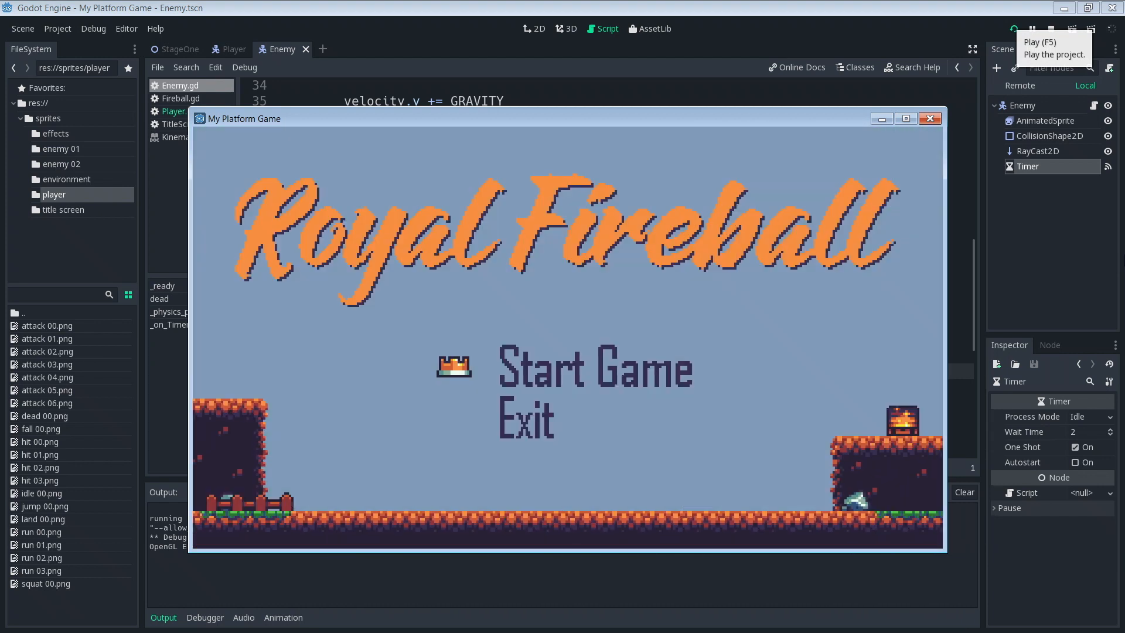
left_click(590, 369)
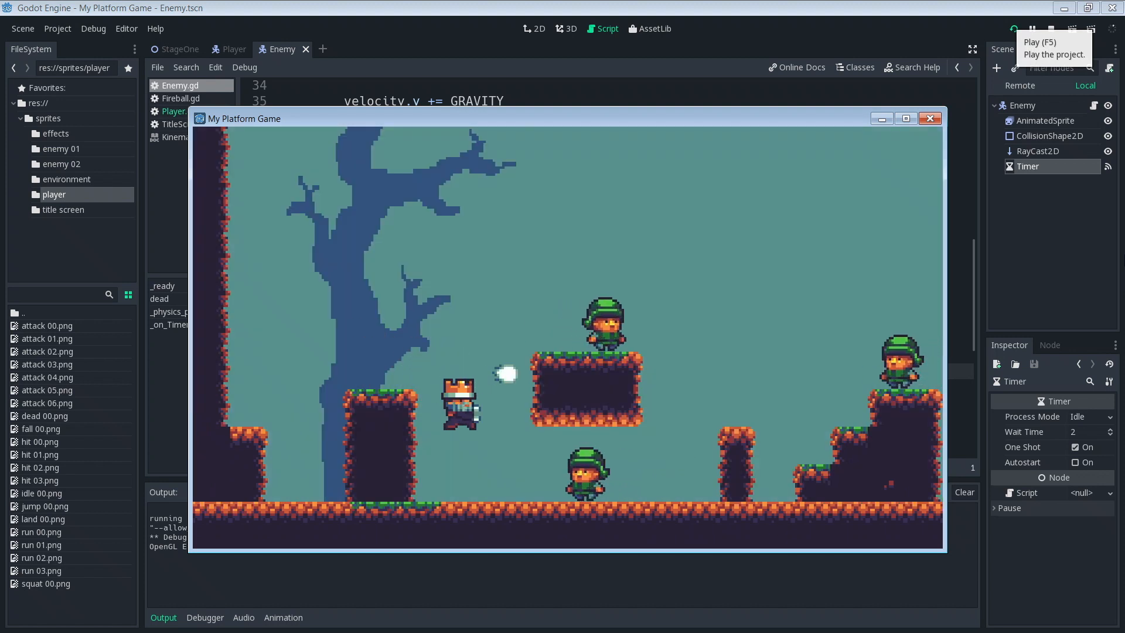